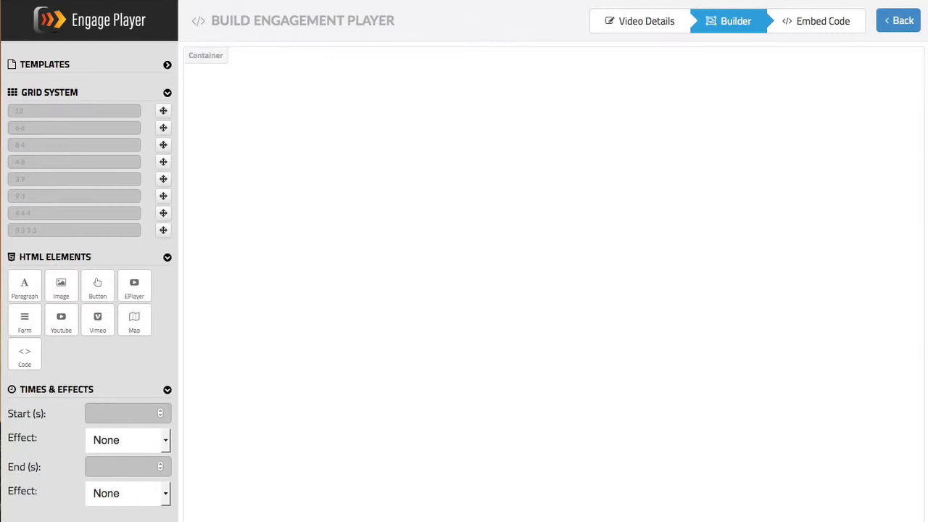
pyautogui.moveTo(163, 110)
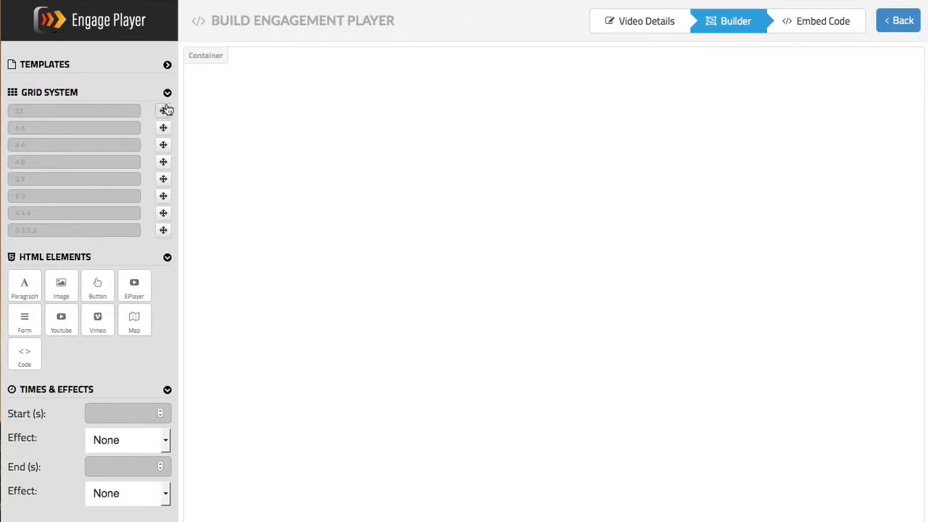
pyautogui.moveTo(127, 314)
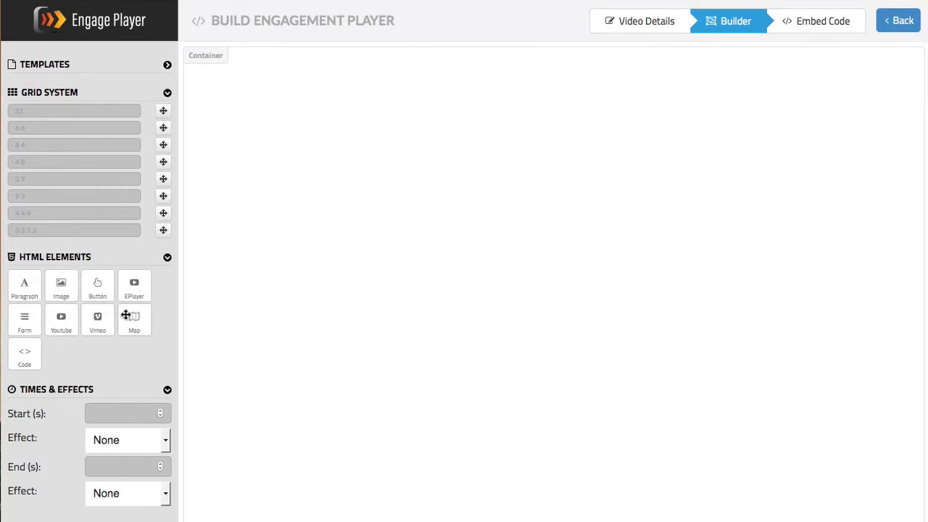
pyautogui.moveTo(148, 311)
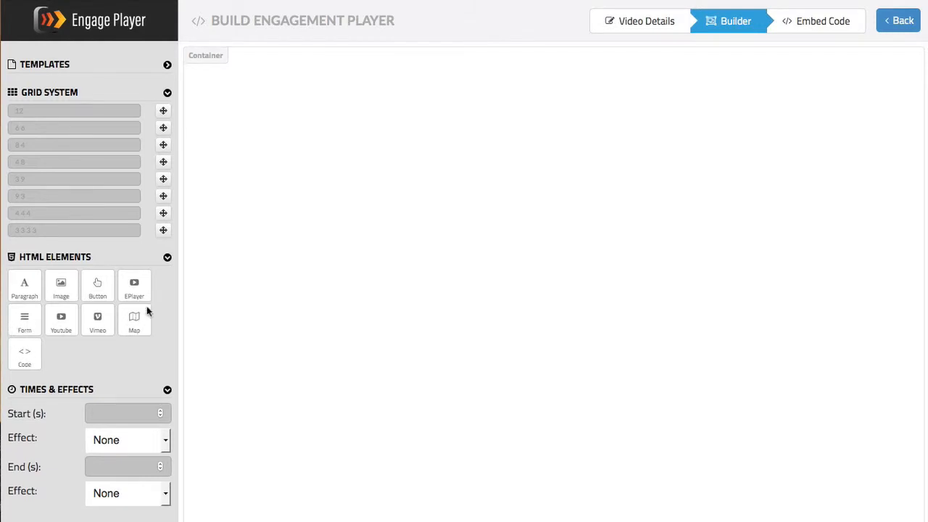
pyautogui.moveTo(25, 293)
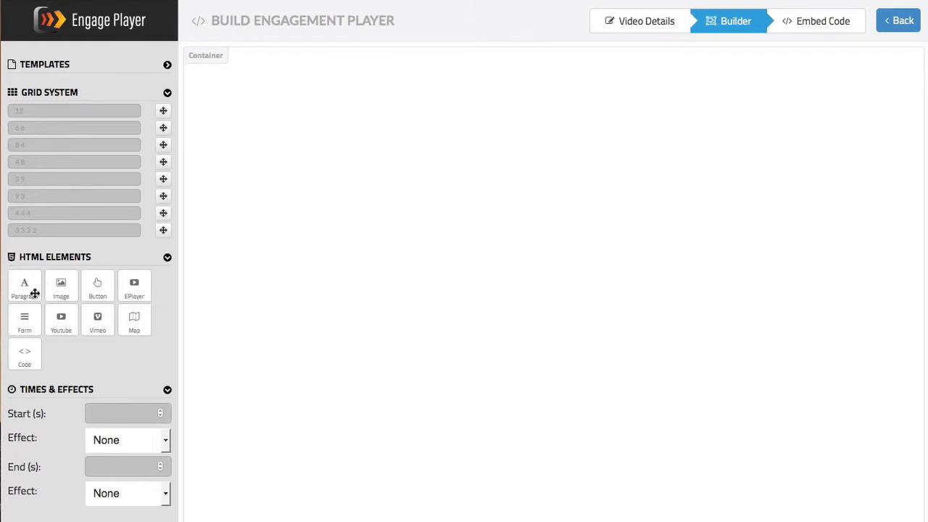
pyautogui.moveTo(181, 111)
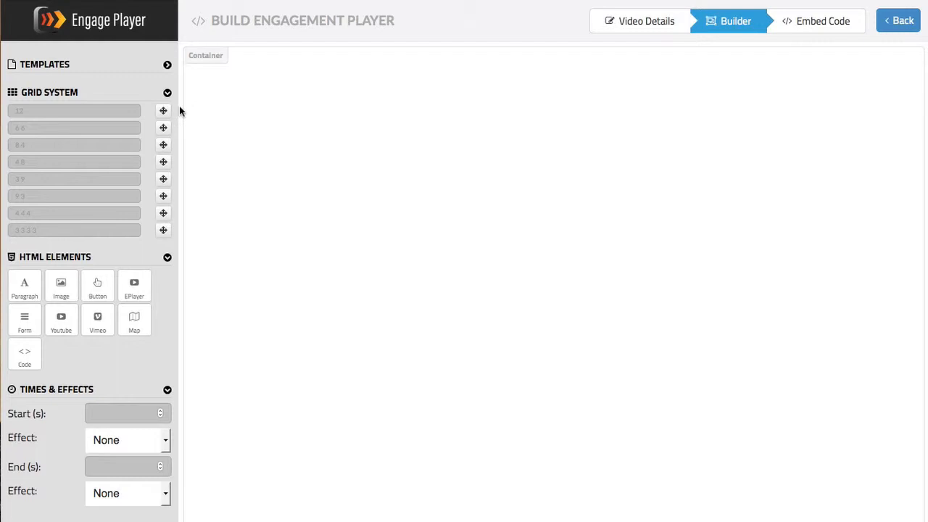
pyautogui.moveTo(148, 111)
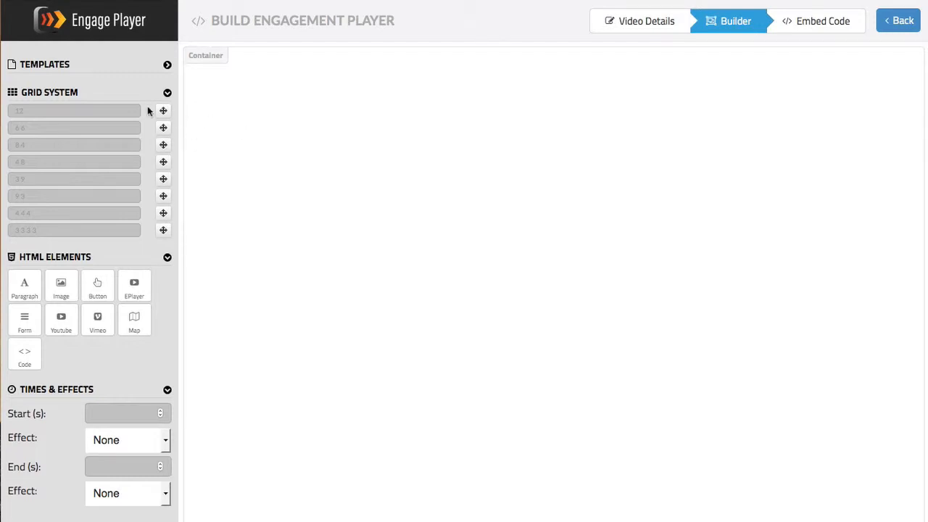
pyautogui.moveTo(156, 123)
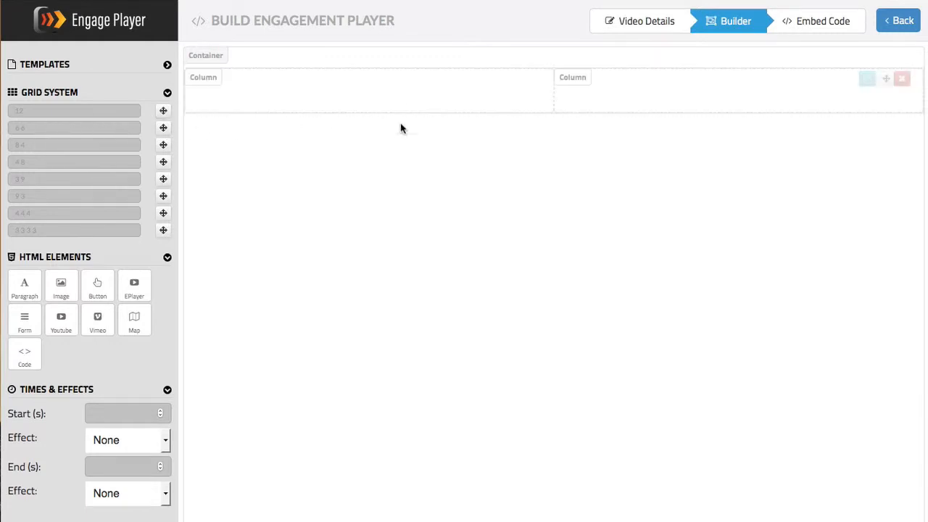
pyautogui.moveTo(353, 95)
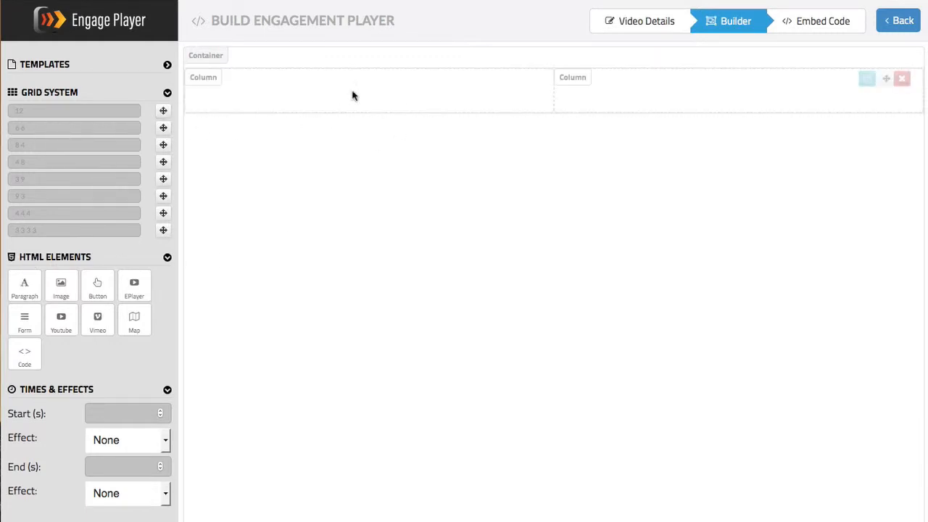
pyautogui.moveTo(79, 271)
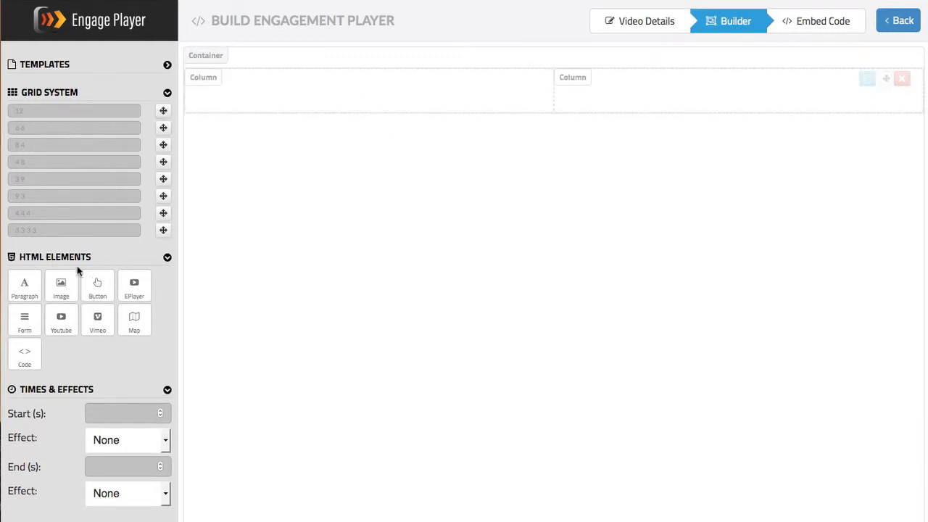
pyautogui.moveTo(24, 282)
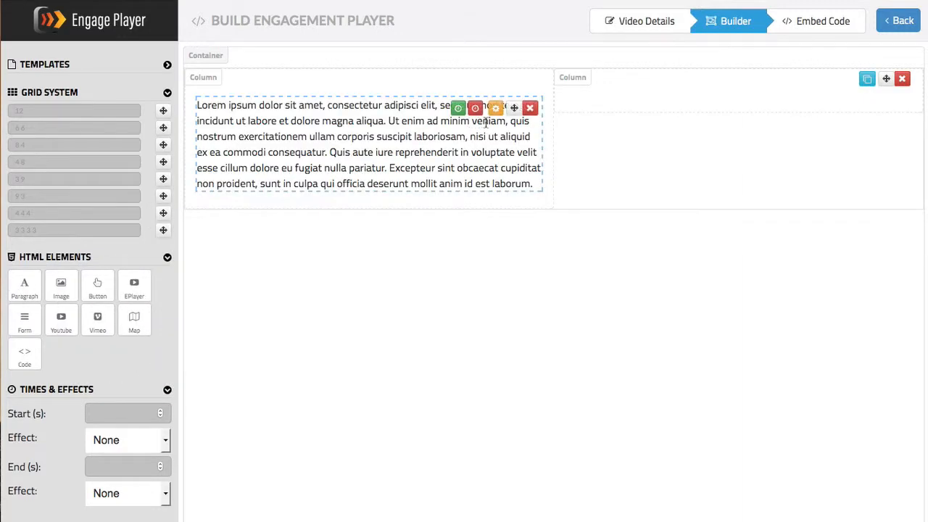
pyautogui.moveTo(496, 108)
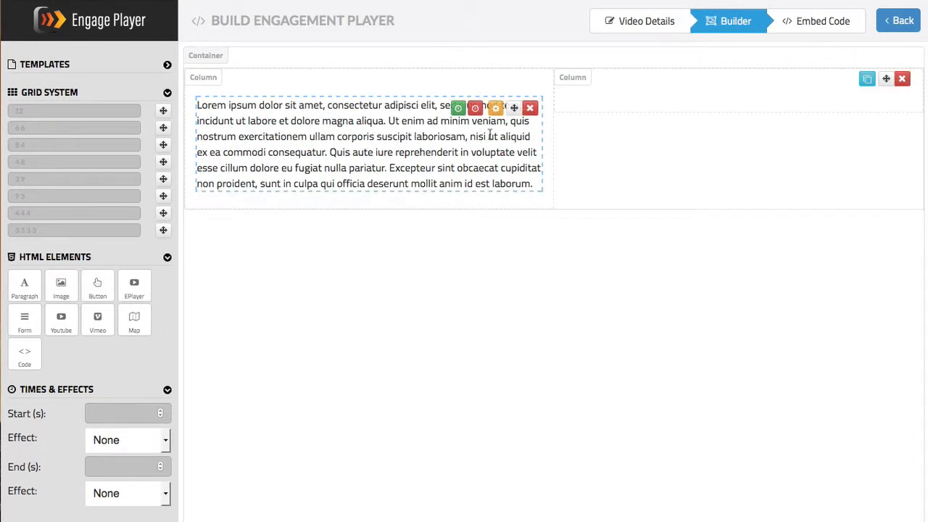
pyautogui.moveTo(514, 108)
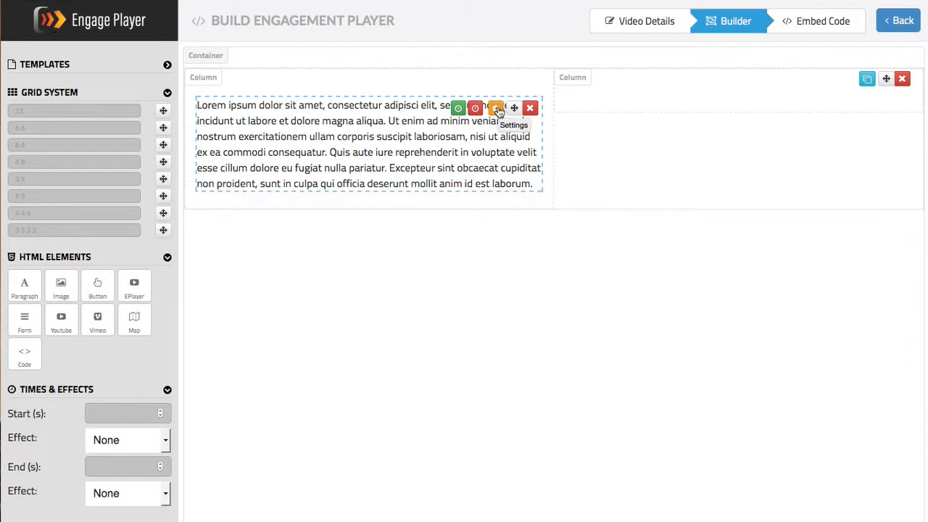
# - Open the placeholder paragraph's Paragraph Settings through its orange gear icon
pyautogui.click(497, 108)
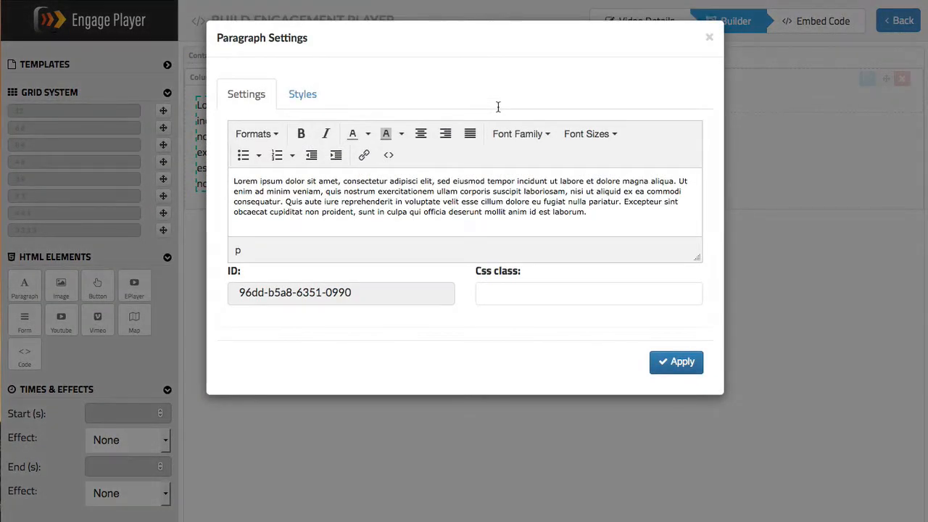
pyautogui.moveTo(375, 79)
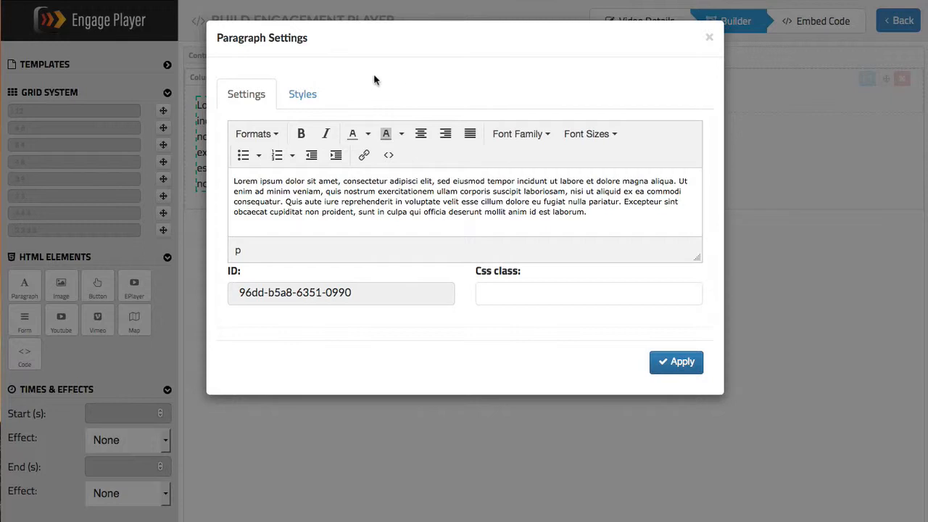
pyautogui.moveTo(684, 263)
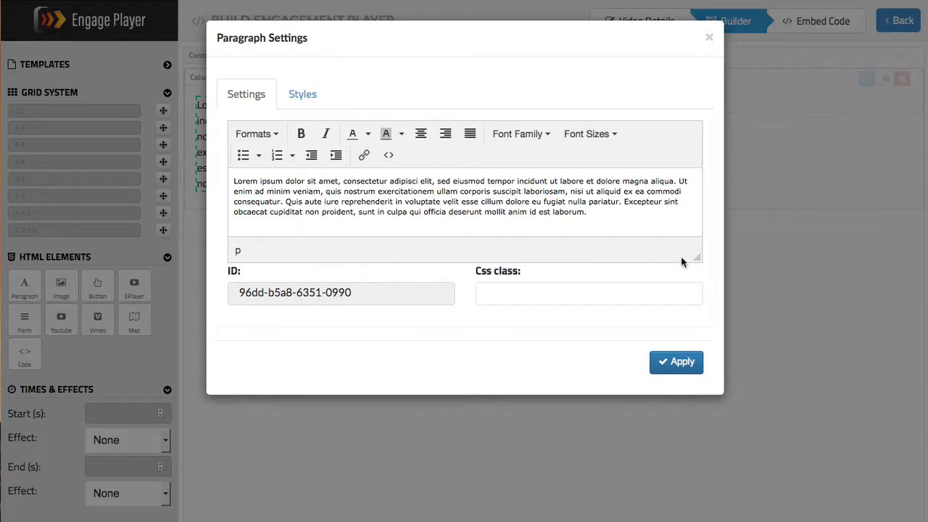
pyautogui.moveTo(694, 260)
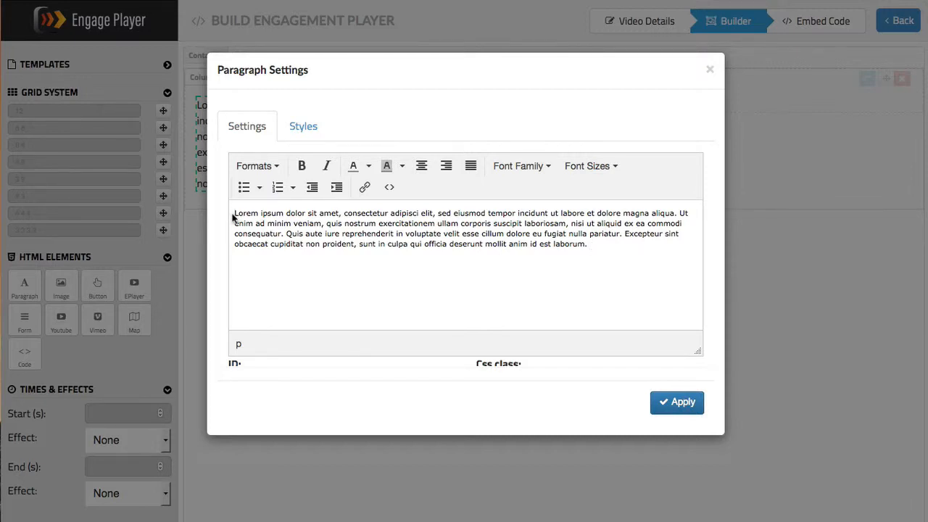
# - Add a 'Headline' line above the placeholder text as a Heading 2
pyautogui.write('He')
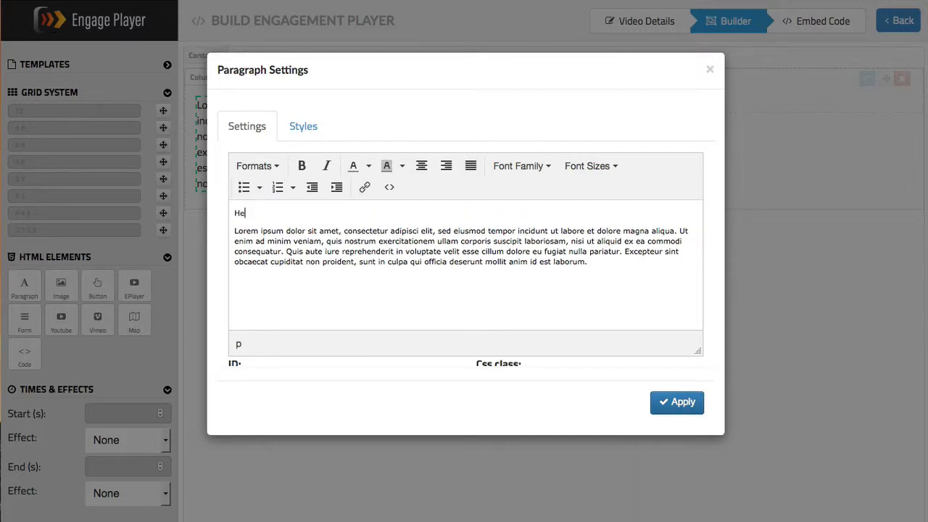
pyautogui.write('adline')
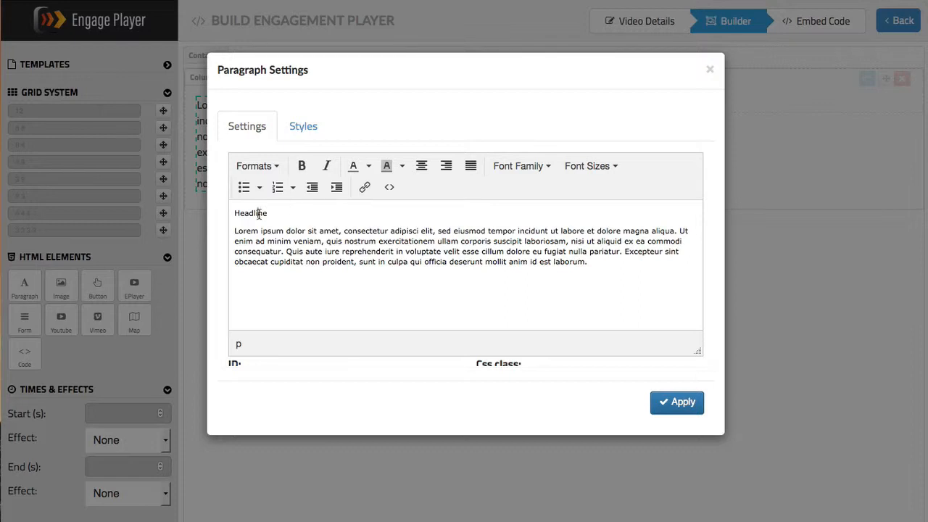
pyautogui.click(254, 165)
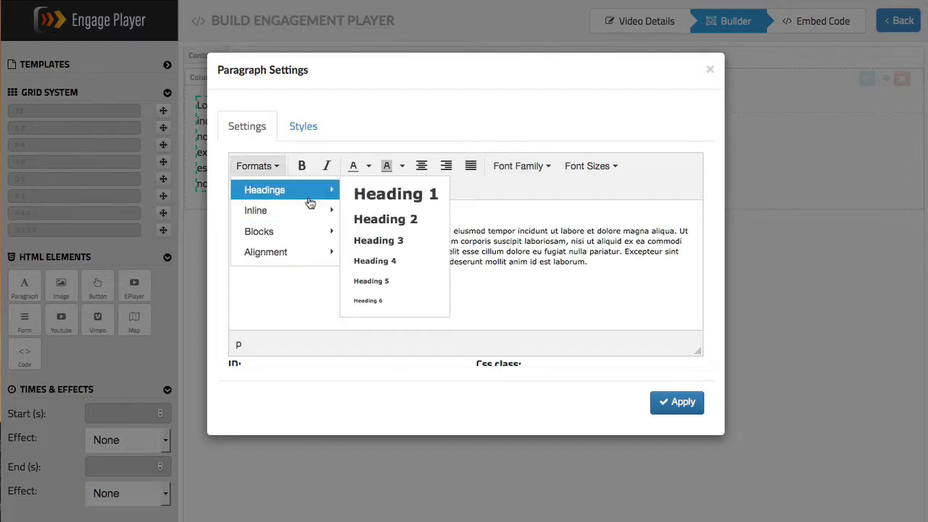
pyautogui.moveTo(386, 219)
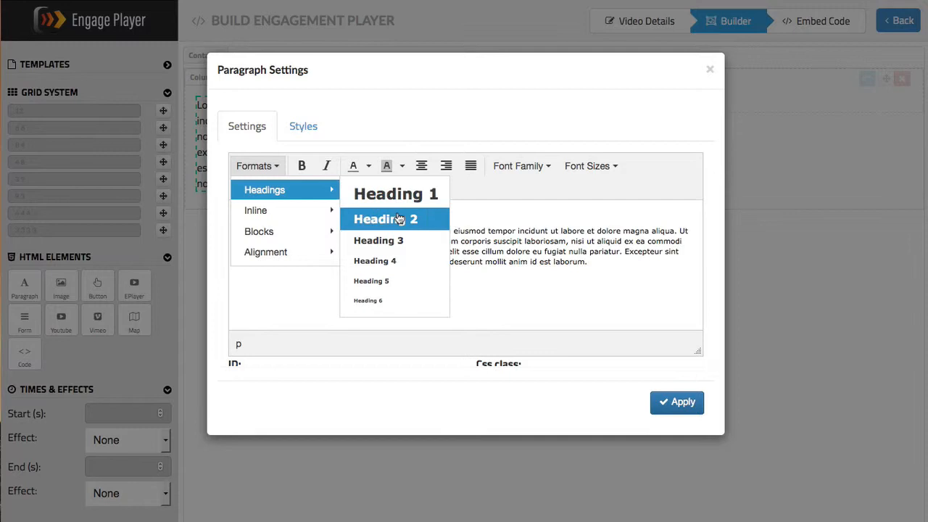
pyautogui.click(385, 218)
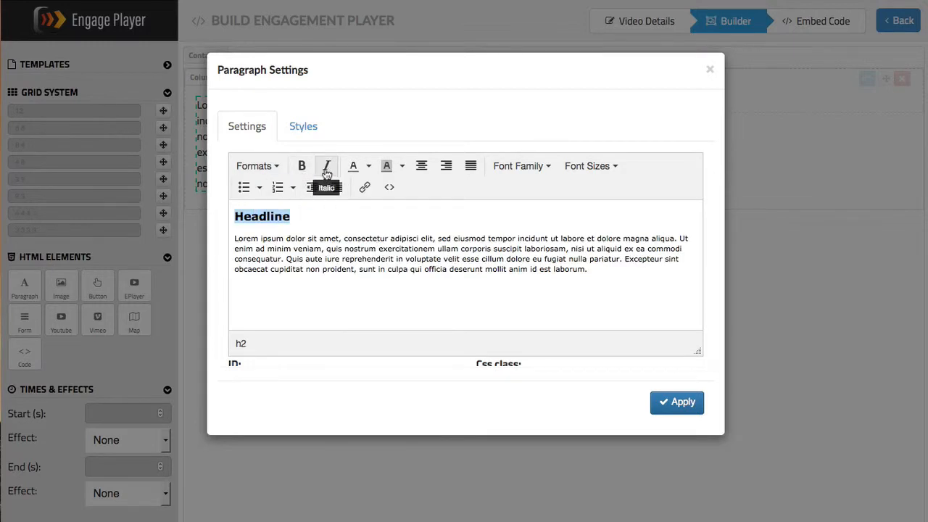
pyautogui.moveTo(384, 167)
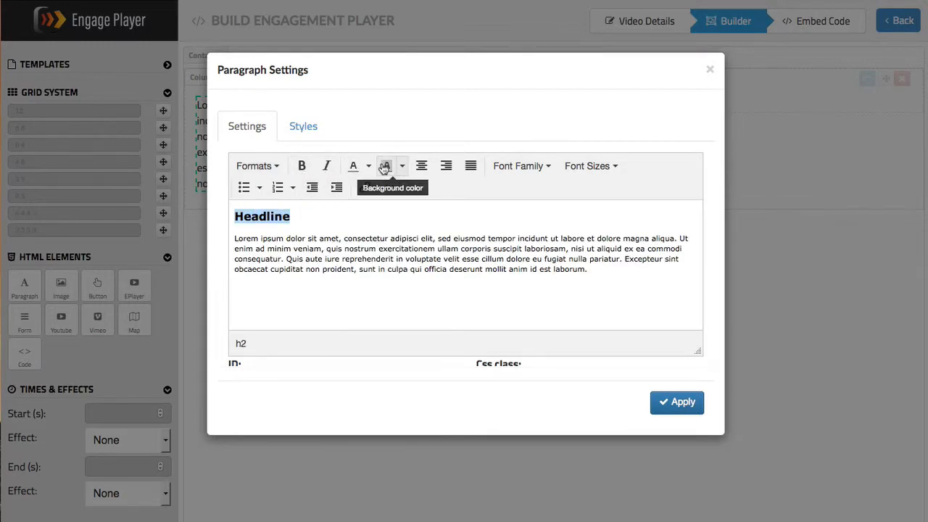
pyautogui.moveTo(521, 166)
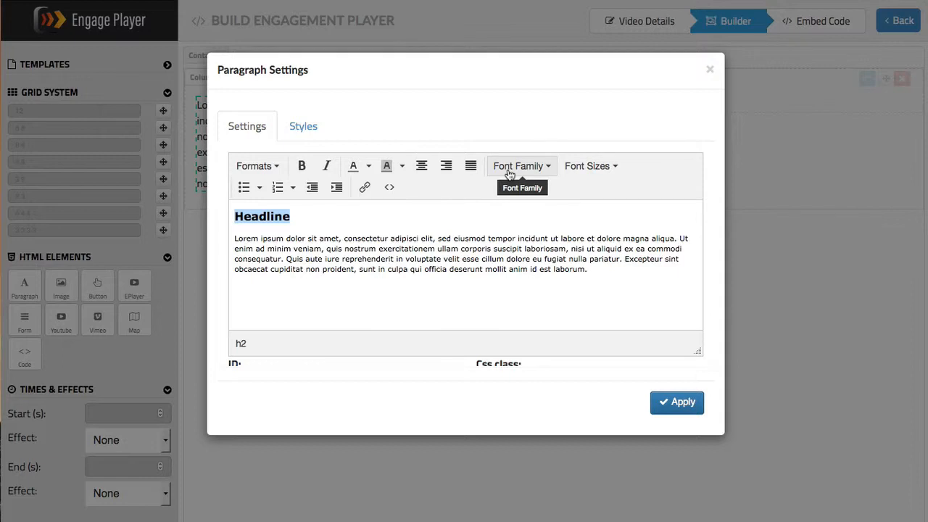
# - Browse the available Font Family and Font Sizes lists
pyautogui.click(520, 165)
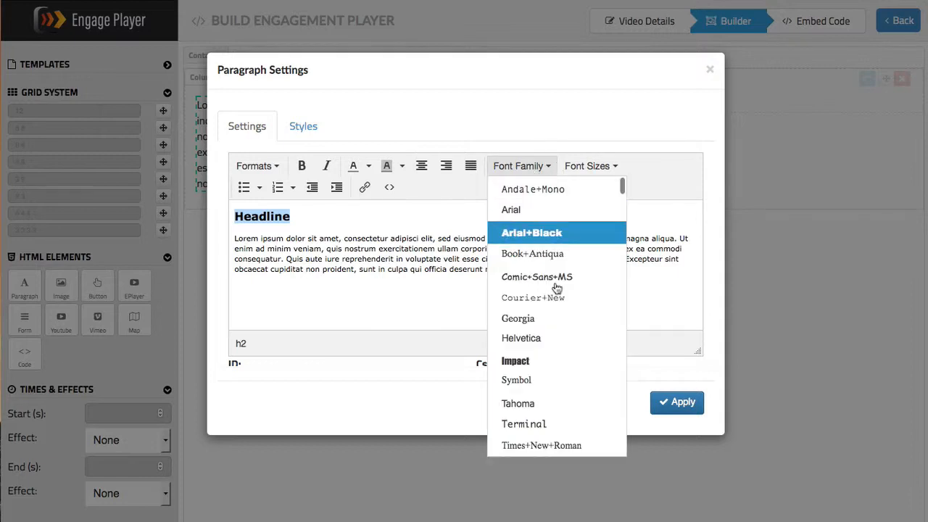
pyautogui.scroll(-3)
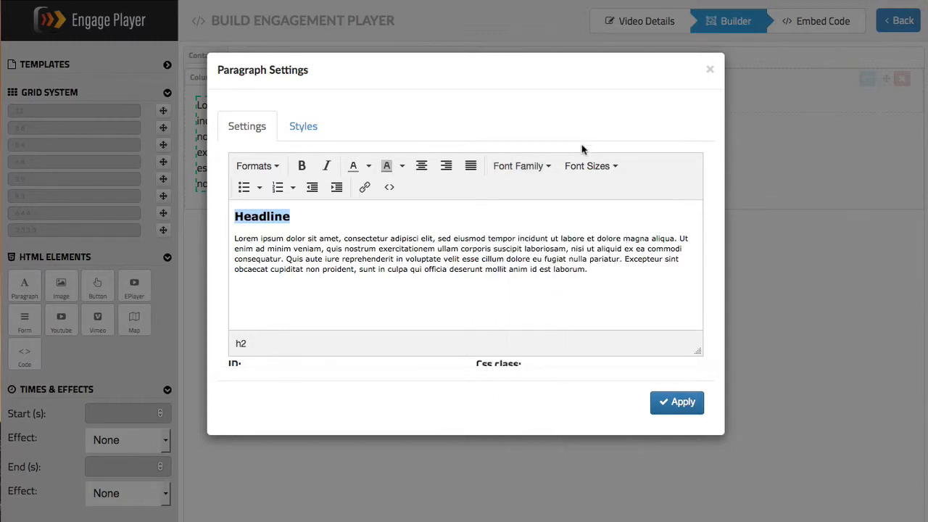
pyautogui.click(587, 165)
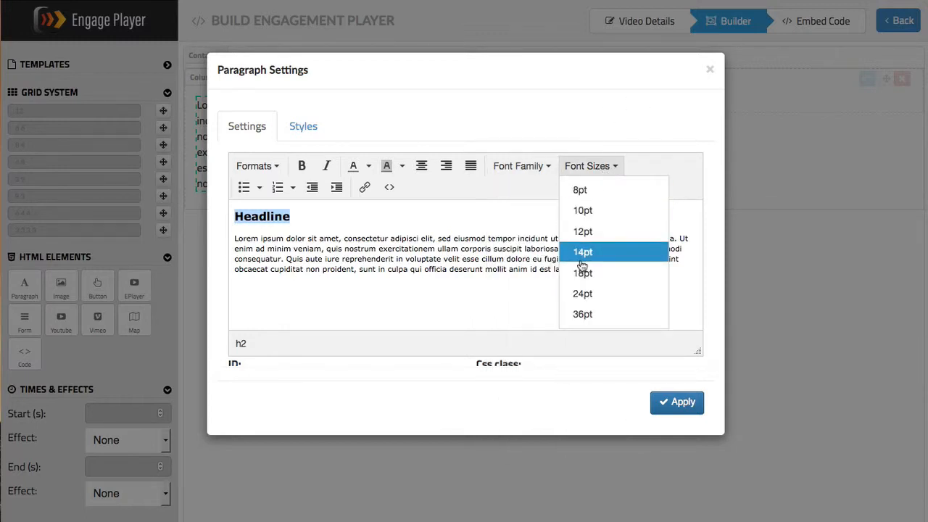
pyautogui.moveTo(244, 187)
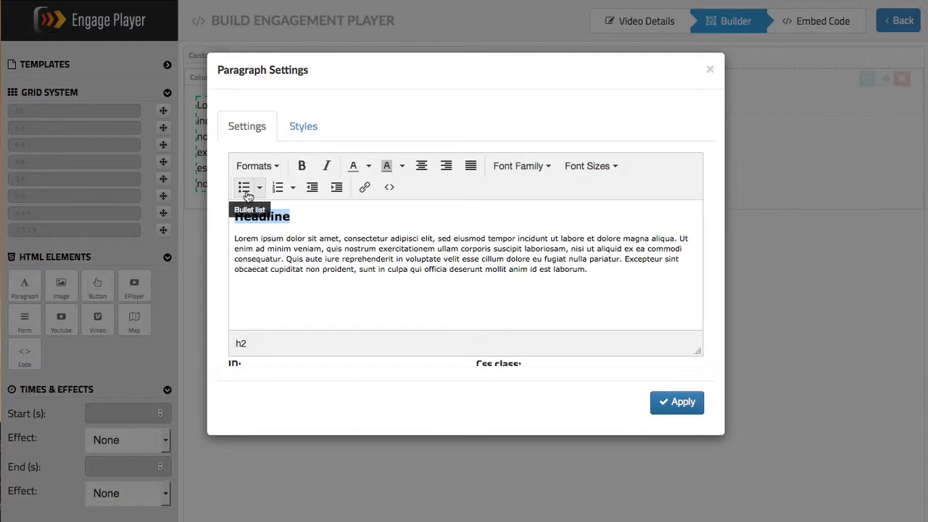
pyautogui.moveTo(279, 187)
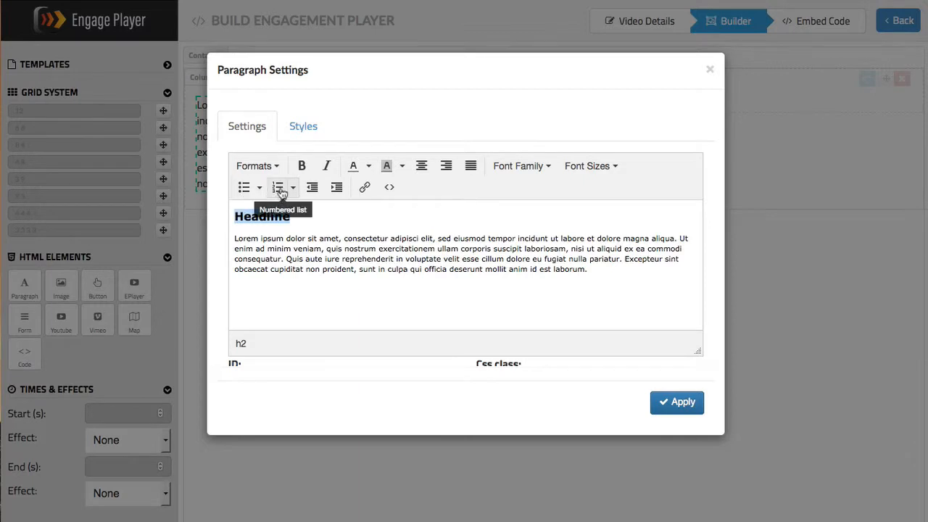
pyautogui.moveTo(312, 187)
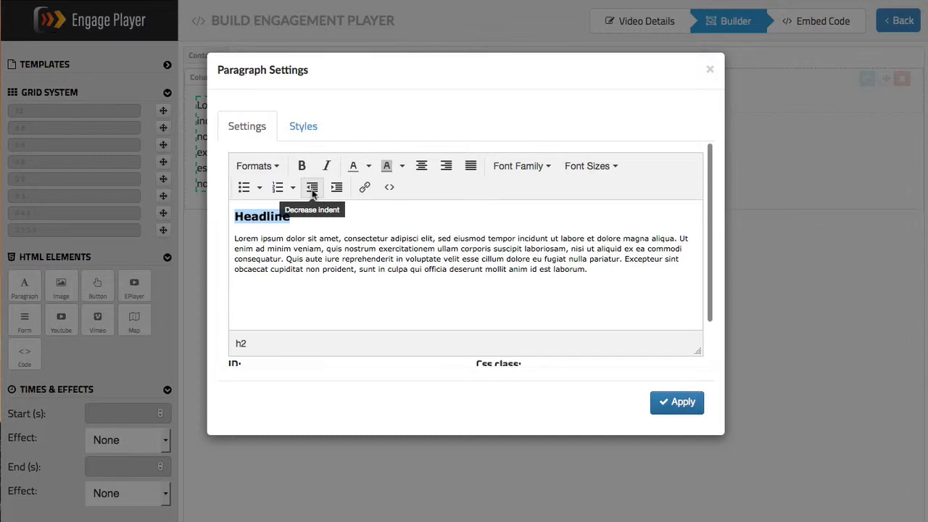
pyautogui.moveTo(365, 186)
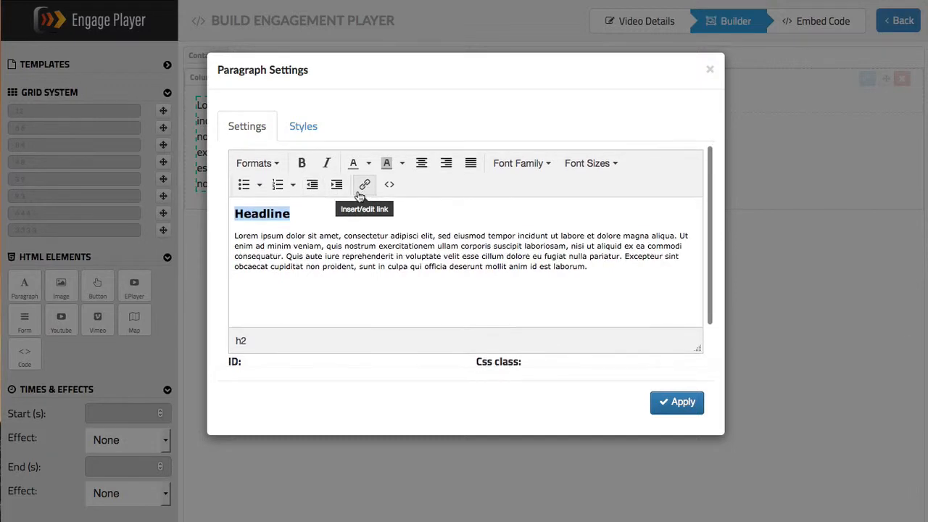
# - Close the Source code view to return to Paragraph Settings
pyautogui.click(388, 184)
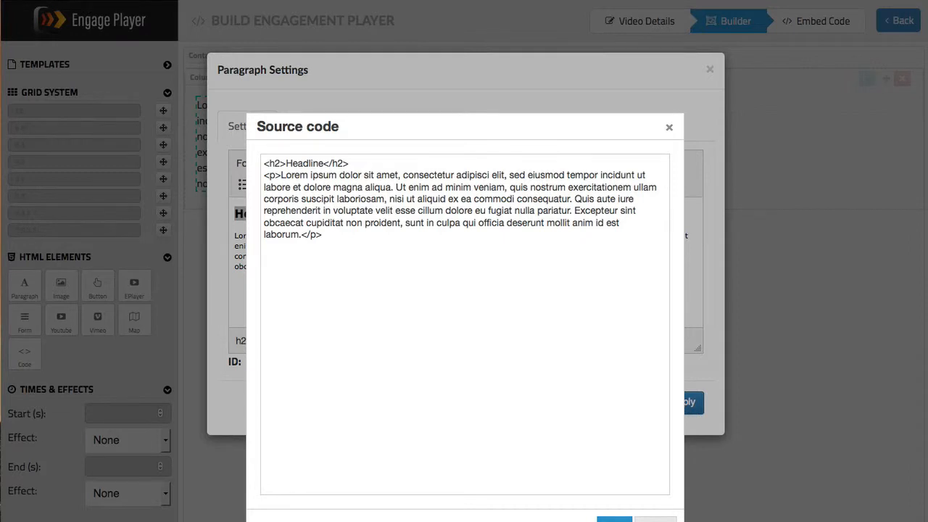
pyautogui.click(669, 128)
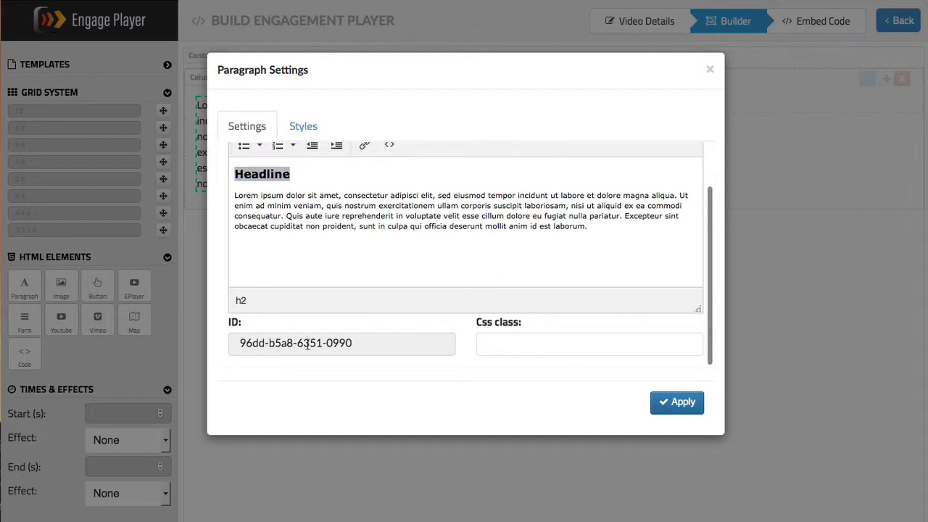
pyautogui.click(341, 343)
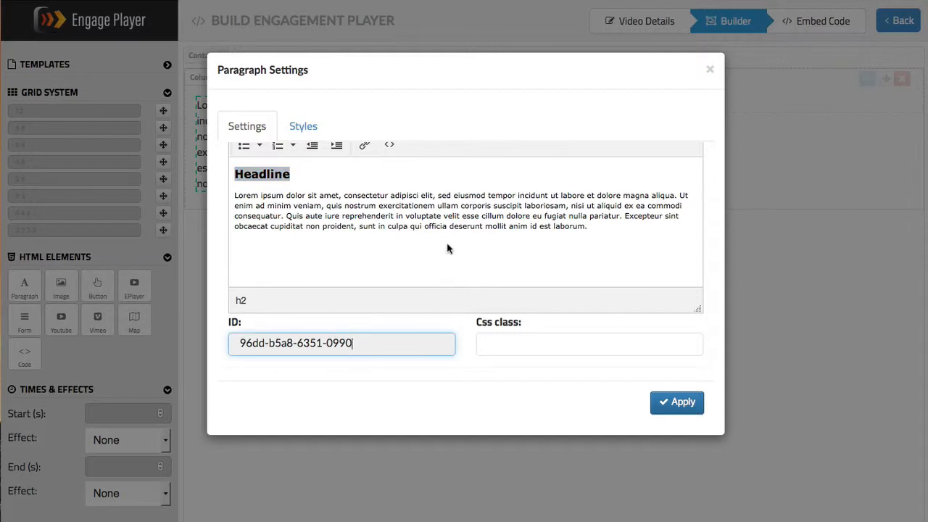
pyautogui.moveTo(349, 135)
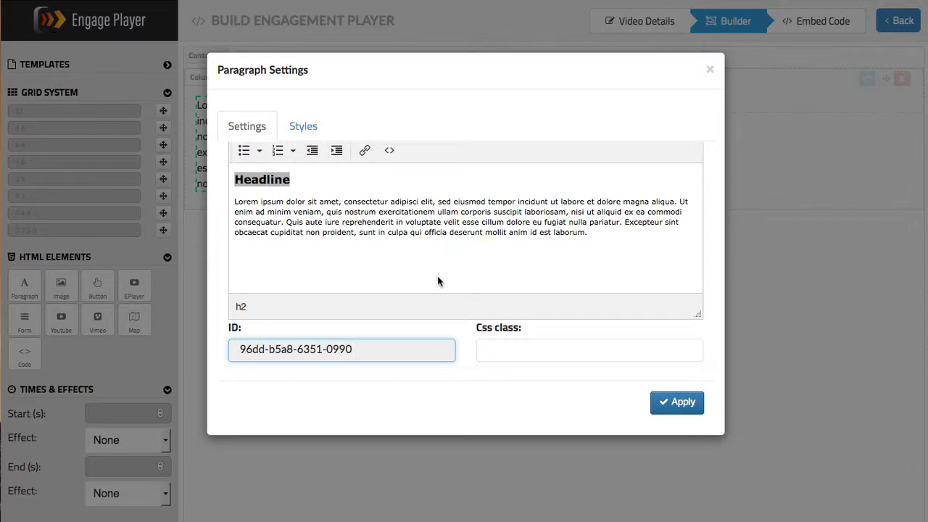
pyautogui.moveTo(405, 244)
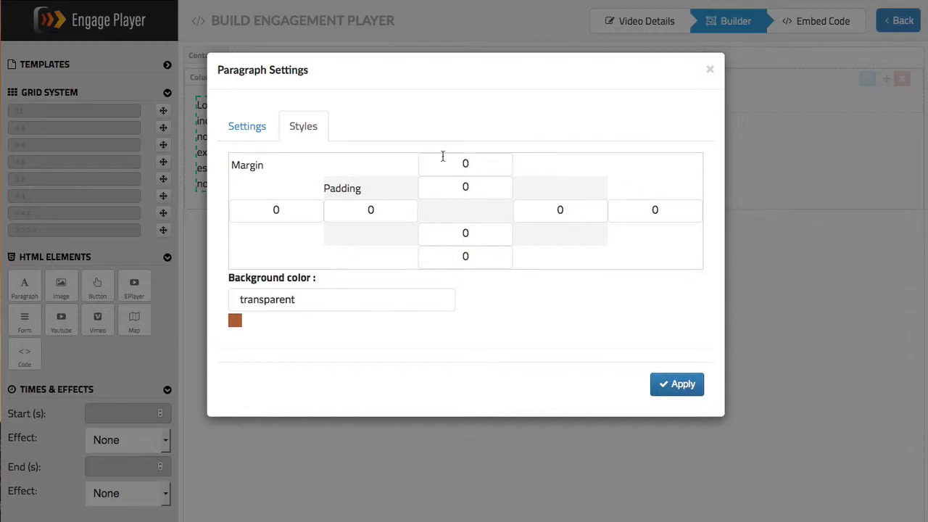
pyautogui.moveTo(559, 274)
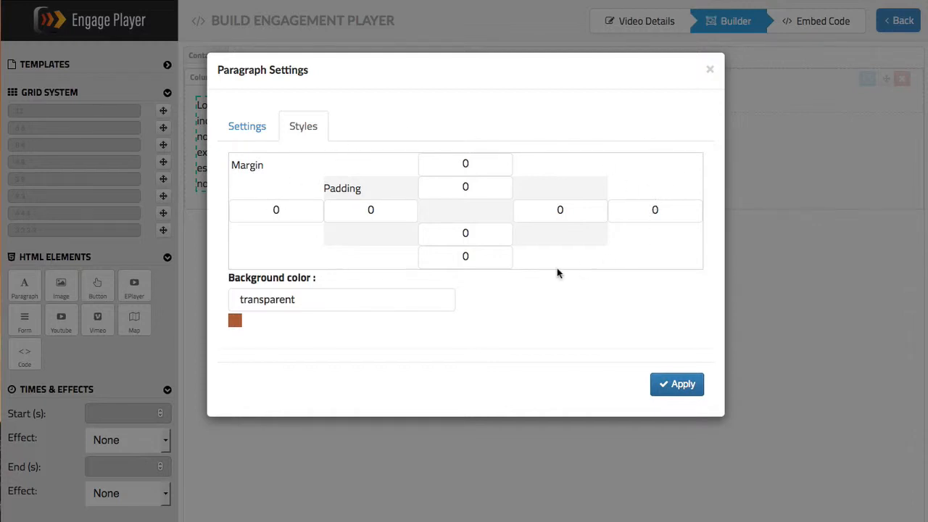
pyautogui.moveTo(527, 168)
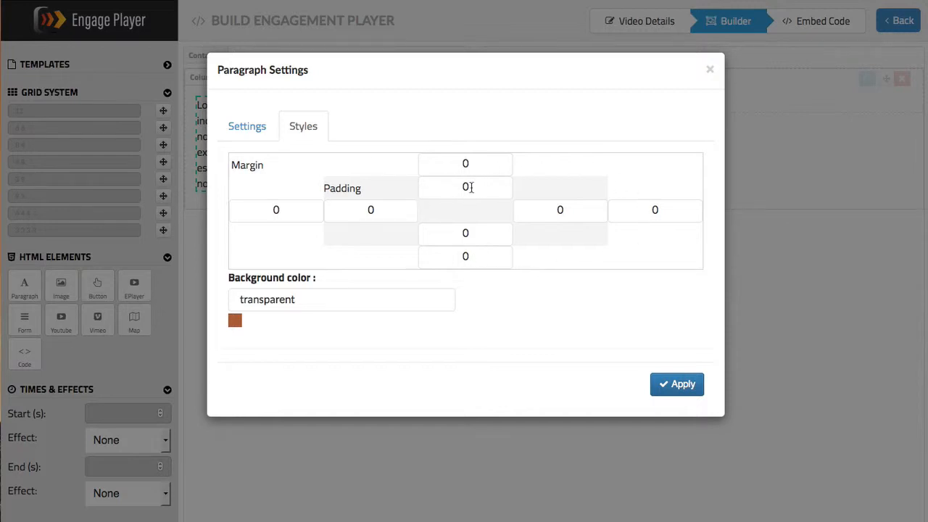
pyautogui.moveTo(549, 214)
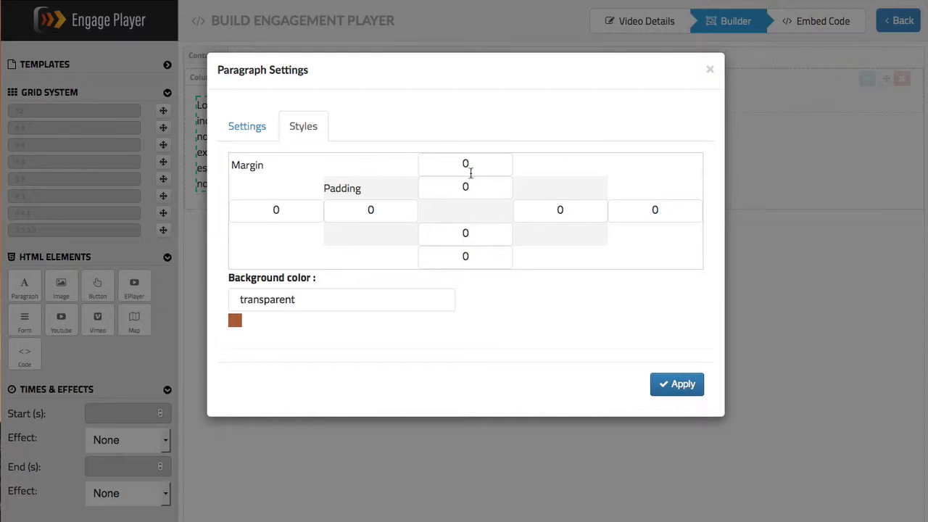
# - Enter 10 in the paragraph's top Margin box
pyautogui.write('10')
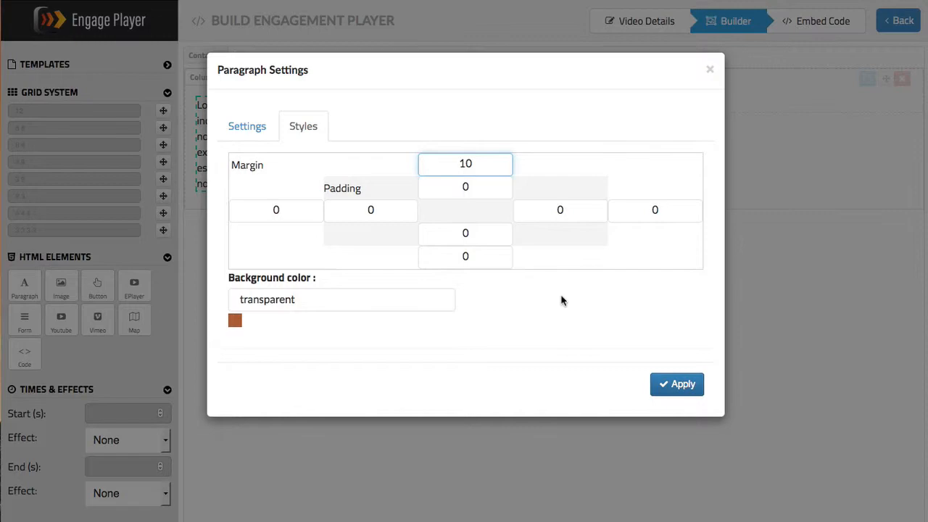
pyautogui.moveTo(677, 384)
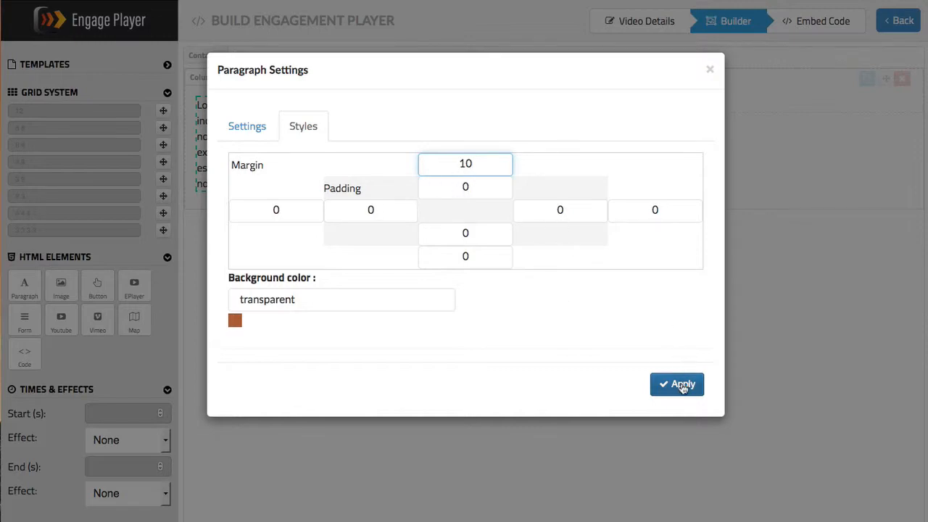
# - Apply the 10 top margin, then reopen Paragraph Settings to verify it
pyautogui.click(676, 384)
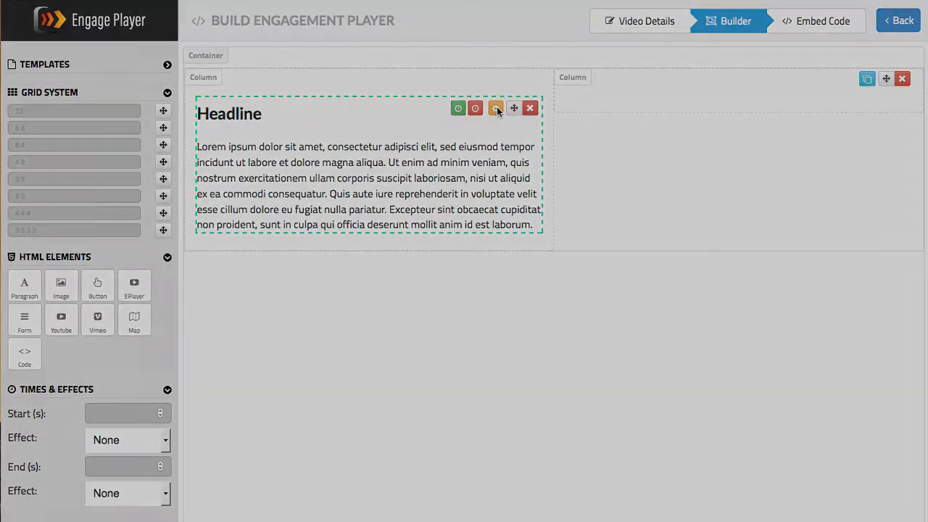
pyautogui.click(496, 108)
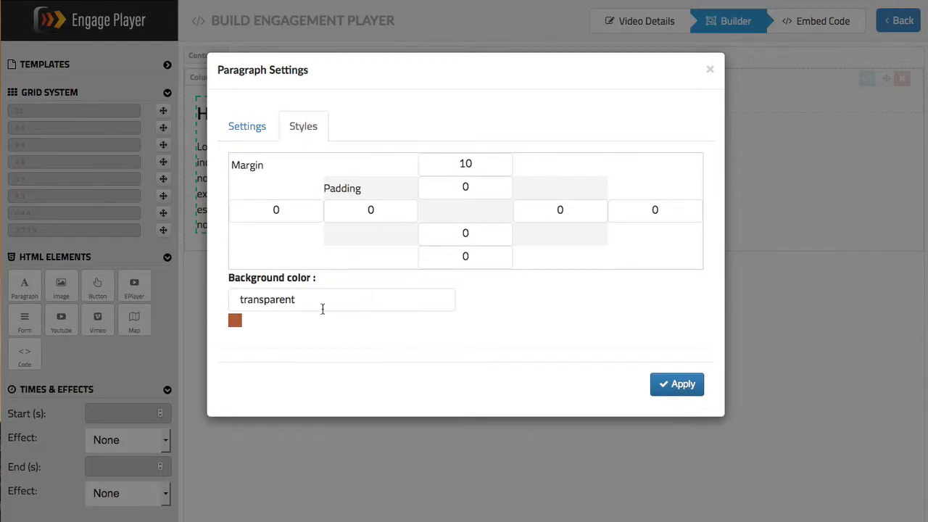
pyautogui.moveTo(234, 320)
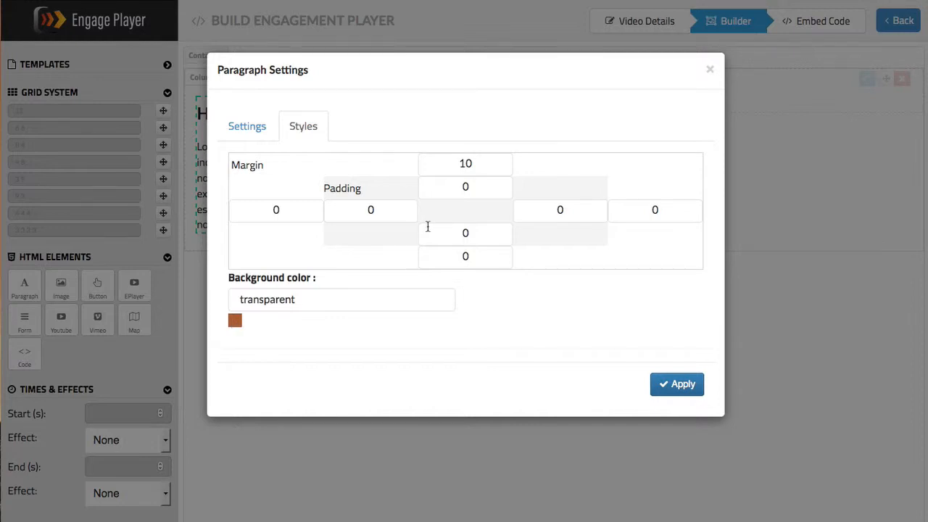
pyautogui.moveTo(500, 138)
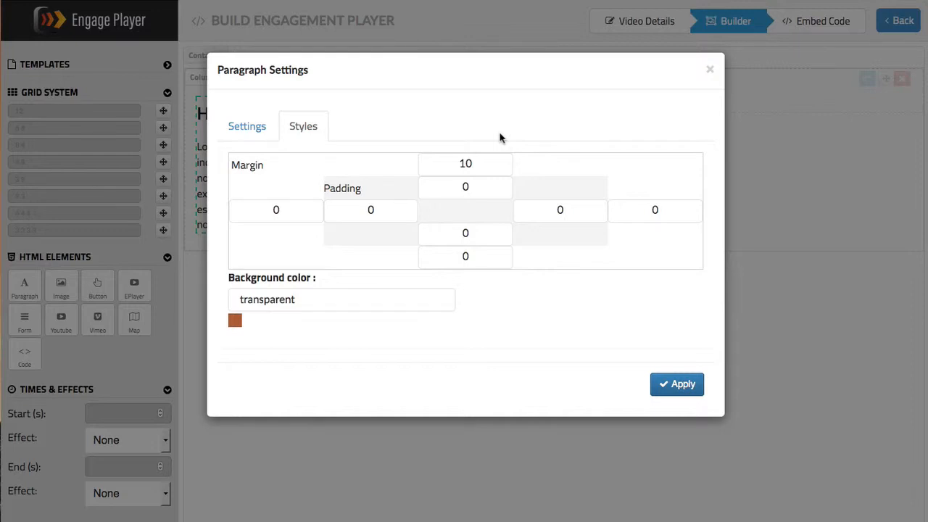
pyautogui.moveTo(521, 102)
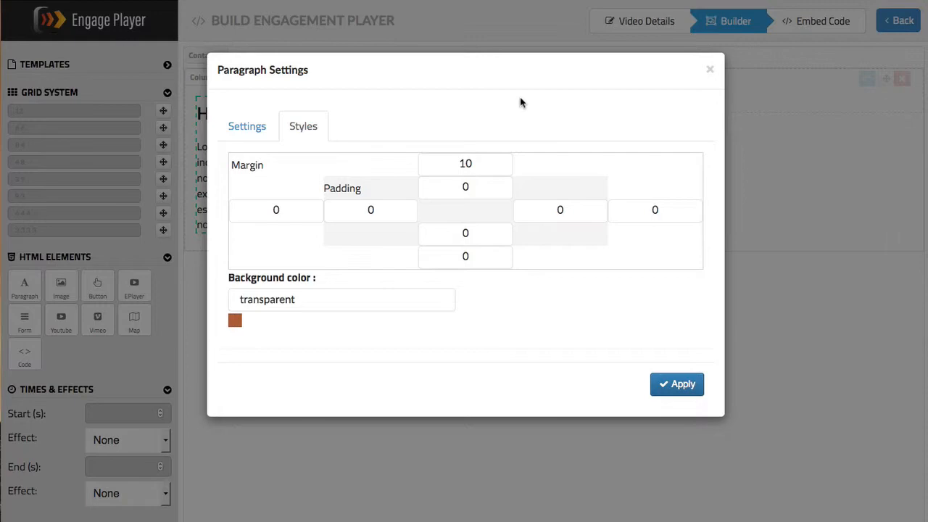
pyautogui.moveTo(710, 73)
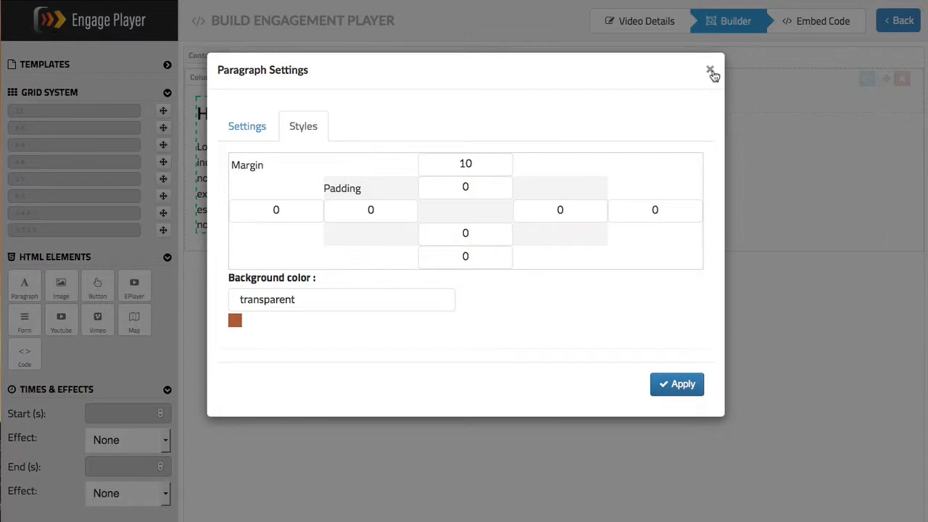
# - Place a 350×150 Image element in the right column and open its settings
pyautogui.click(710, 72)
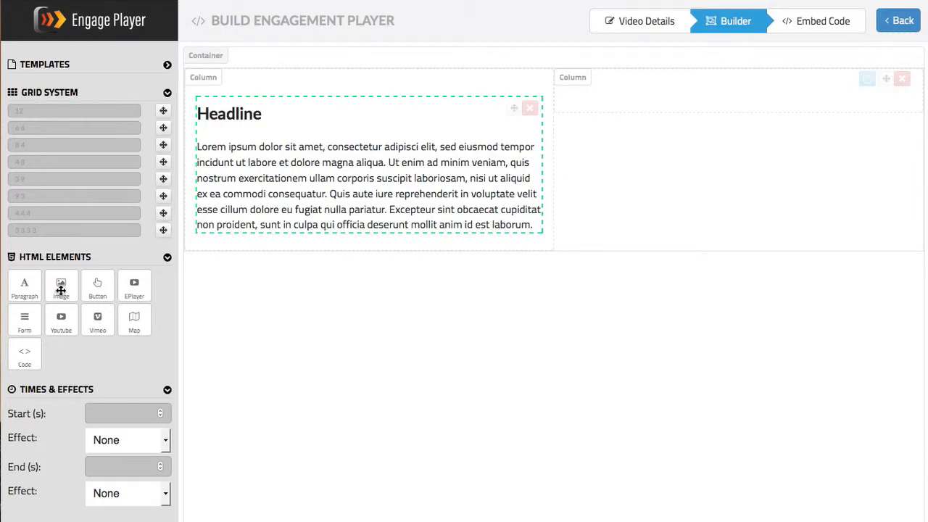
pyautogui.moveTo(61, 282); pyautogui.dragTo(735, 170)
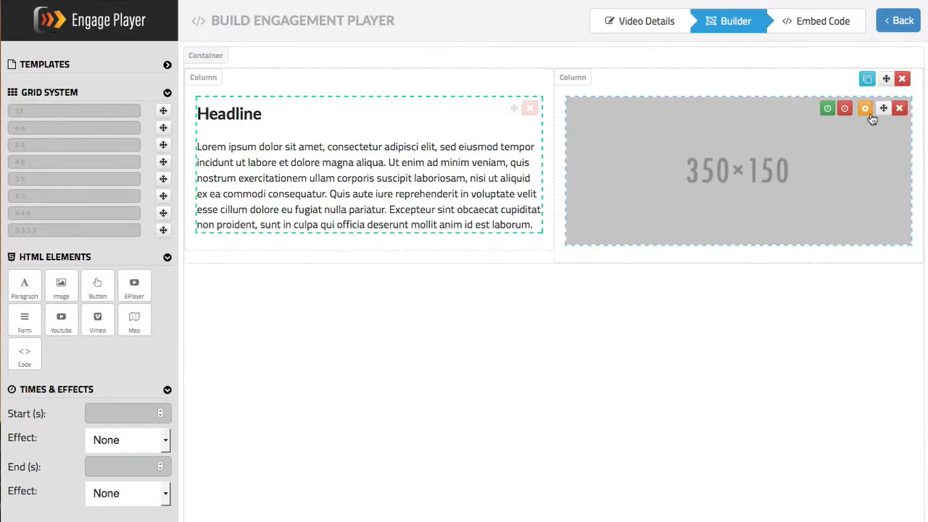
pyautogui.click(864, 108)
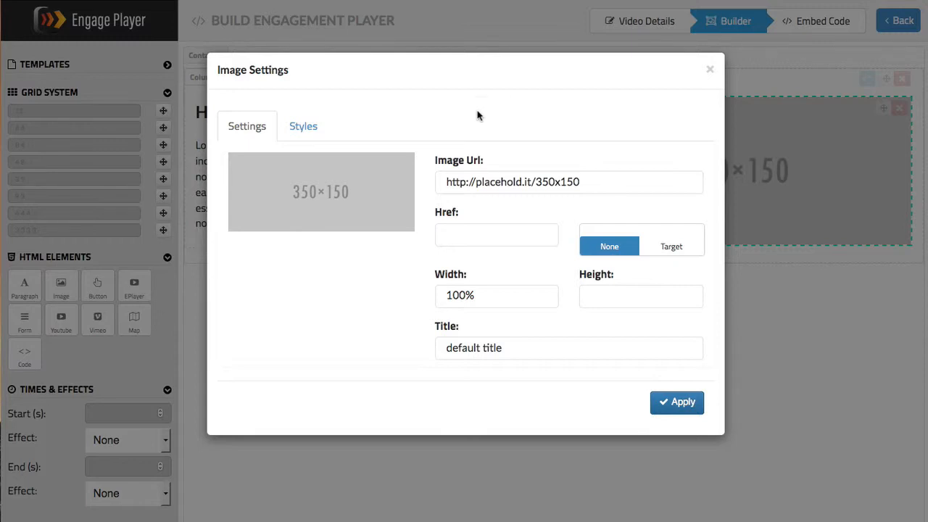
pyautogui.moveTo(367, 130)
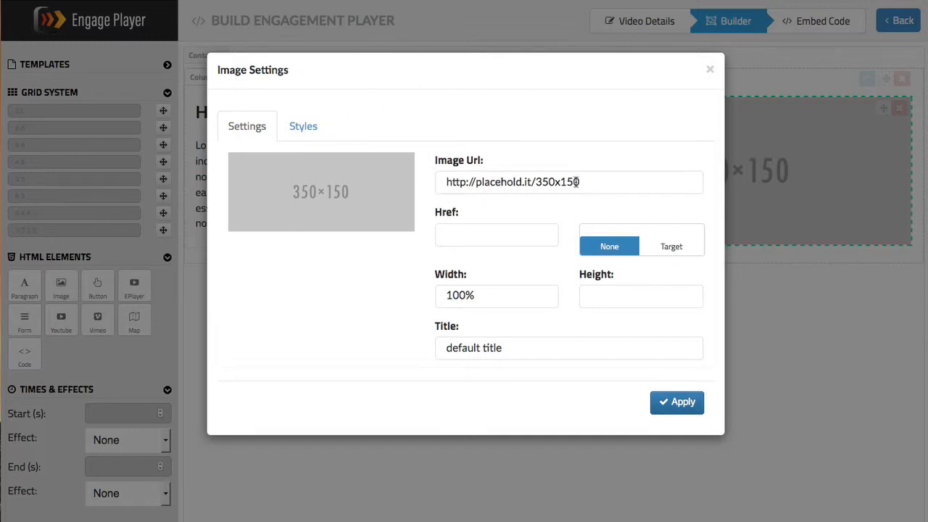
pyautogui.click(569, 182)
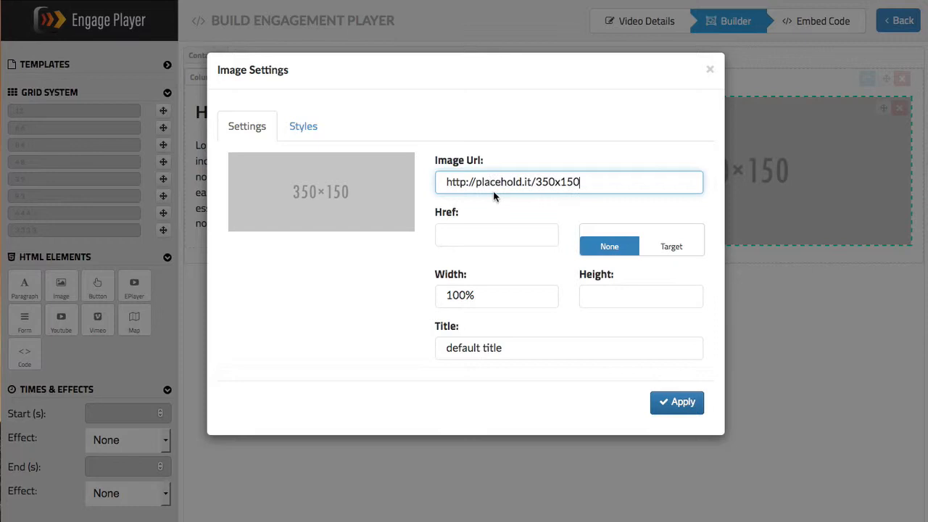
pyautogui.moveTo(448, 260)
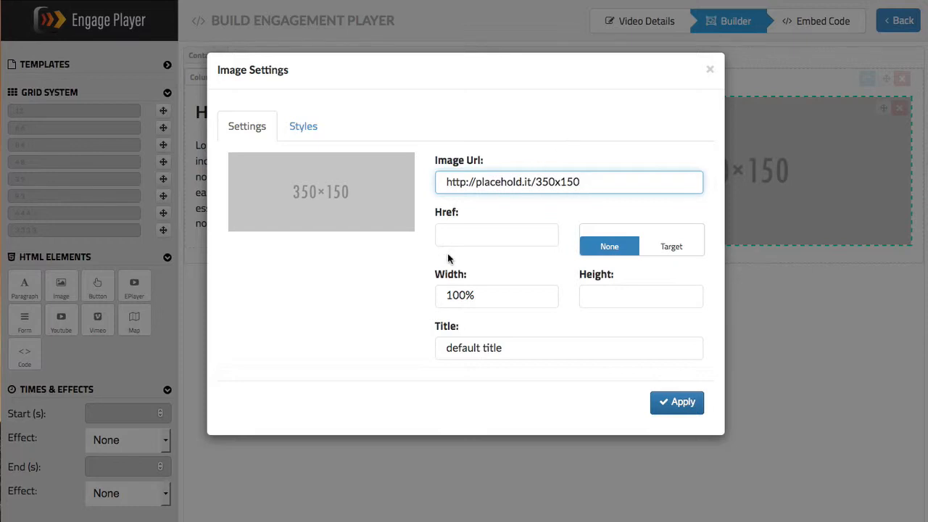
pyautogui.click(496, 234)
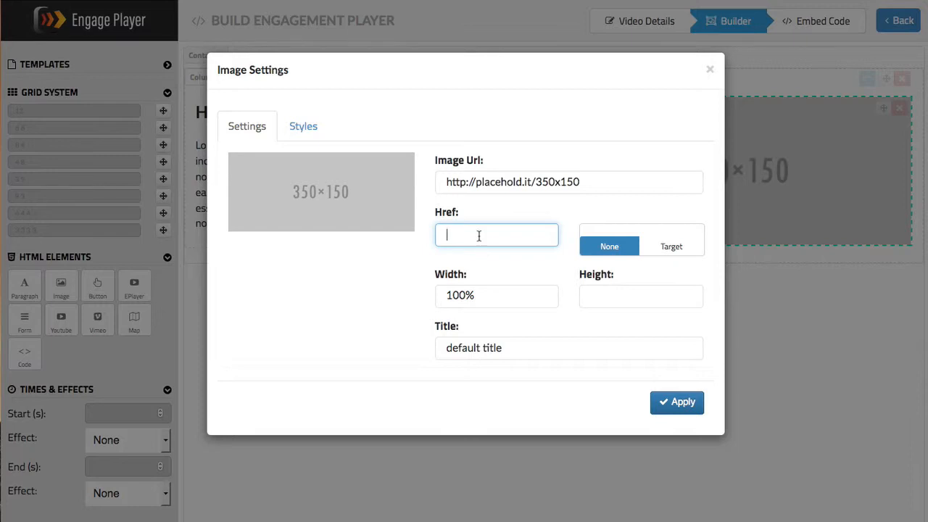
pyautogui.write('http:')
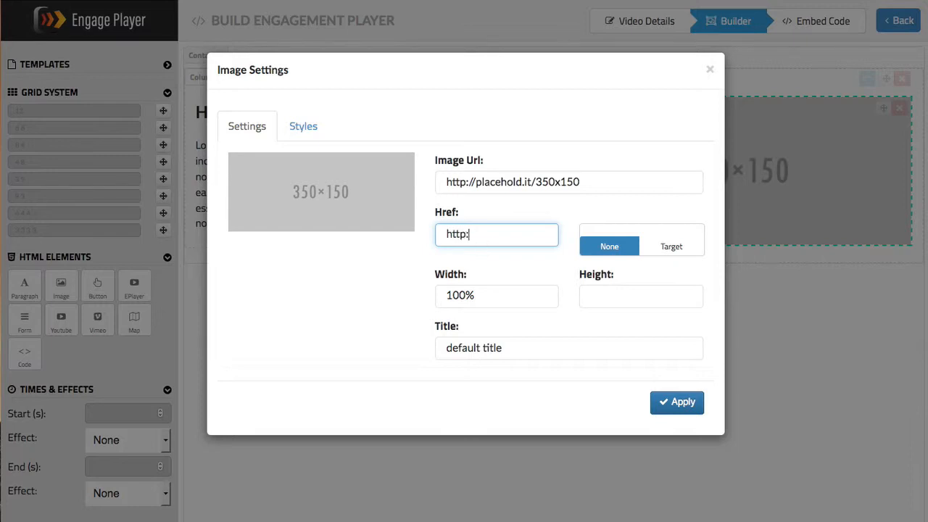
pyautogui.write('//www.goog')
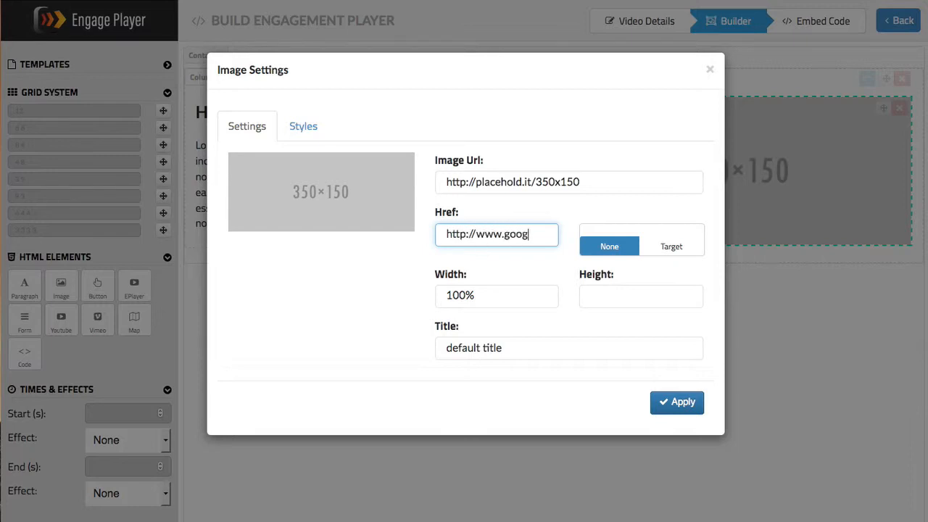
pyautogui.write('le.com')
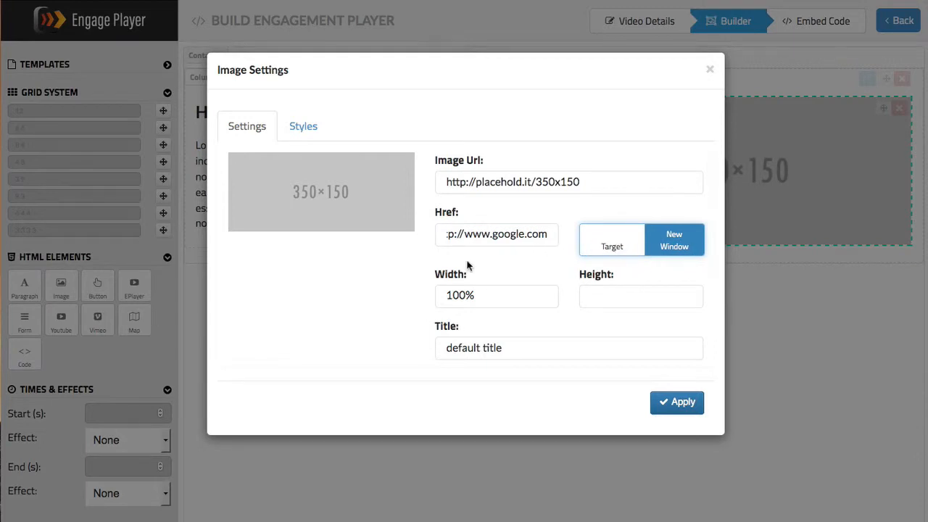
pyautogui.moveTo(435, 298)
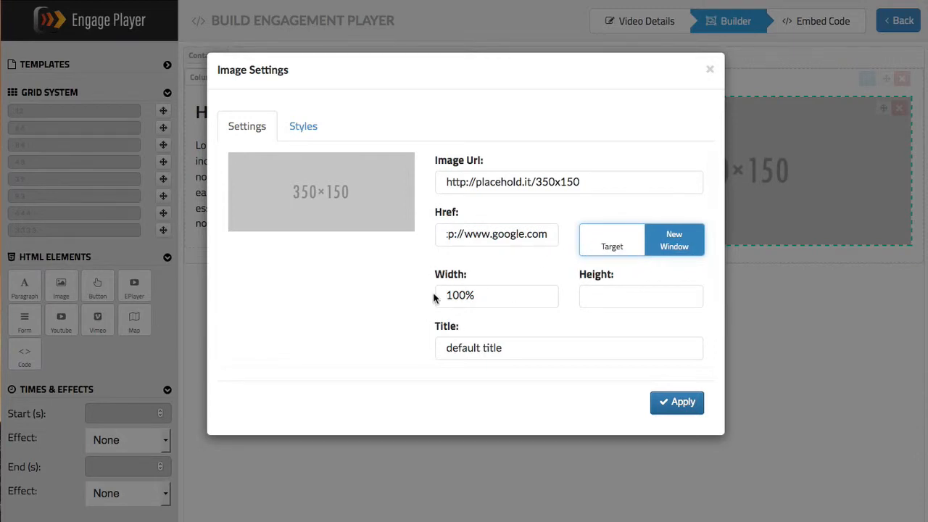
pyautogui.click(496, 295)
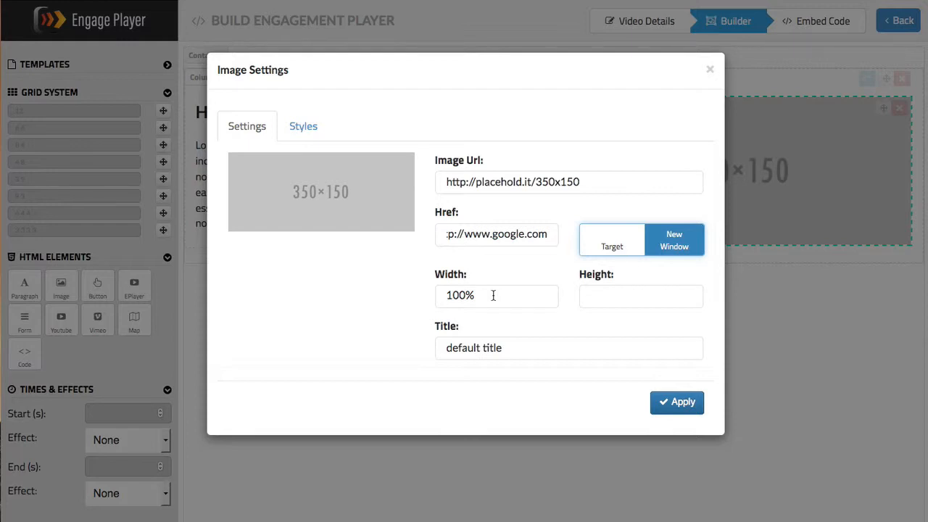
# - Review the Image Settings fields and apply the linked image
pyautogui.scroll(-3)
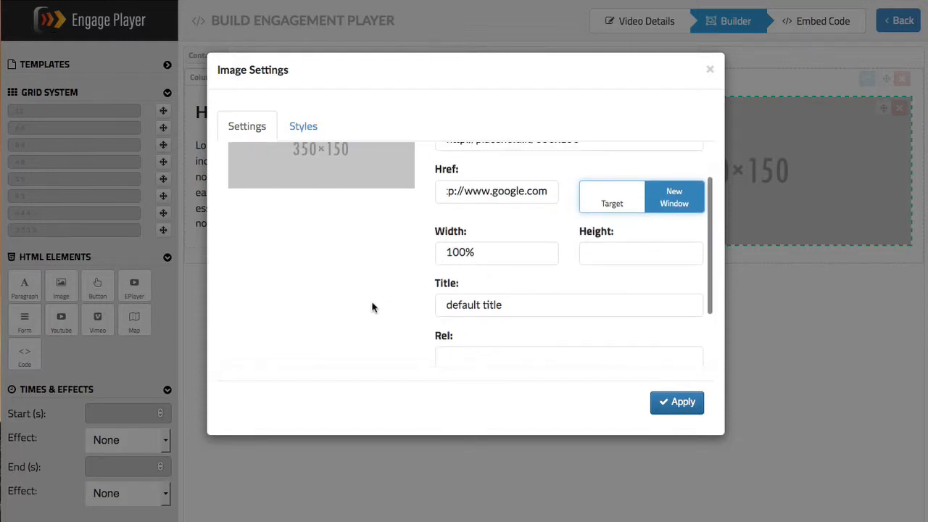
pyautogui.scroll(-3)
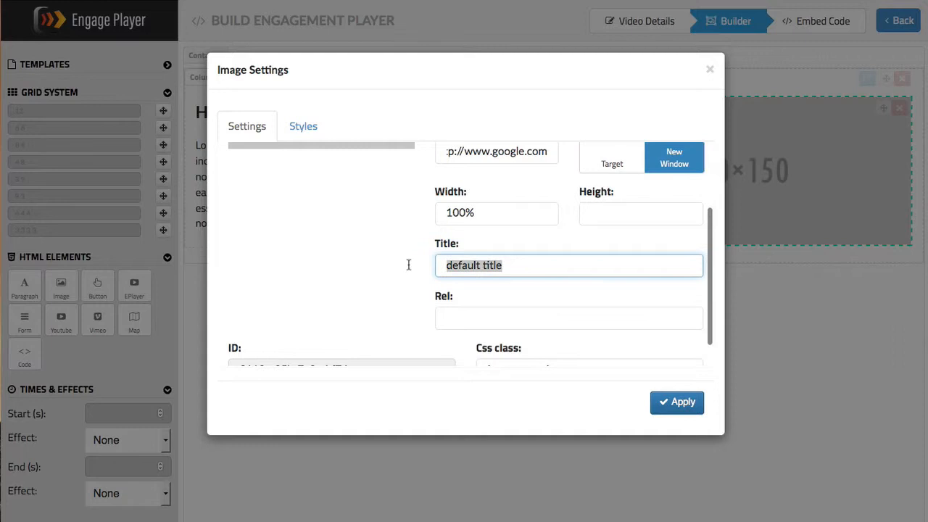
pyautogui.scroll(3)
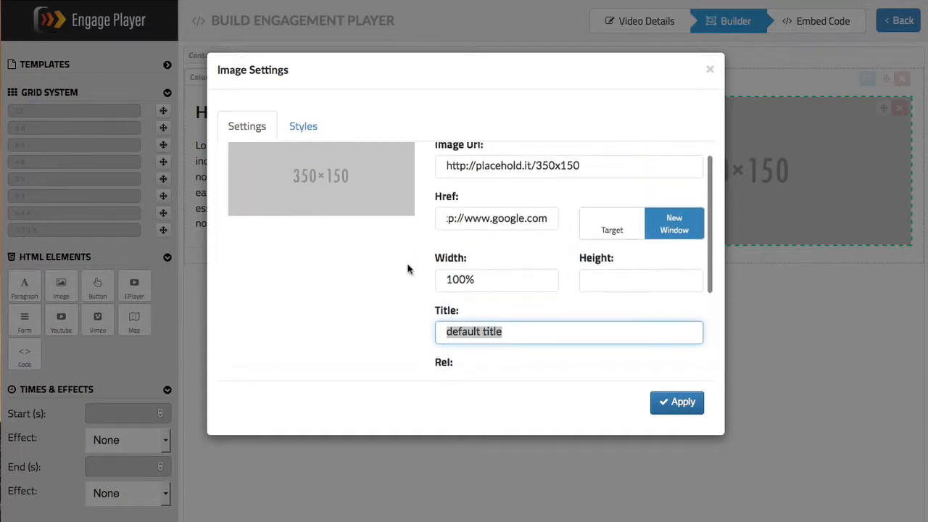
pyautogui.scroll(-3)
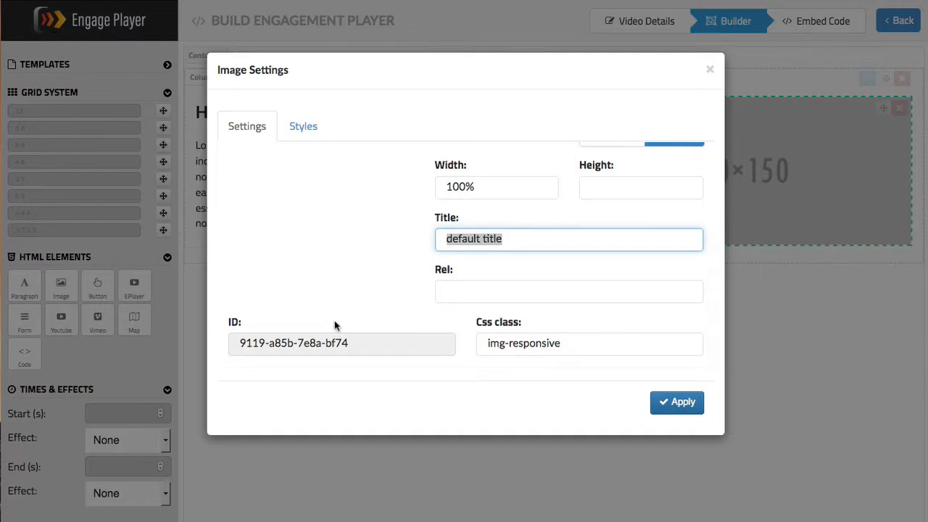
pyautogui.scroll(3)
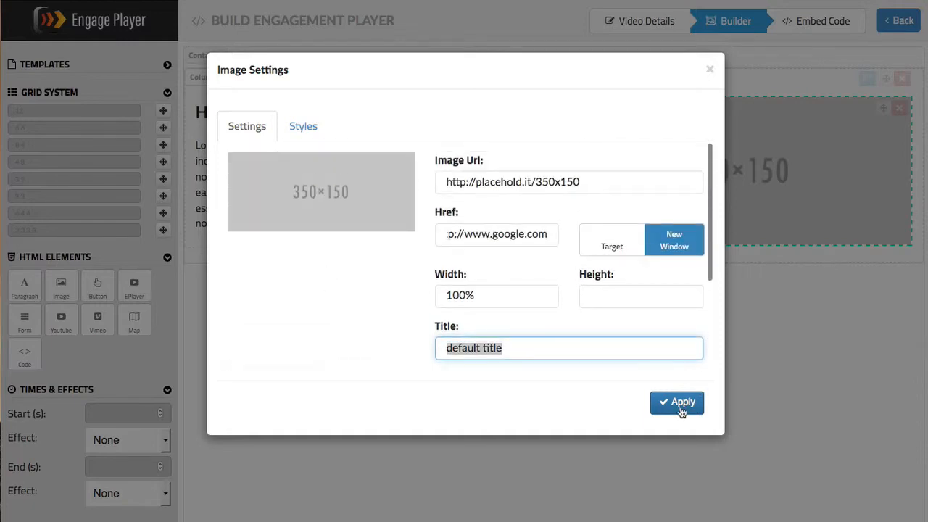
pyautogui.click(676, 402)
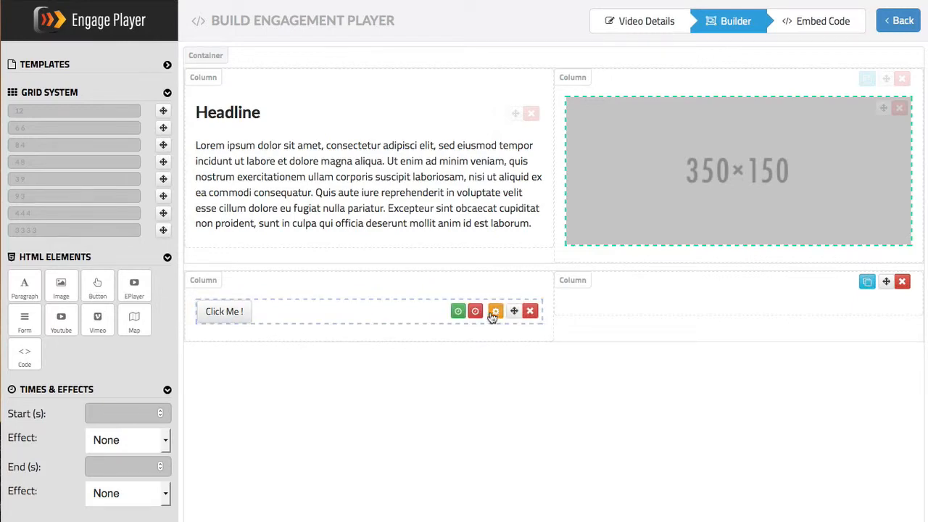
# - Open the Click Me button's Button Settings on its Settings tab
pyautogui.click(495, 310)
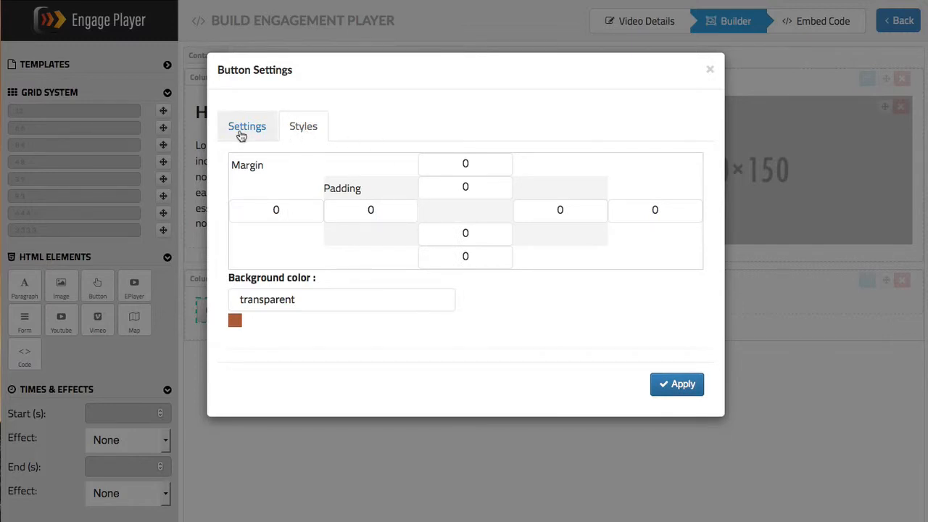
pyautogui.click(246, 125)
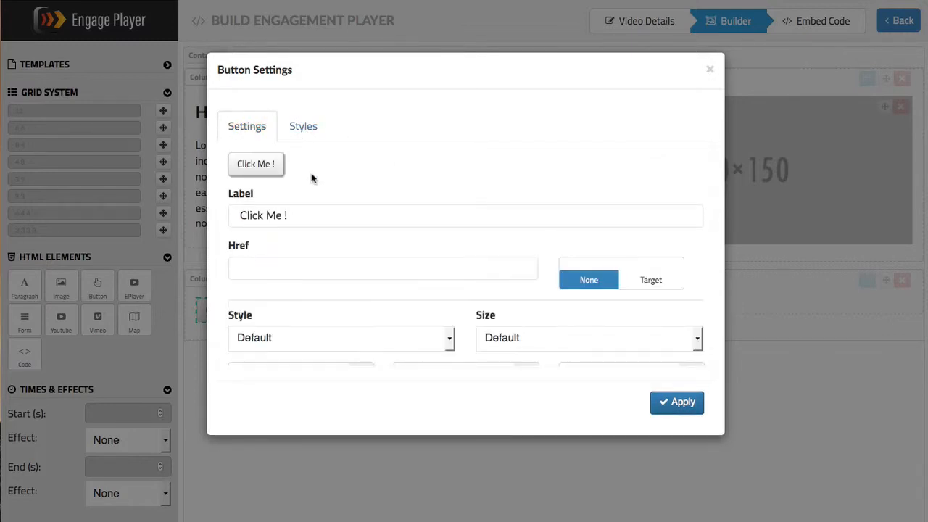
pyautogui.click(466, 215)
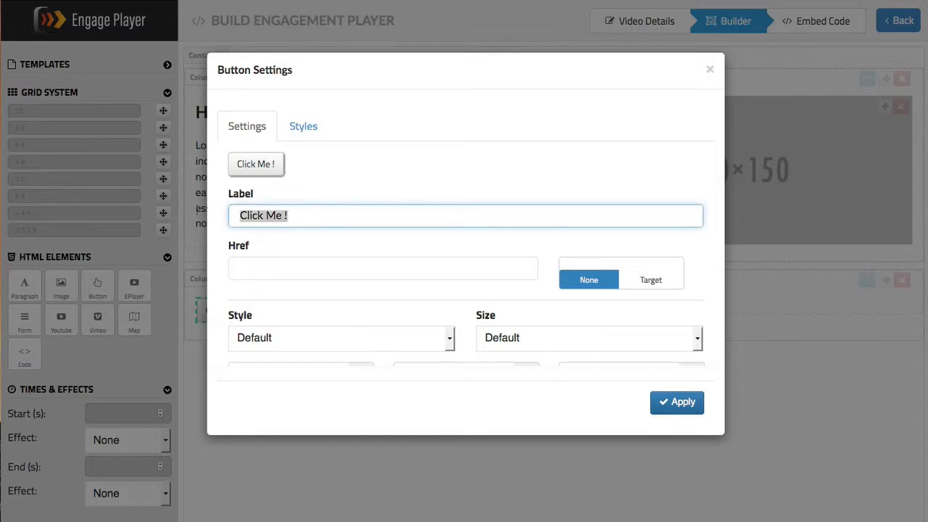
pyautogui.write('Ss')
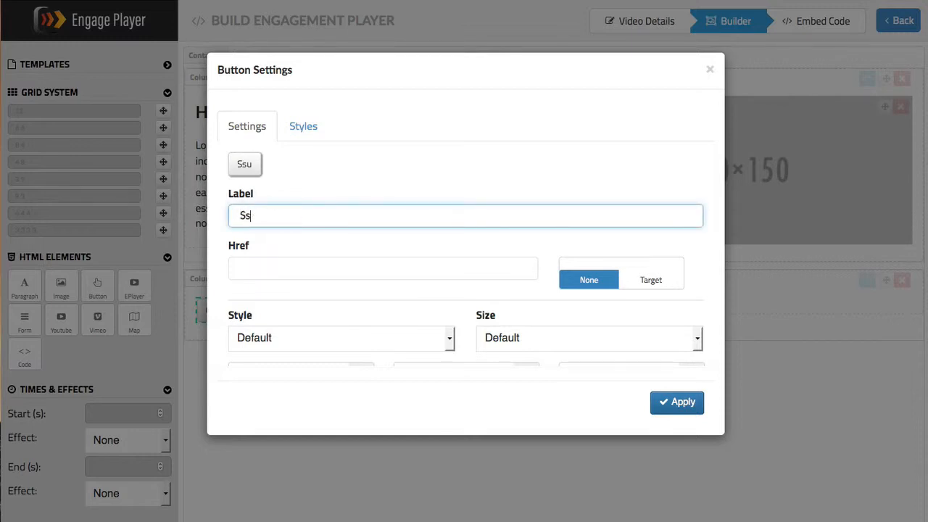
pyautogui.write('ubs')
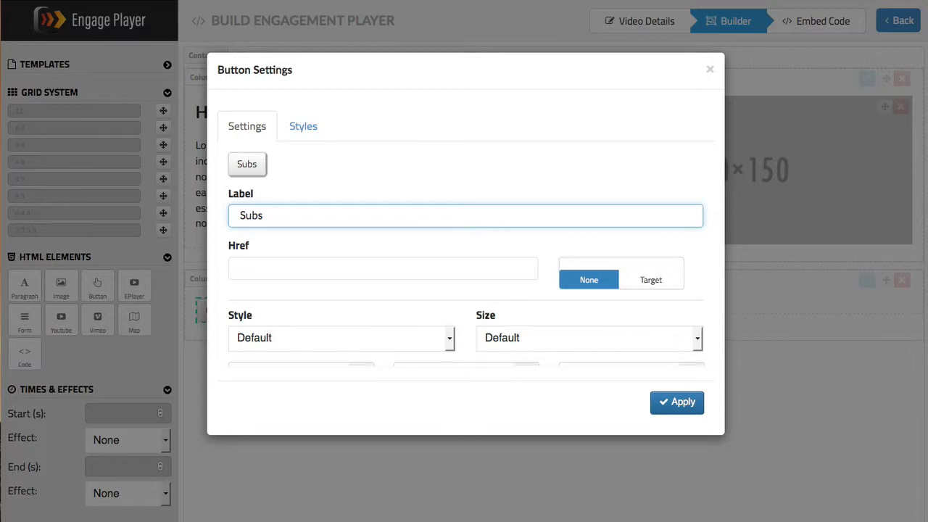
pyautogui.write('Subscribe Now')
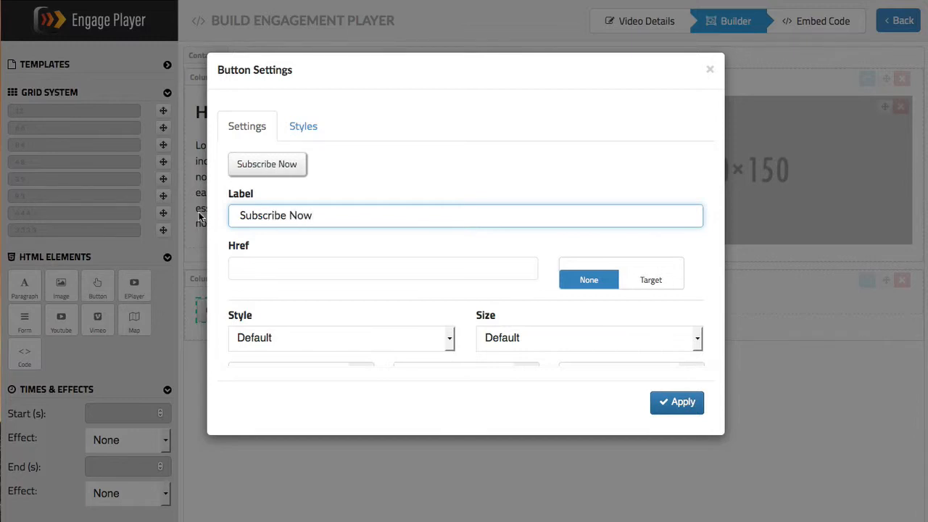
pyautogui.write('h')
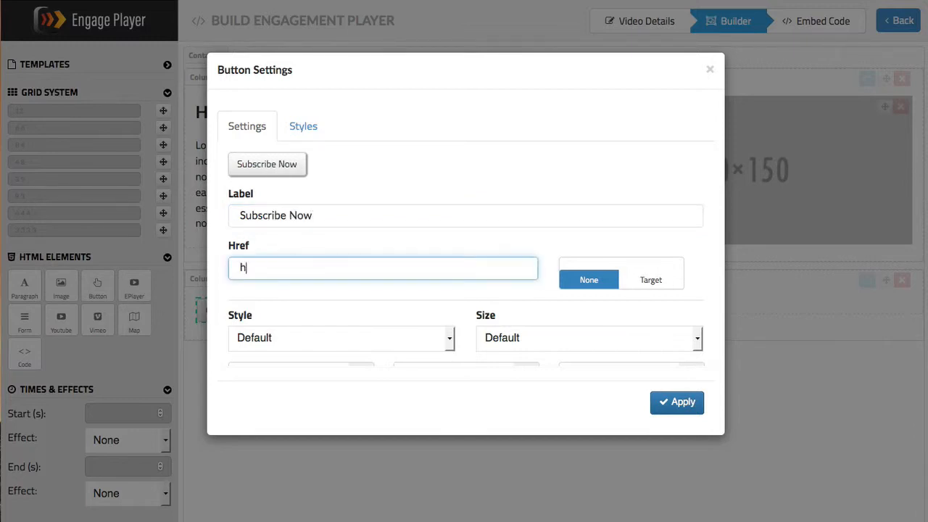
pyautogui.write('ttp://www.')
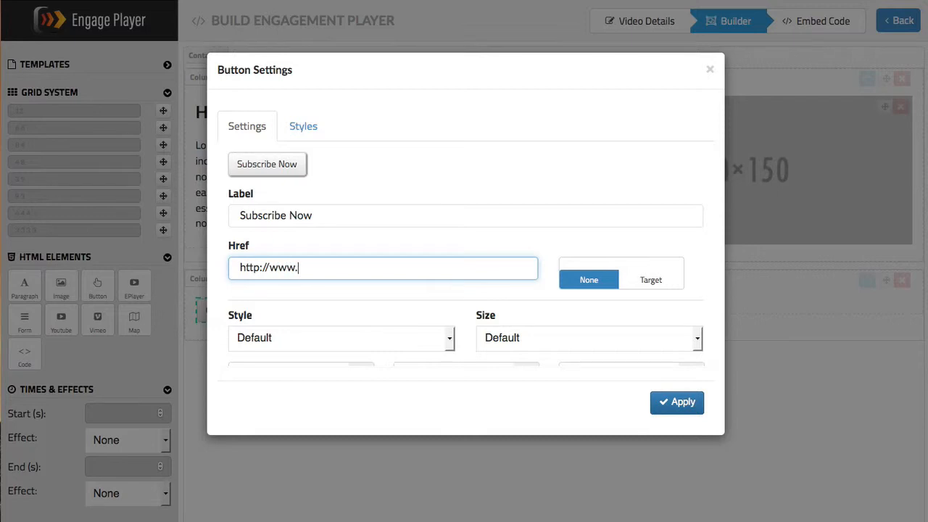
pyautogui.write('google.c')
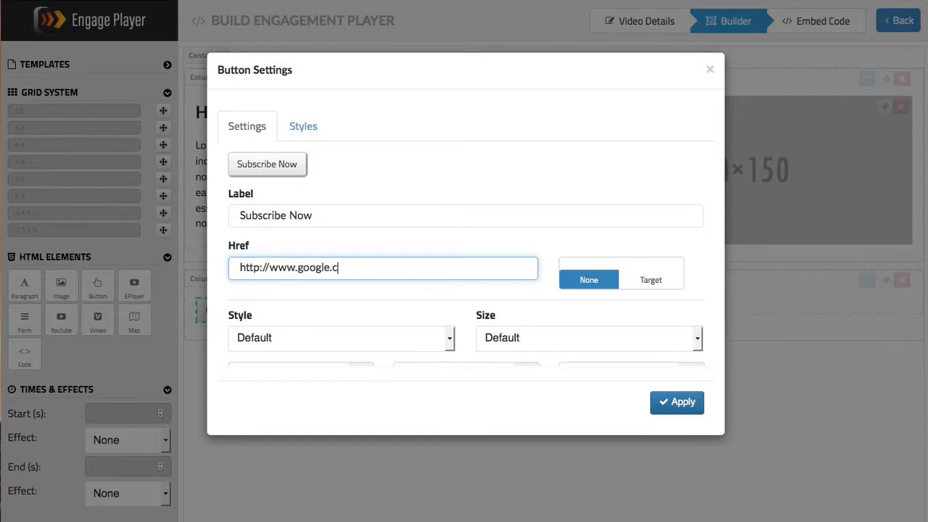
pyautogui.click(651, 279)
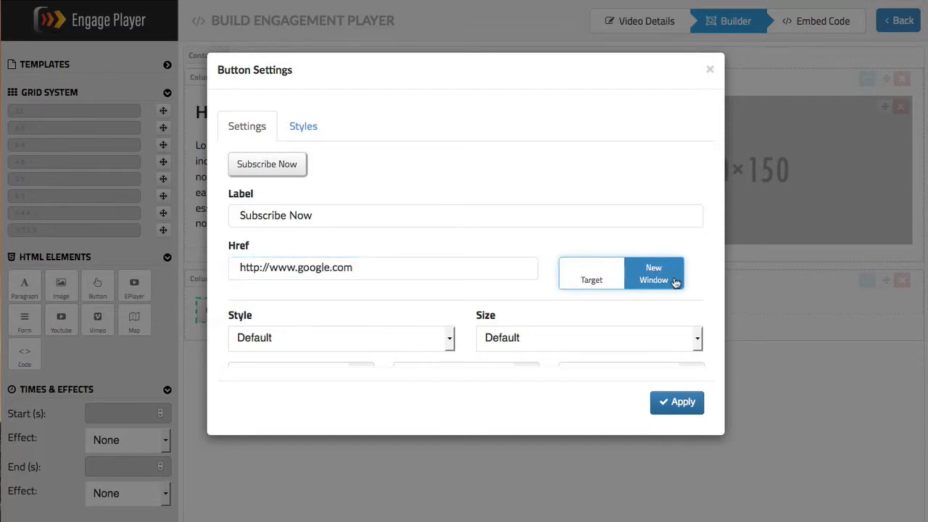
pyautogui.scroll(-3)
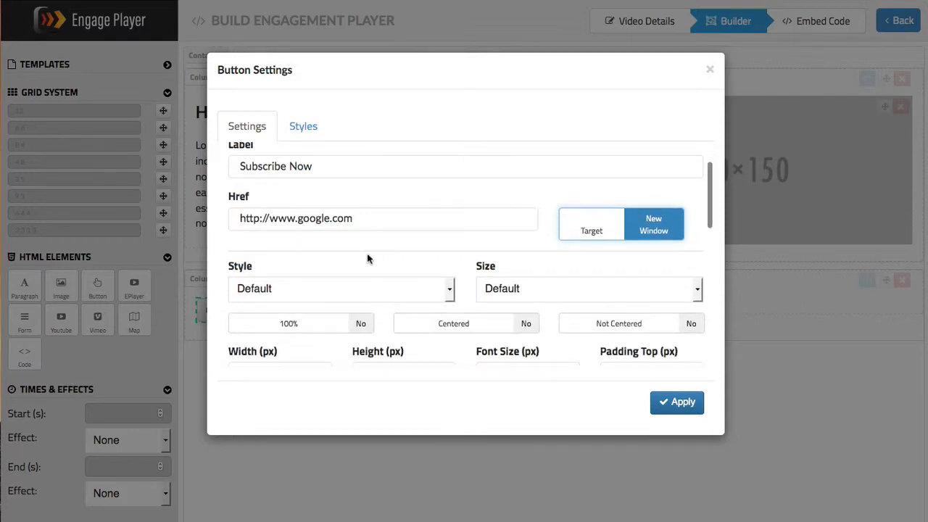
# - Try the Primary, Success and Danger styles, then settle on Custom for the button
pyautogui.click(341, 289)
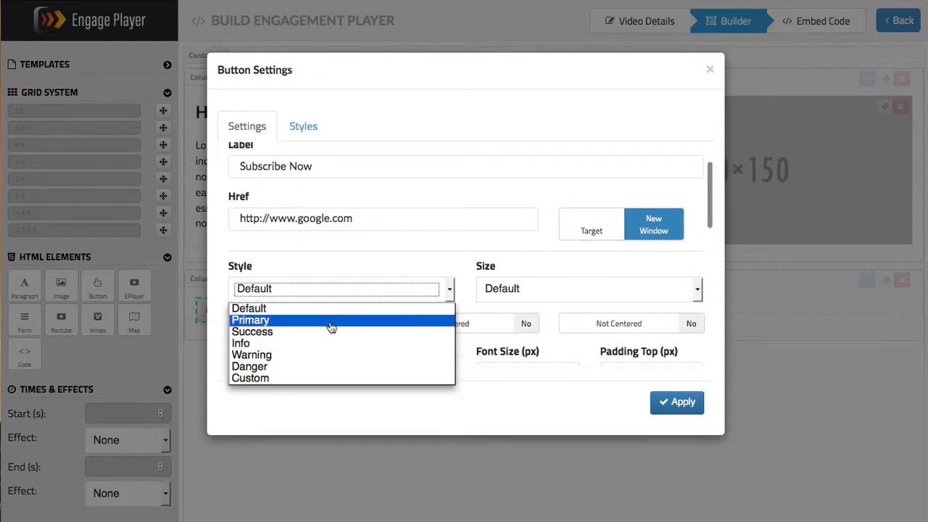
pyautogui.click(250, 320)
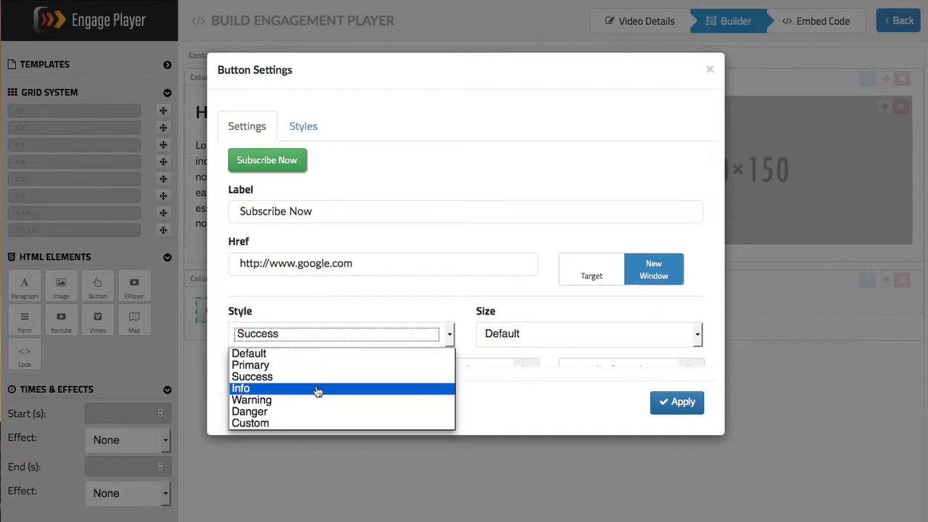
pyautogui.click(252, 399)
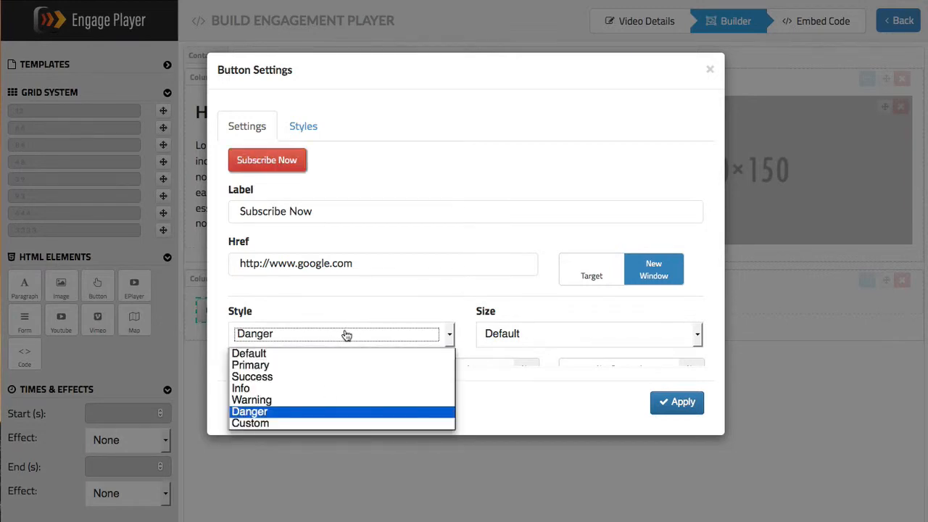
pyautogui.click(250, 423)
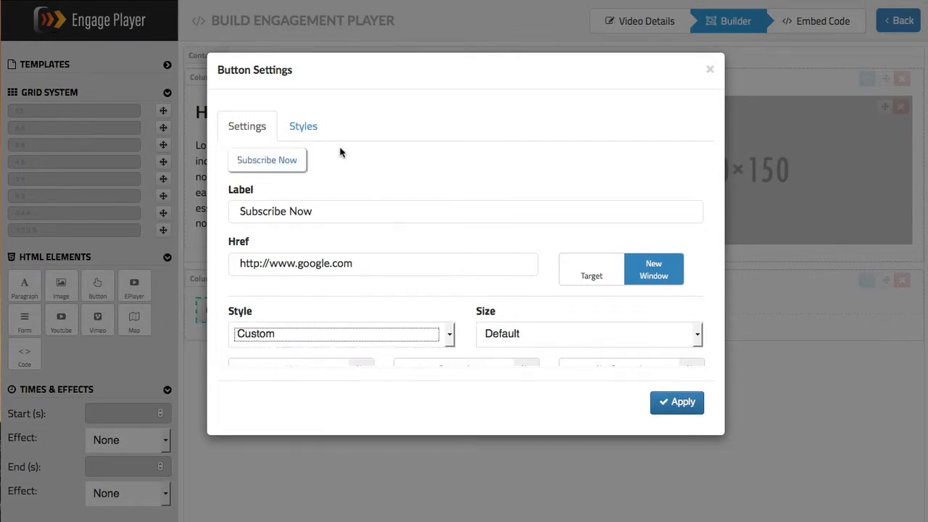
pyautogui.scroll(-3)
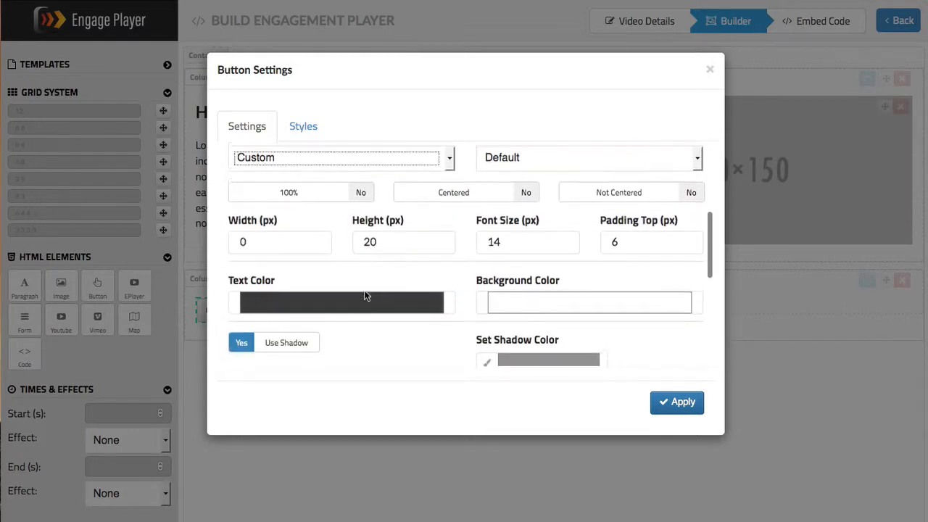
# - Set the button text colour to green from the crayon swatches
pyautogui.click(340, 302)
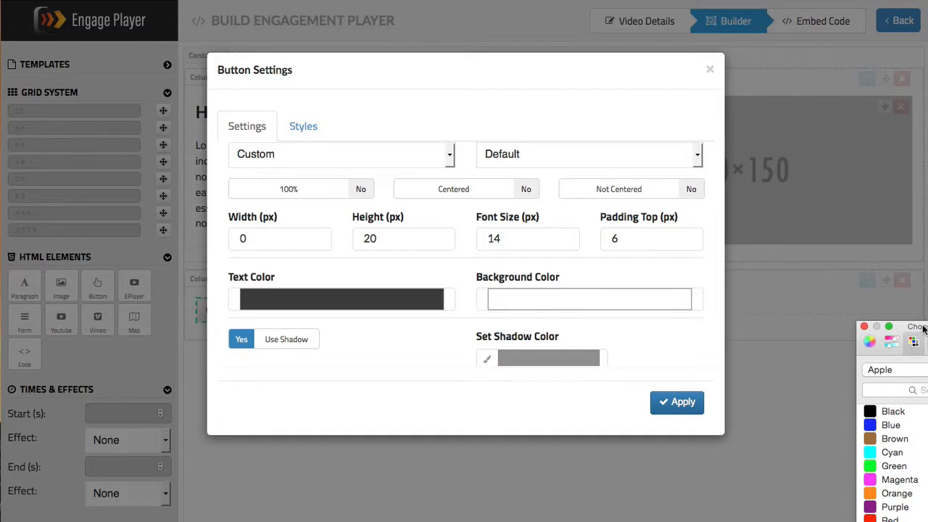
pyautogui.click(621, 310)
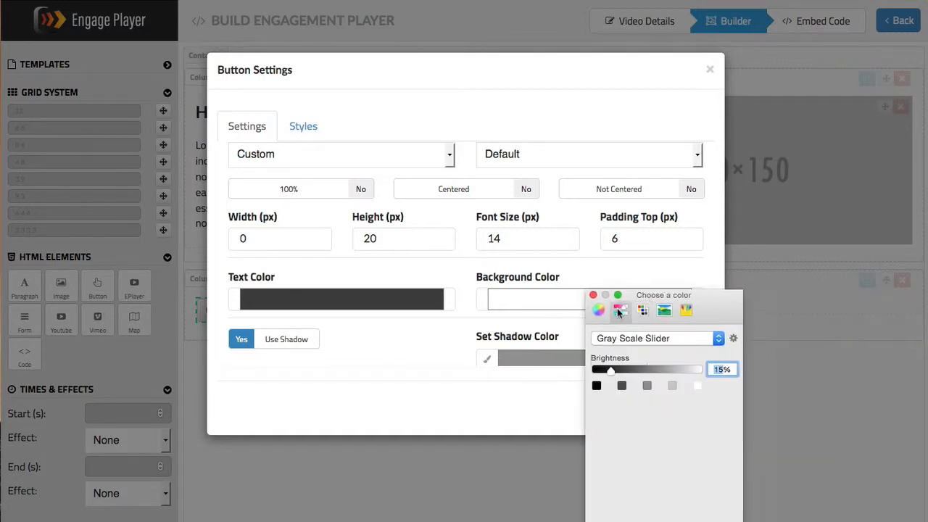
pyautogui.click(642, 310)
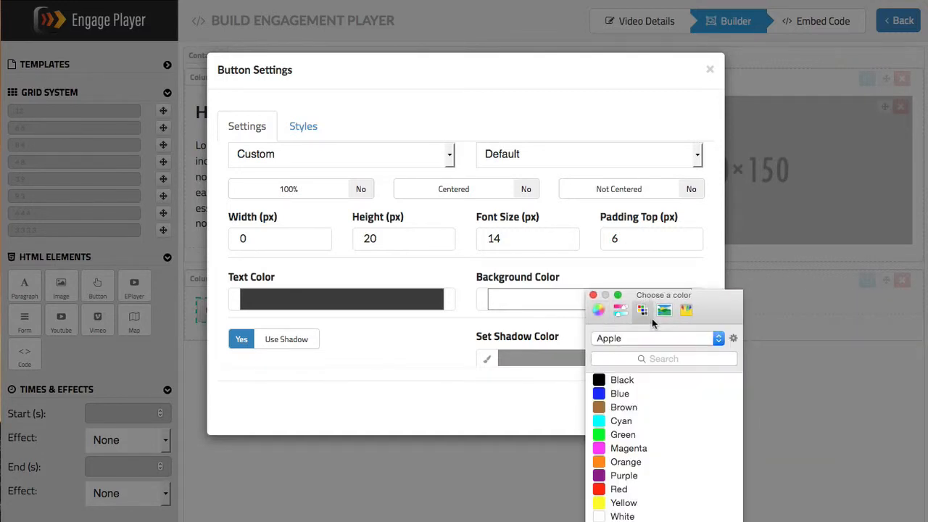
pyautogui.click(686, 311)
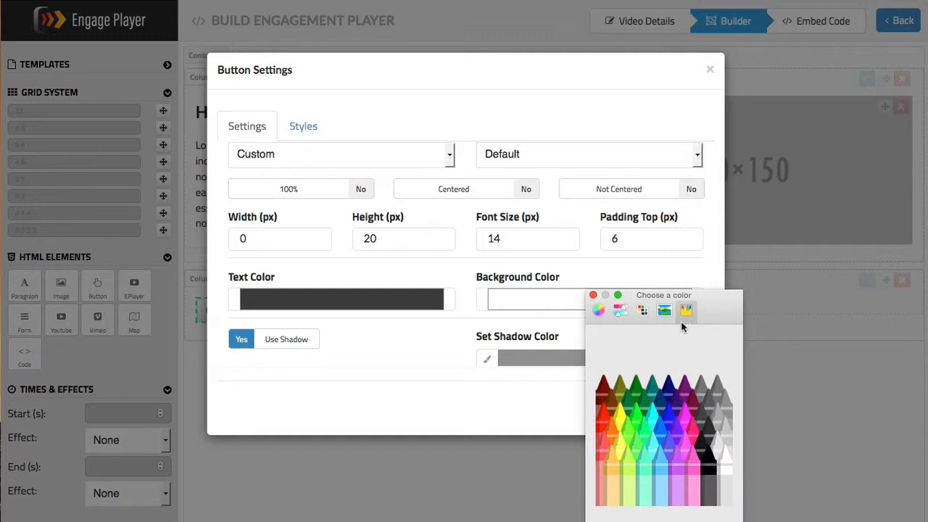
pyautogui.click(664, 311)
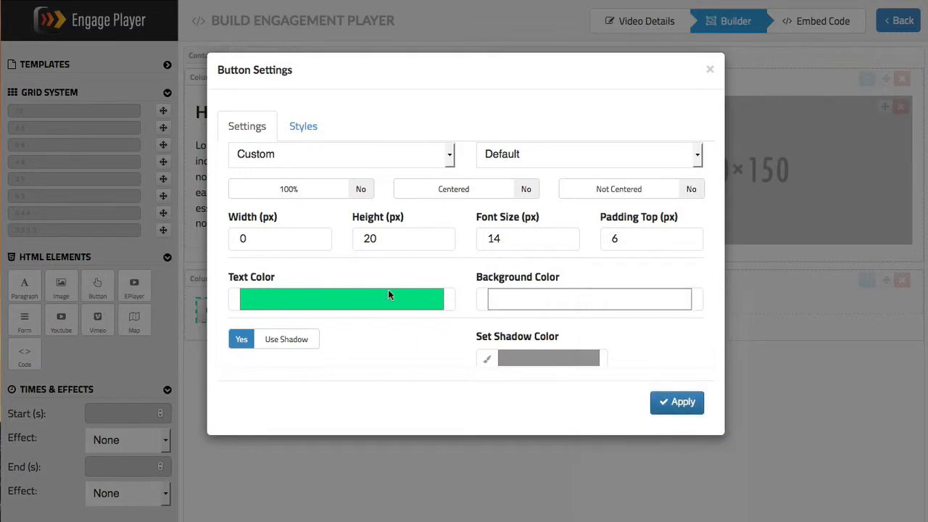
# - Set the button background colour to black
pyautogui.click(586, 298)
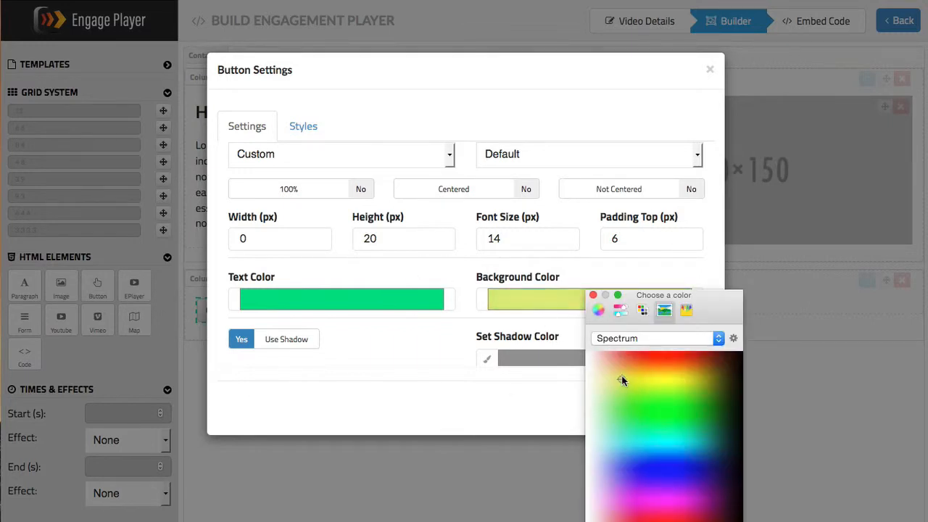
pyautogui.click(591, 362)
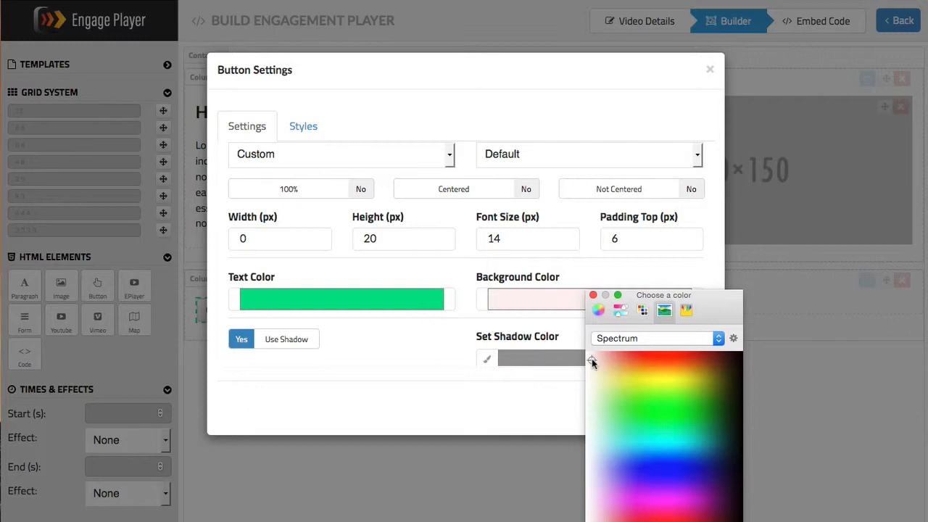
pyautogui.click(592, 362)
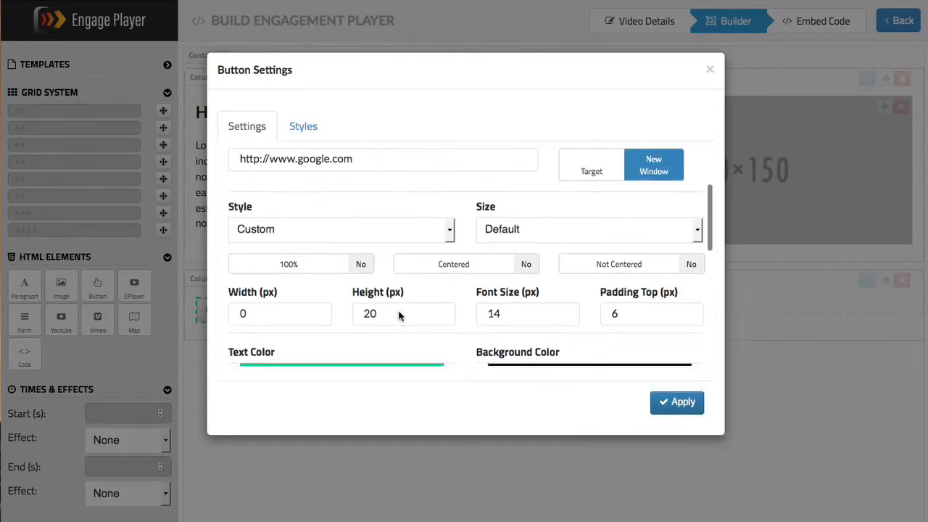
# - Choose Large in the Size dropdown after briefly trying Small
pyautogui.scroll(3)
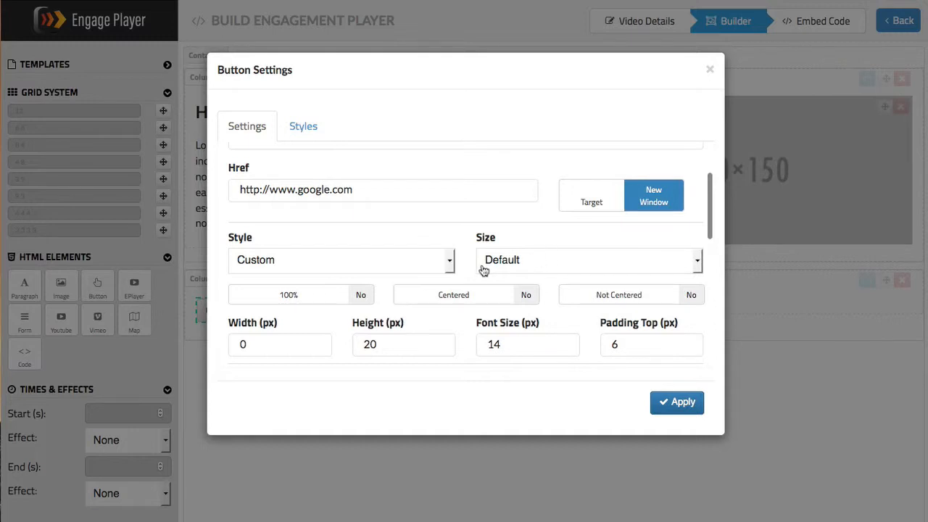
pyautogui.scroll(3)
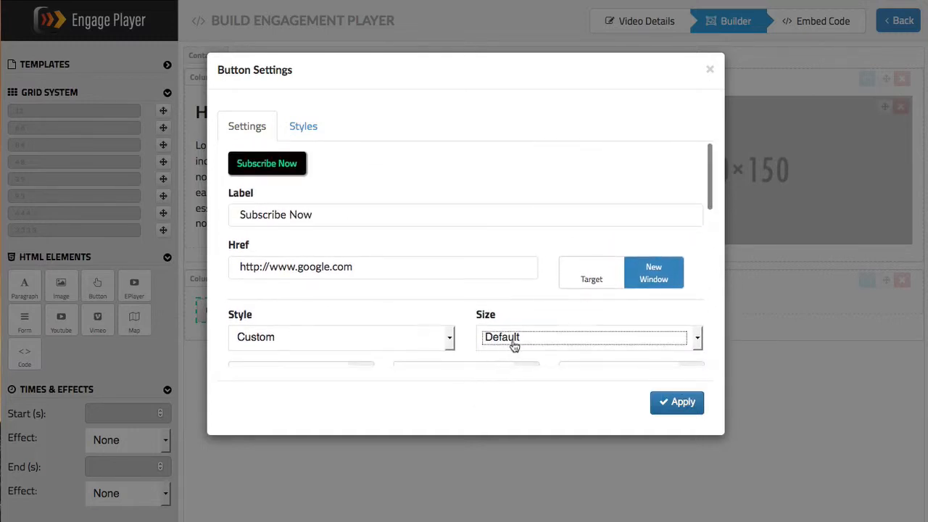
pyautogui.click(585, 337)
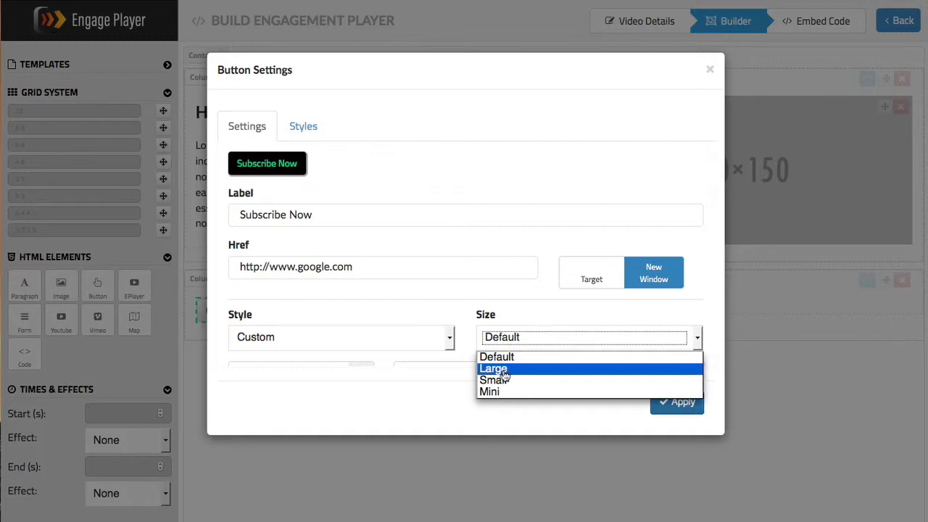
pyautogui.click(493, 369)
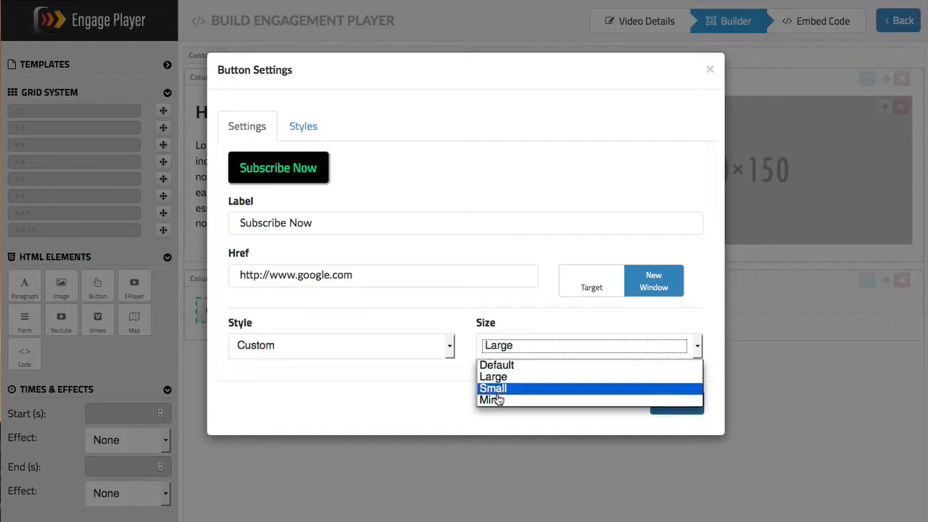
pyautogui.click(490, 400)
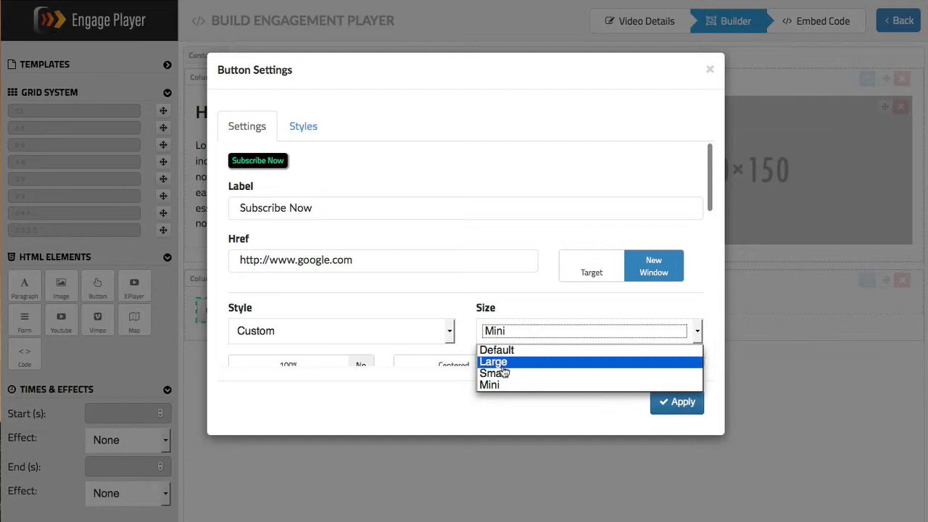
pyautogui.click(494, 372)
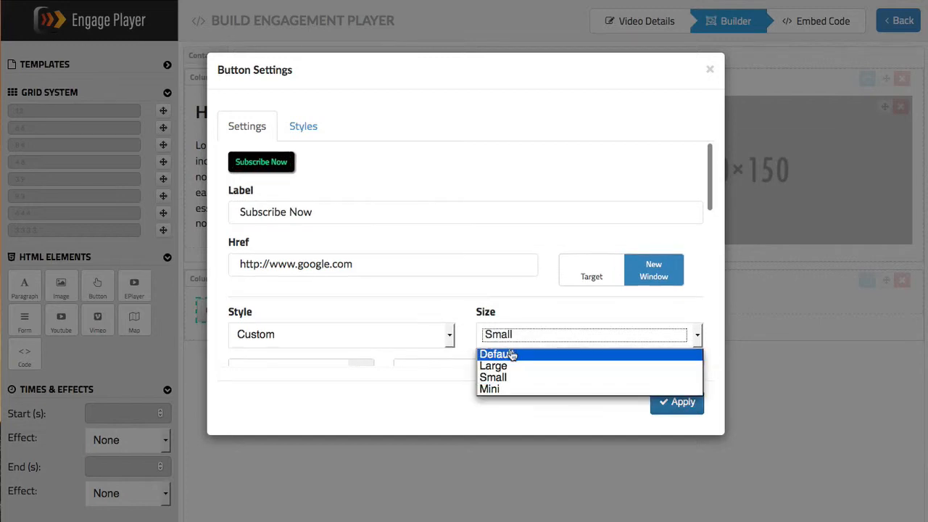
pyautogui.click(493, 365)
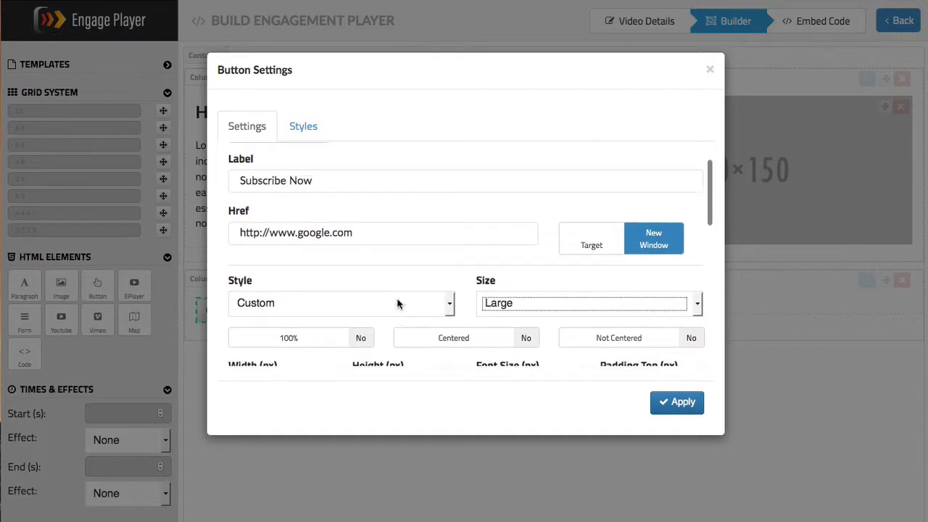
pyautogui.scroll(-3)
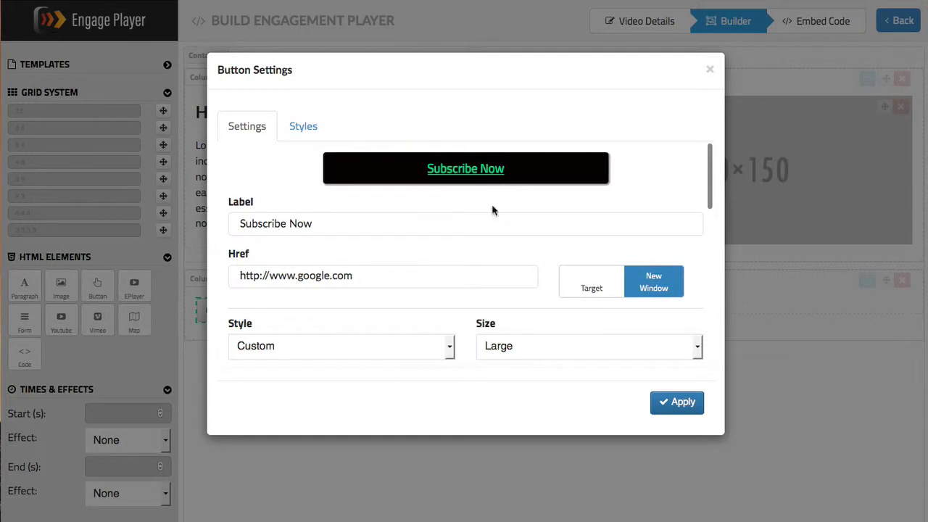
pyautogui.moveTo(830, 314)
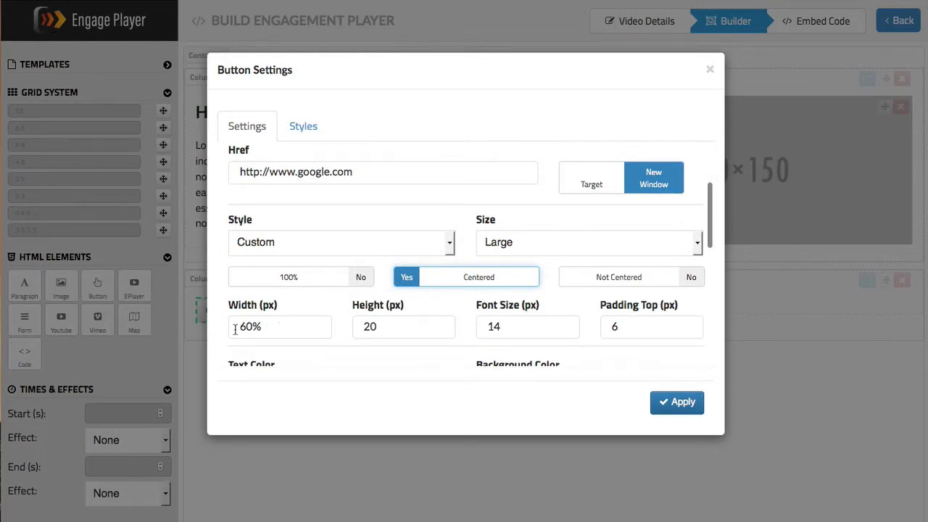
pyautogui.moveTo(303, 322)
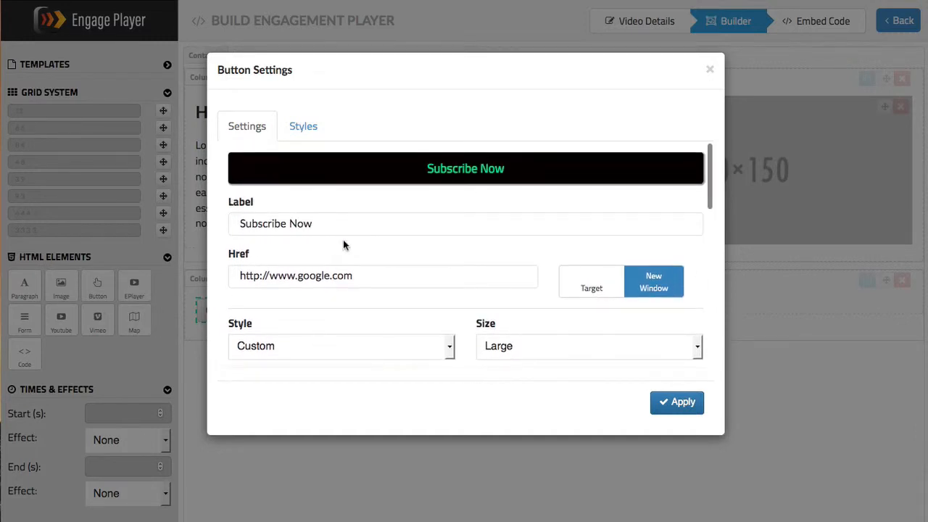
pyautogui.moveTo(901, 298)
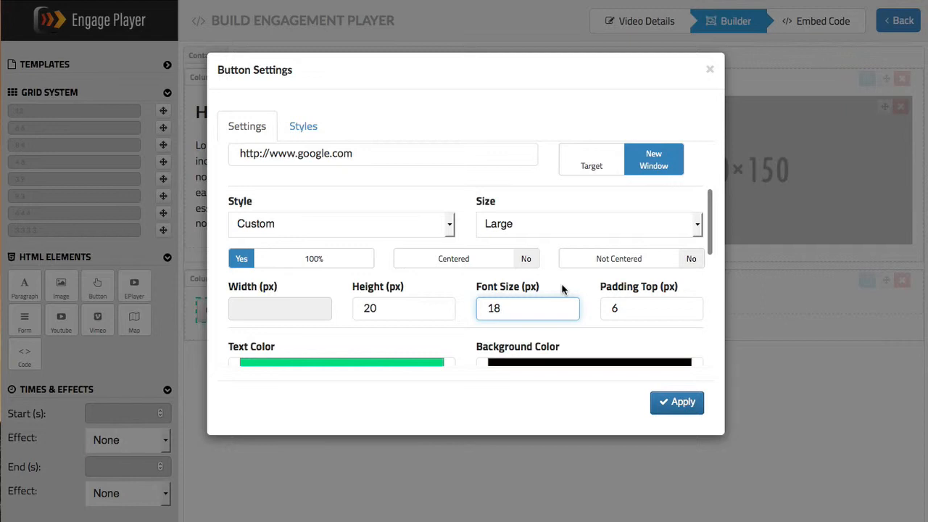
# - Edit a Button Settings value field for full width and 18 px text
pyautogui.click(650, 308)
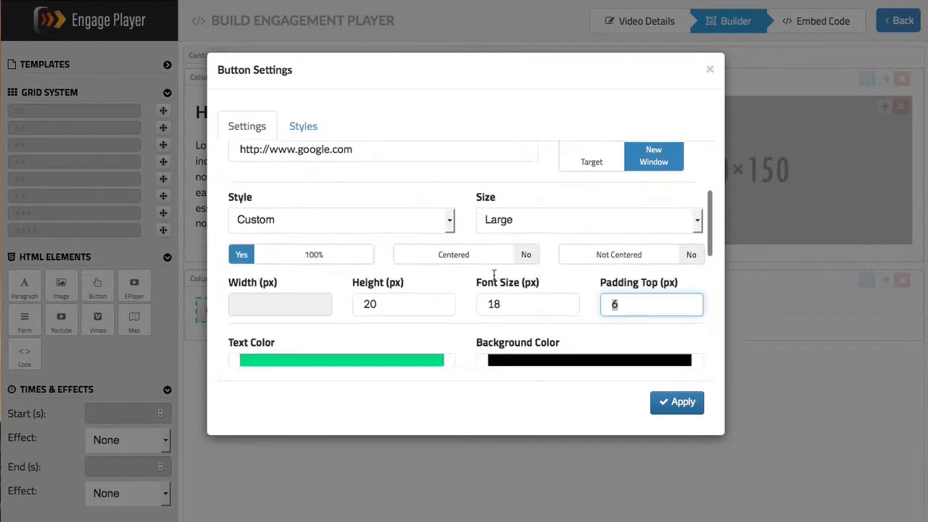
pyautogui.scroll(-3)
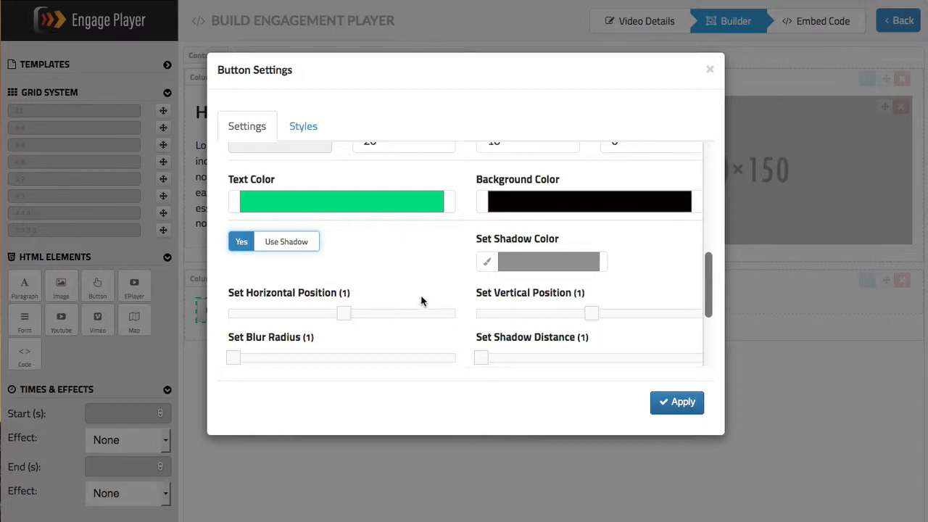
# - Drag the shadow offset sliders to horizontal -2 and vertical -3
pyautogui.moveTo(344, 313); pyautogui.dragTo(336, 313)
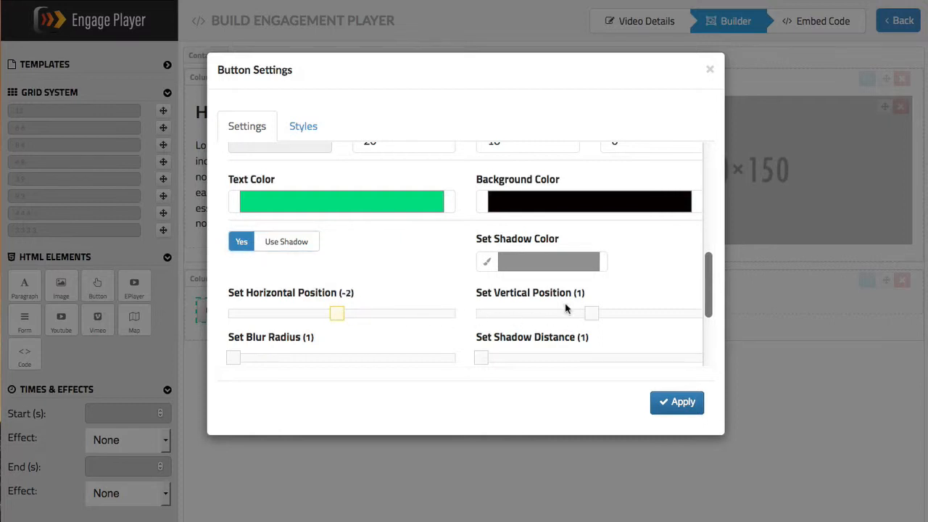
pyautogui.scroll(3)
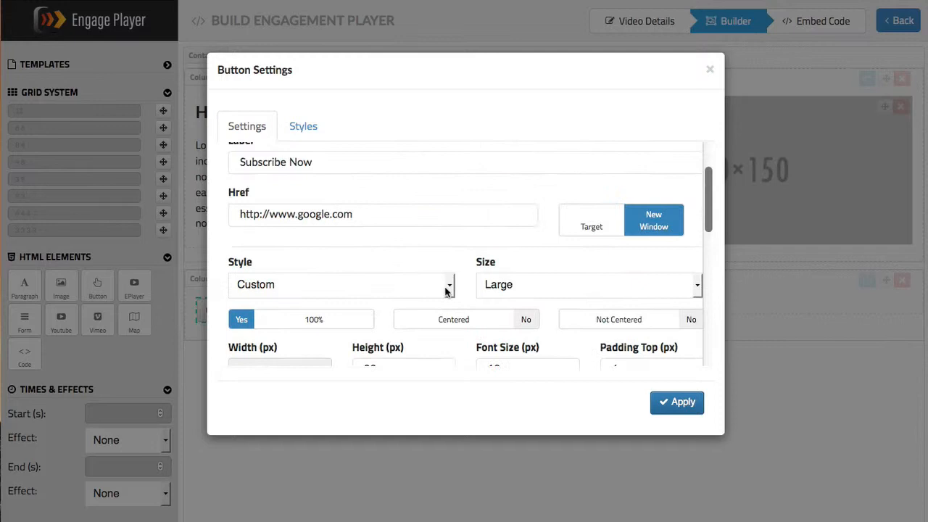
pyautogui.scroll(3)
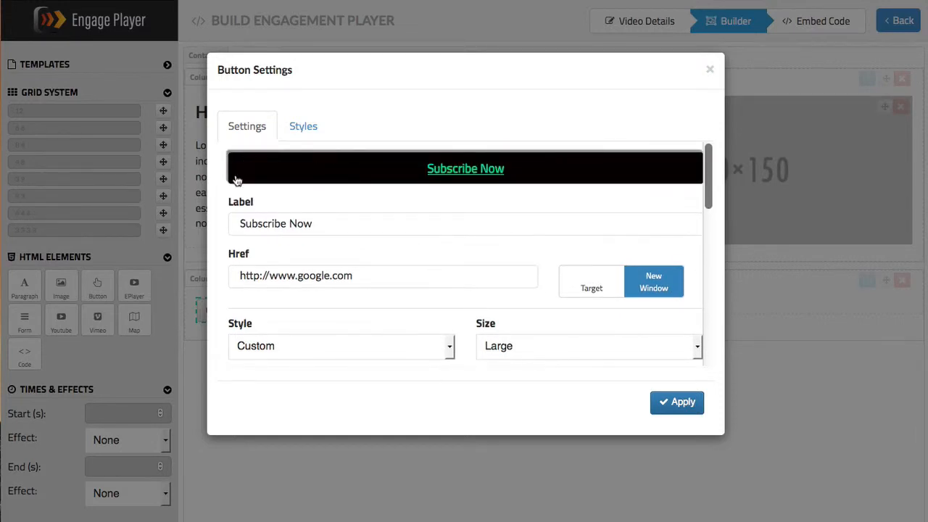
pyautogui.moveTo(464, 206)
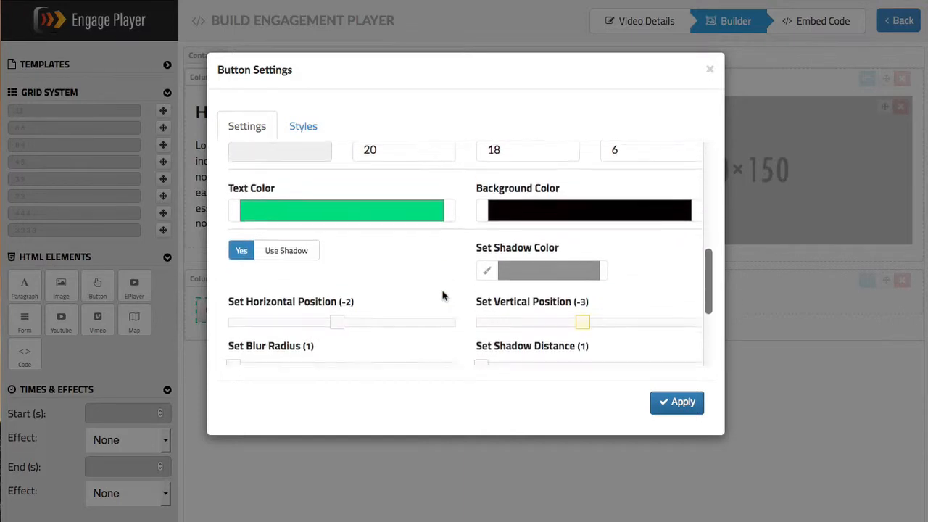
pyautogui.scroll(-3)
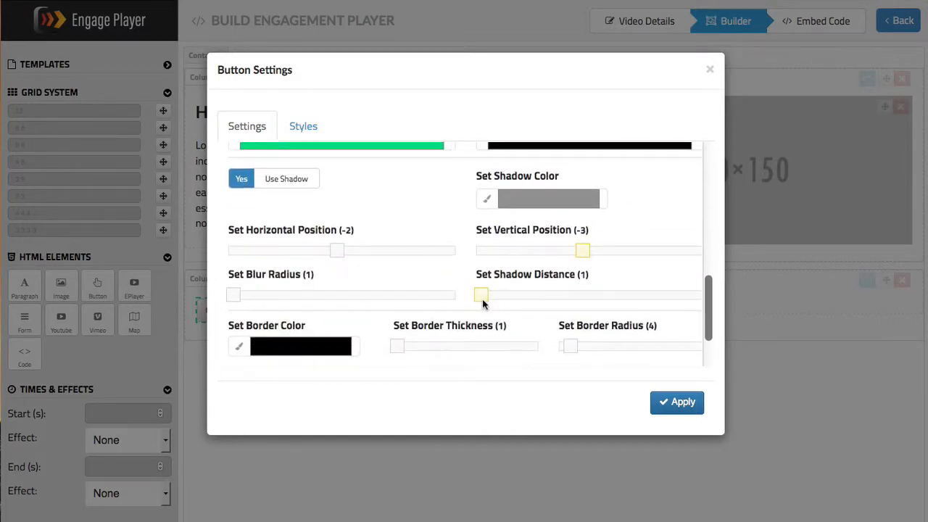
pyautogui.moveTo(356, 304)
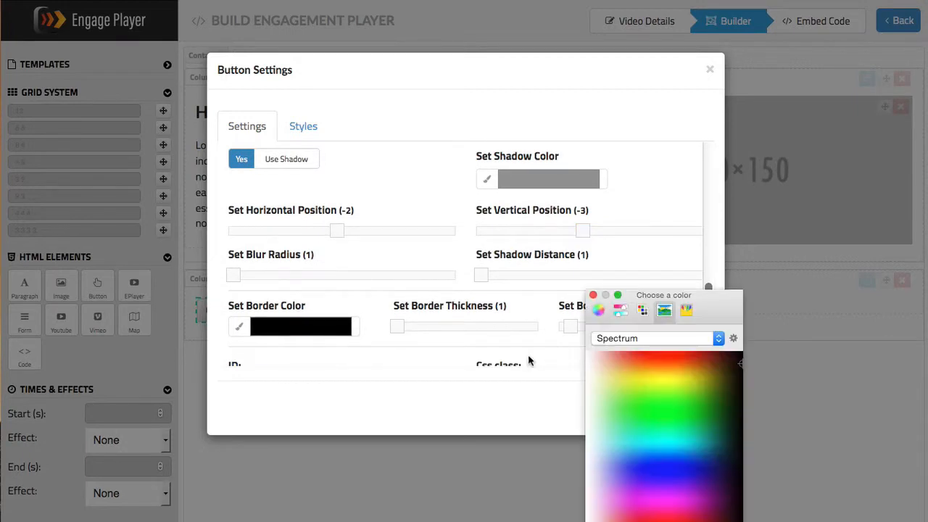
# - Pick a green border colour, then set Border Thickness 3 and Border Radius 9
pyautogui.click(651, 398)
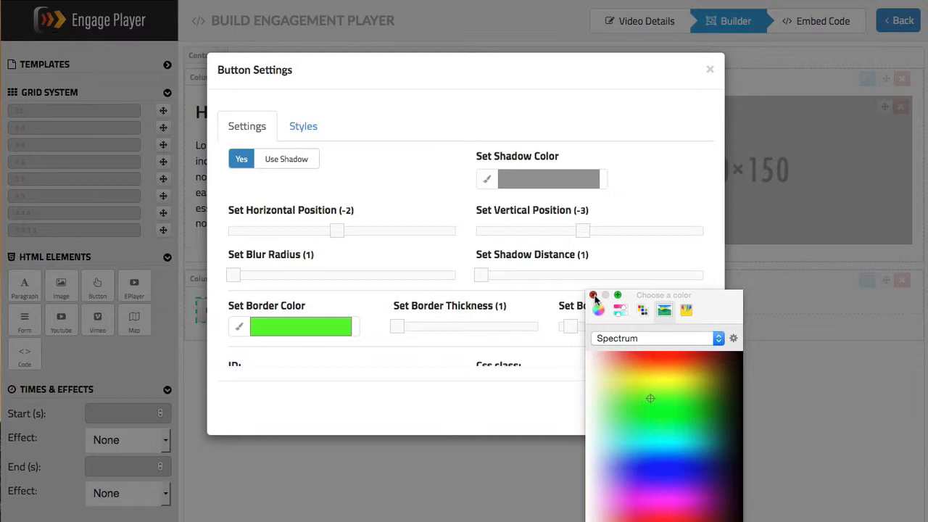
pyautogui.click(593, 295)
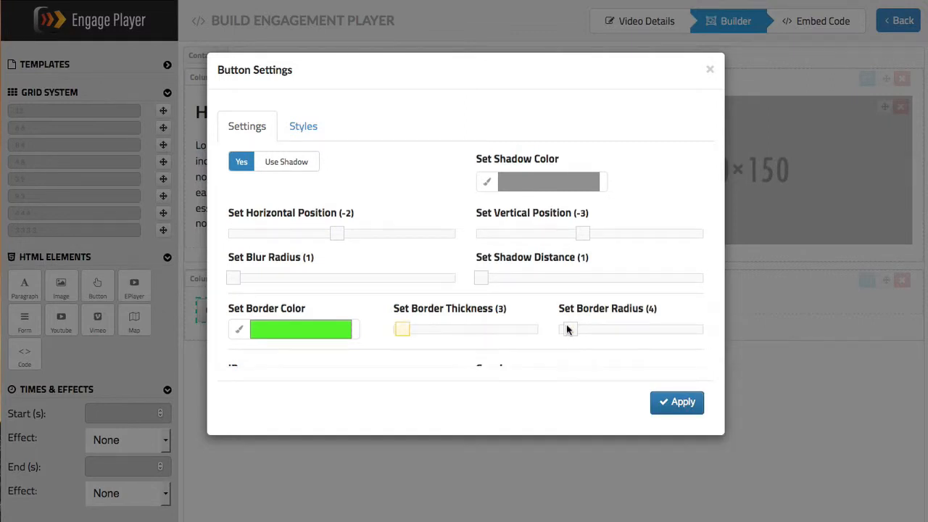
pyautogui.scroll(-3)
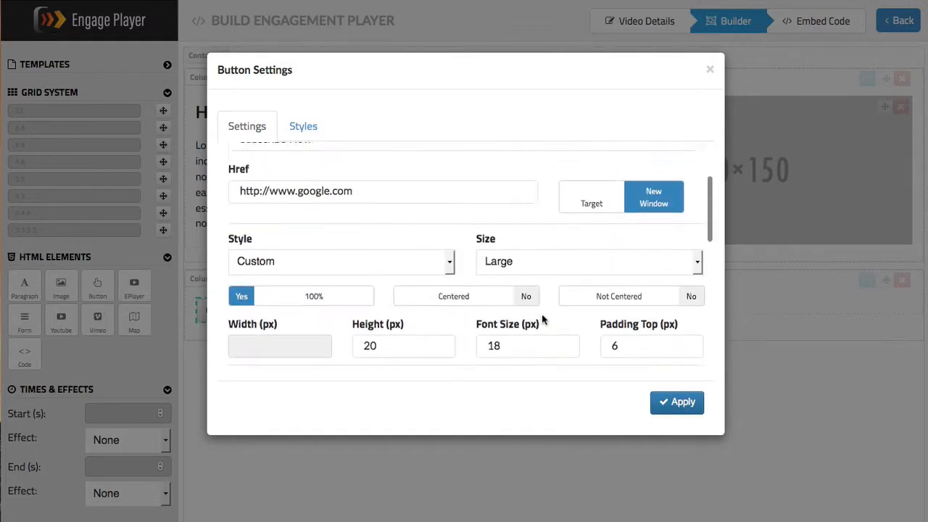
pyautogui.scroll(3)
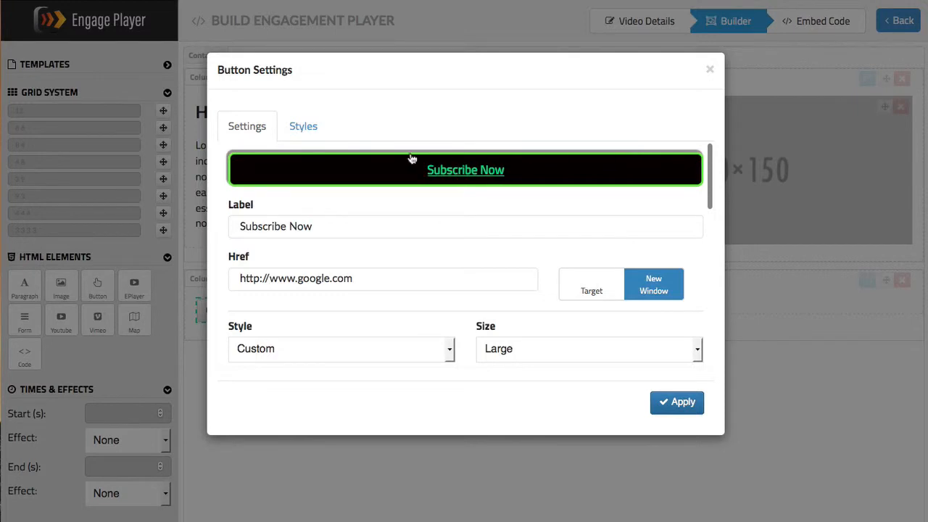
pyautogui.scroll(-3)
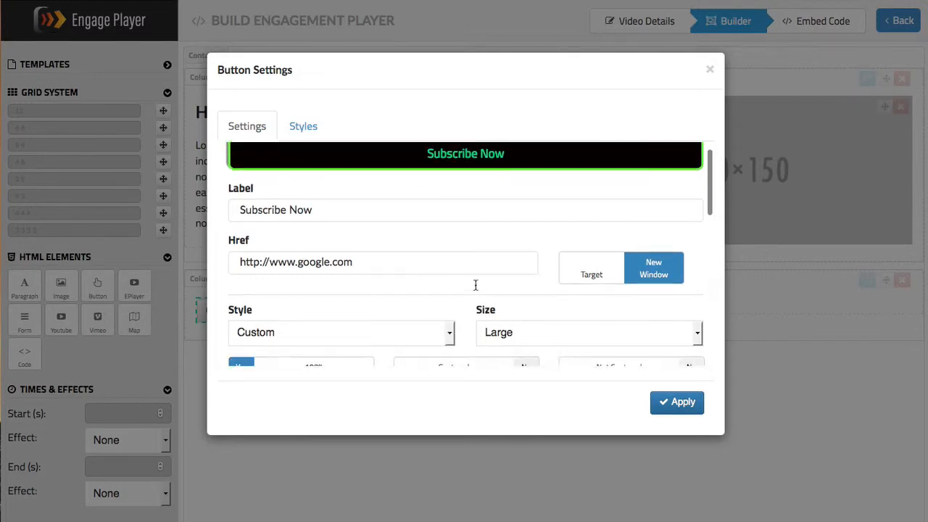
pyautogui.scroll(-3)
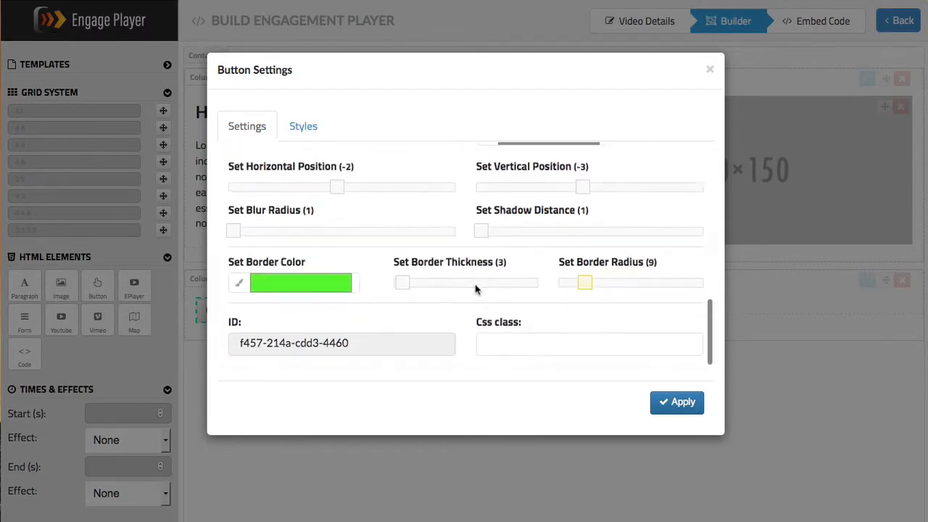
pyautogui.moveTo(495, 299)
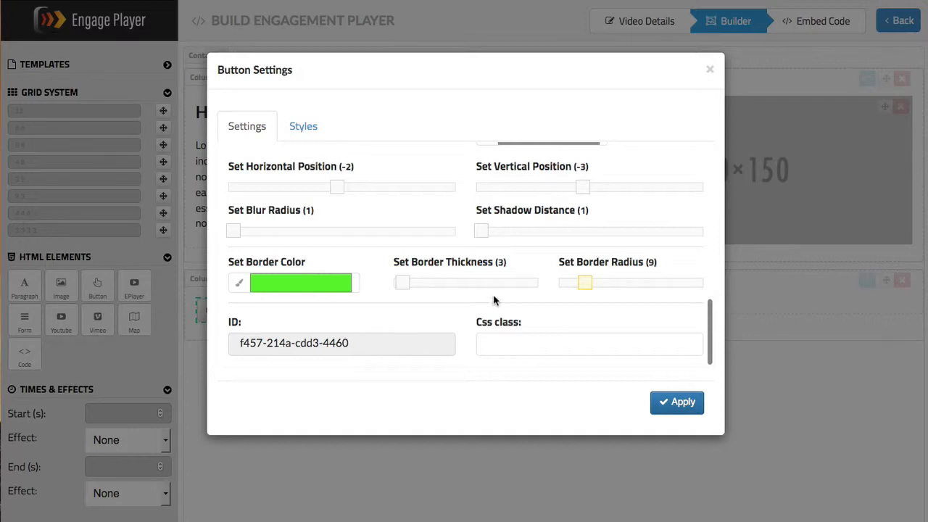
pyautogui.moveTo(509, 336)
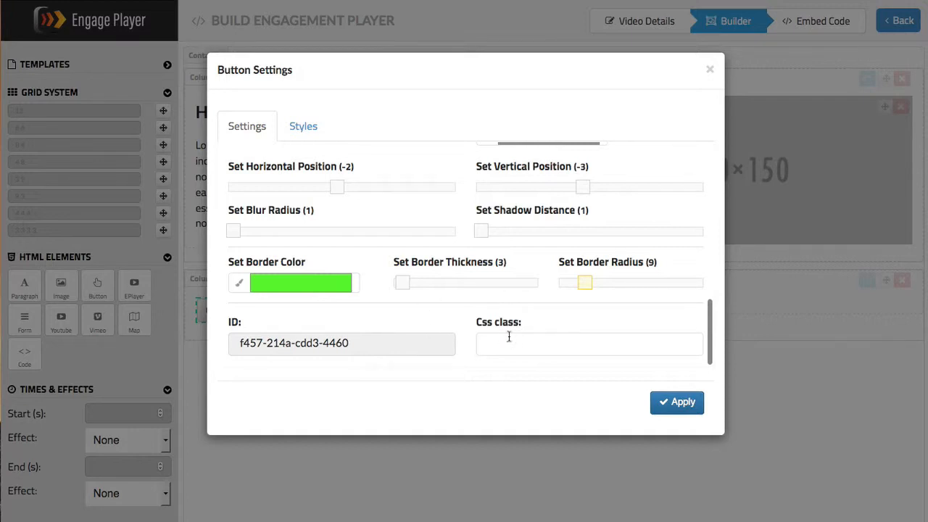
pyautogui.scroll(3)
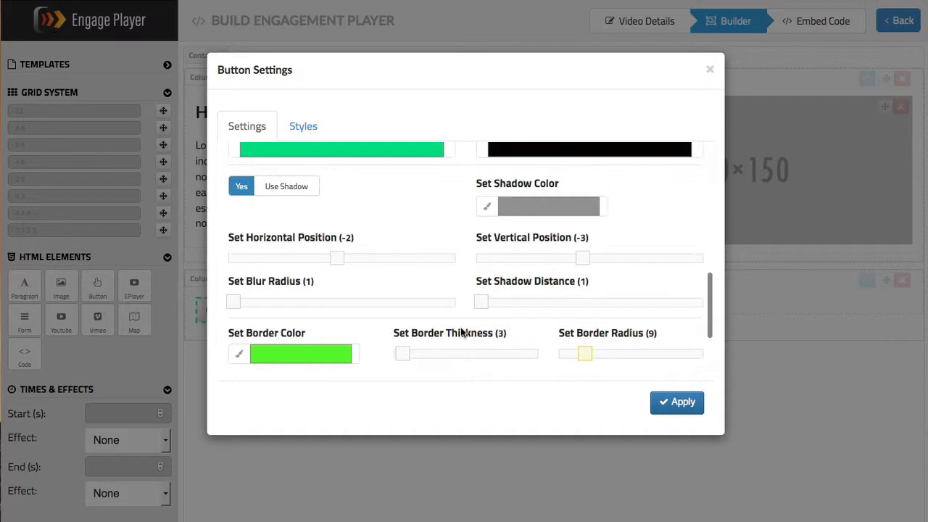
pyautogui.scroll(3)
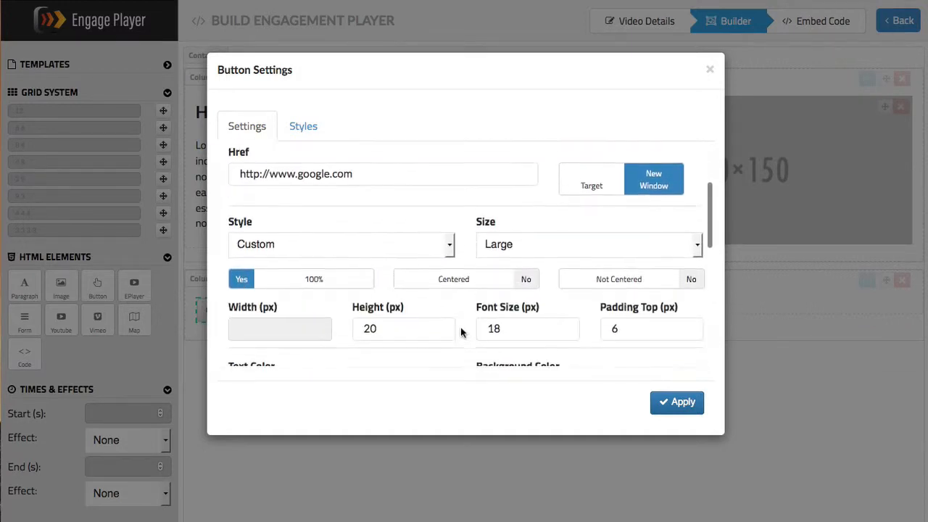
# - Apply the Button Settings so the styled Subscribe Now button appears on the canvas
pyautogui.scroll(3)
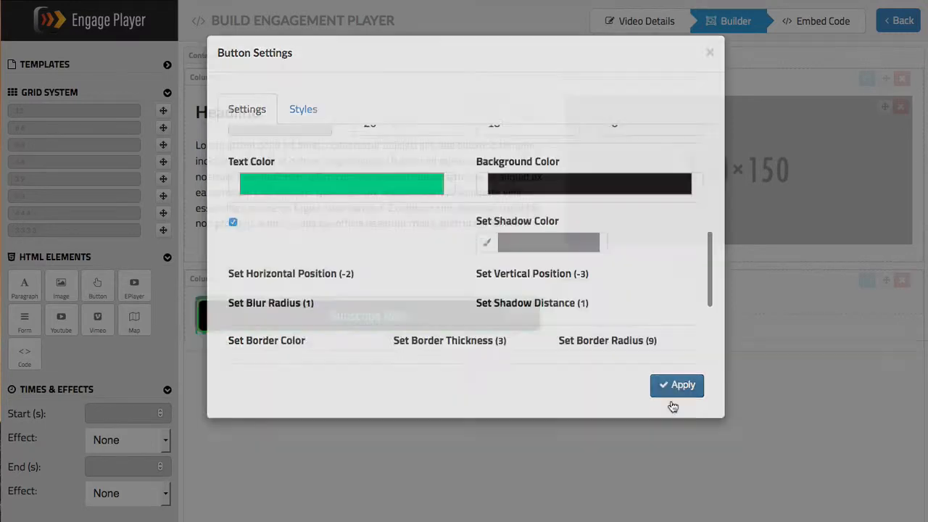
pyautogui.click(676, 384)
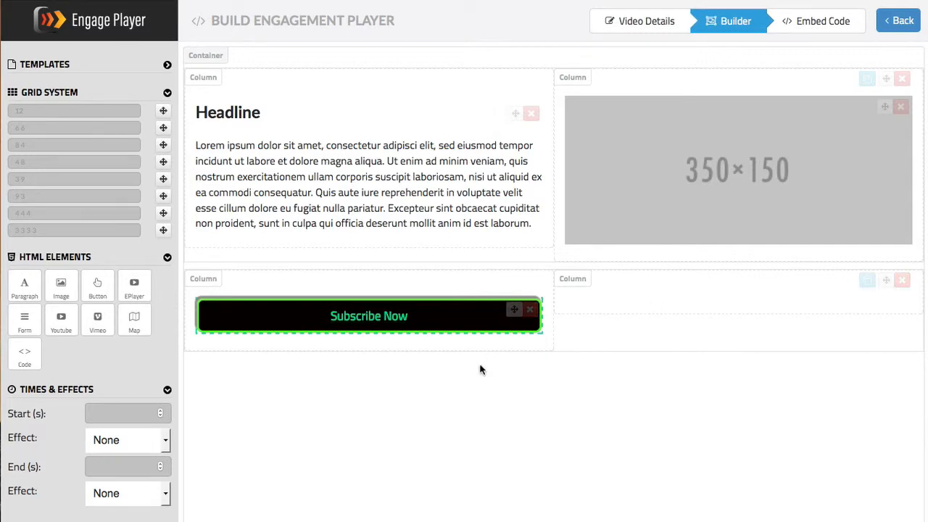
pyautogui.moveTo(415, 328)
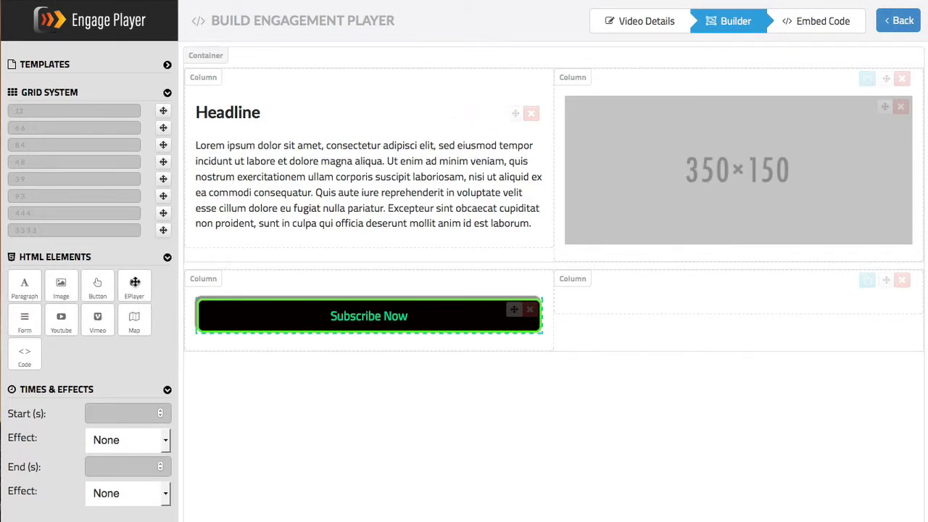
pyautogui.moveTo(25, 318)
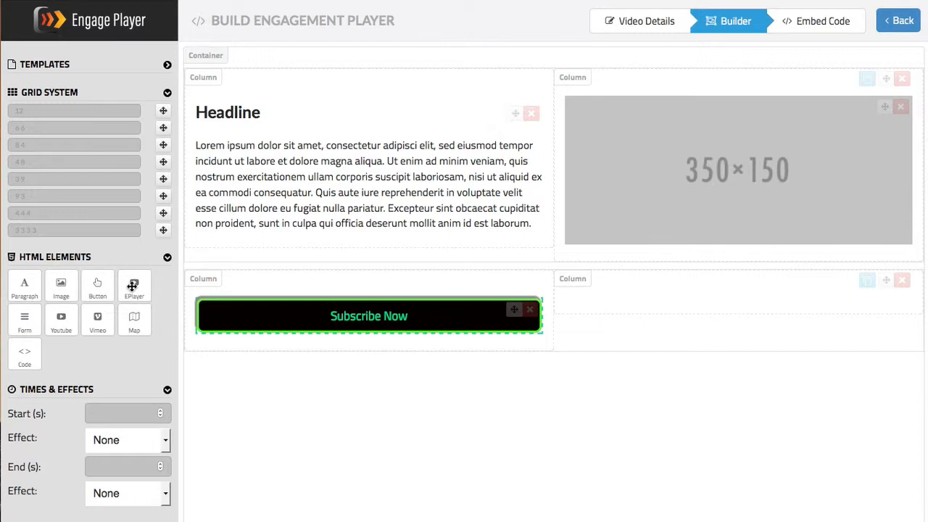
pyautogui.moveTo(49, 324)
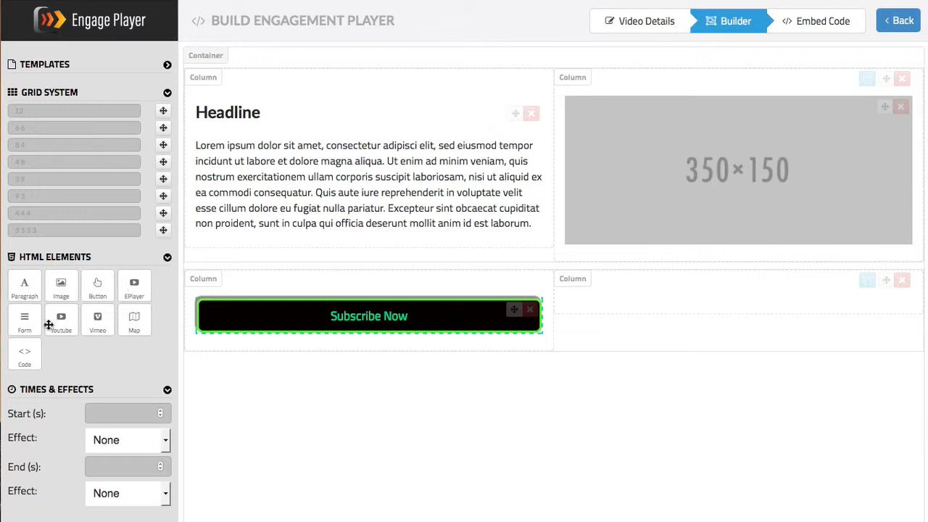
pyautogui.moveTo(60, 317)
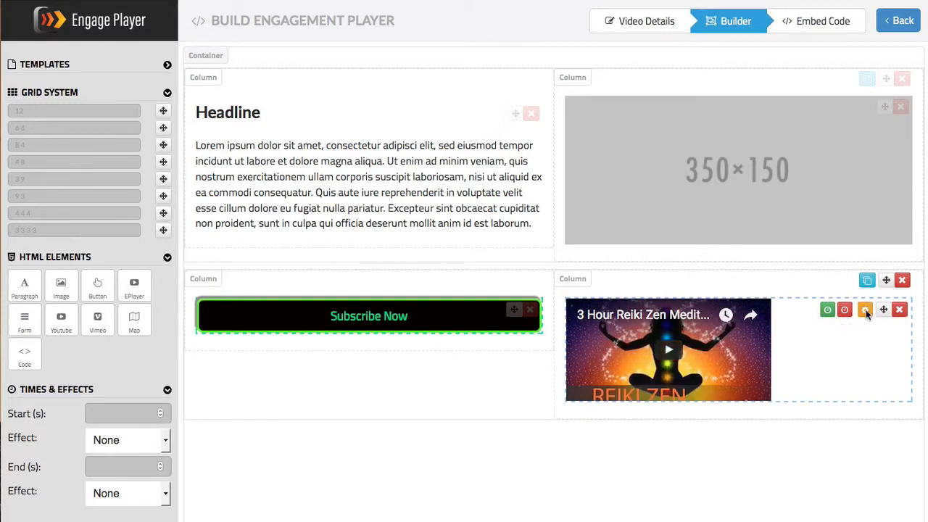
pyautogui.moveTo(867, 309)
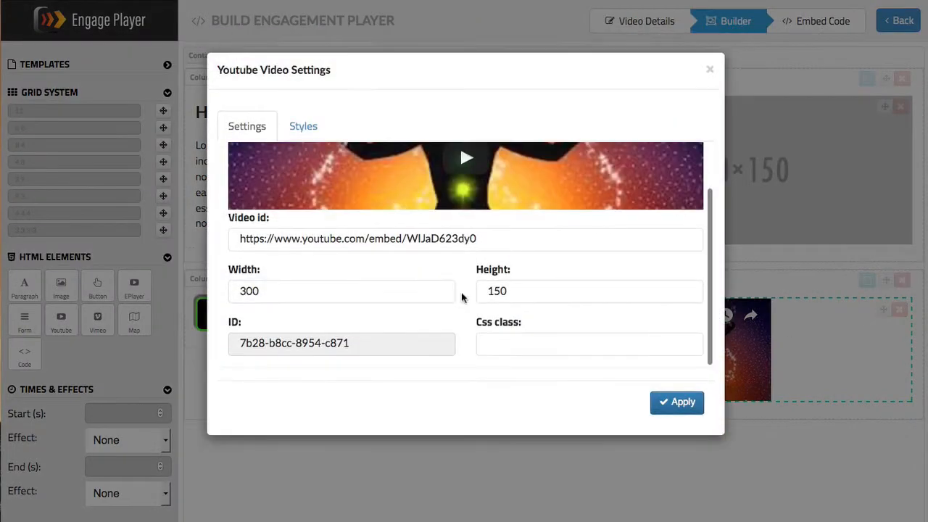
# - Remove the YouTube element, then review and close the Vimeo video settings
pyautogui.click(466, 239)
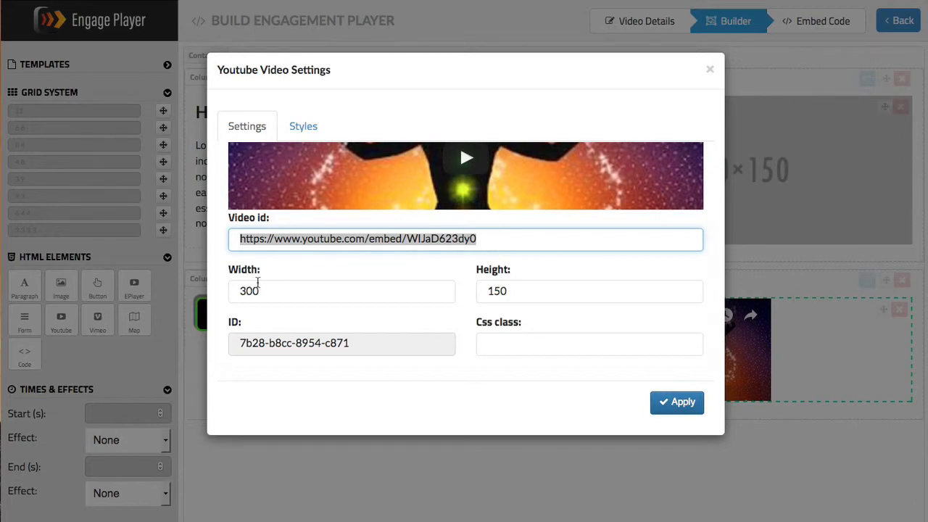
pyautogui.moveTo(528, 292)
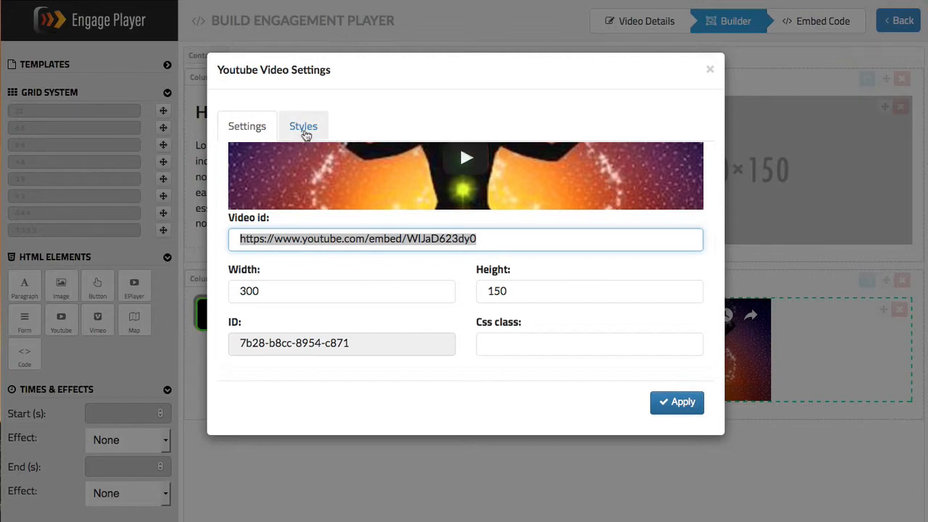
pyautogui.moveTo(567, 106)
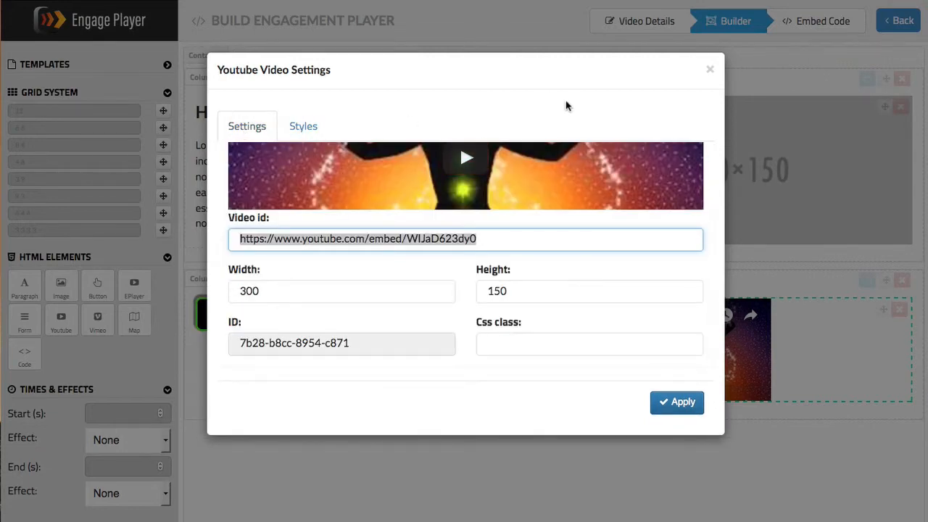
pyautogui.click(675, 402)
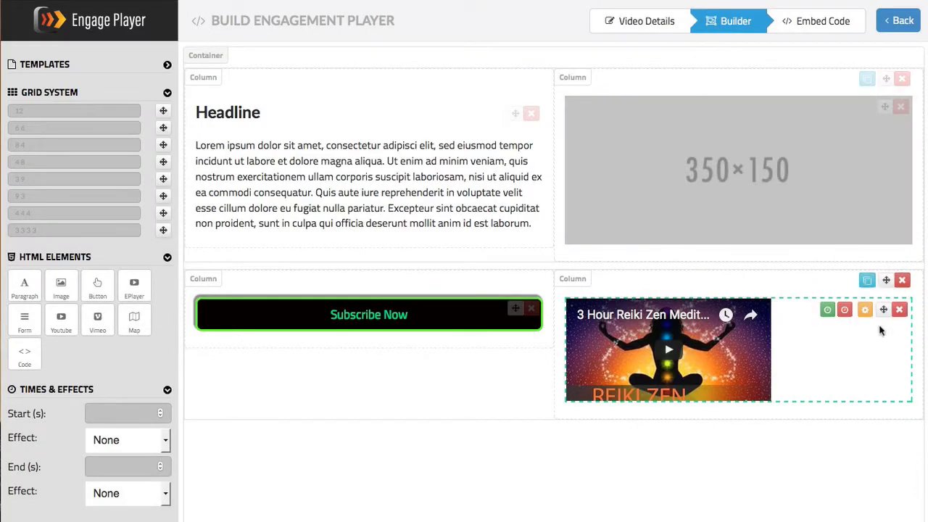
pyautogui.click(899, 309)
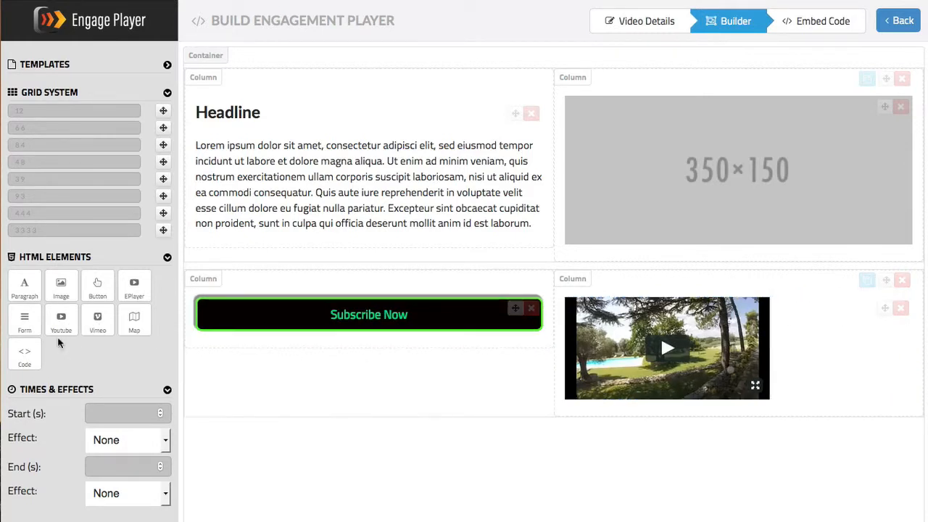
pyautogui.moveTo(88, 333)
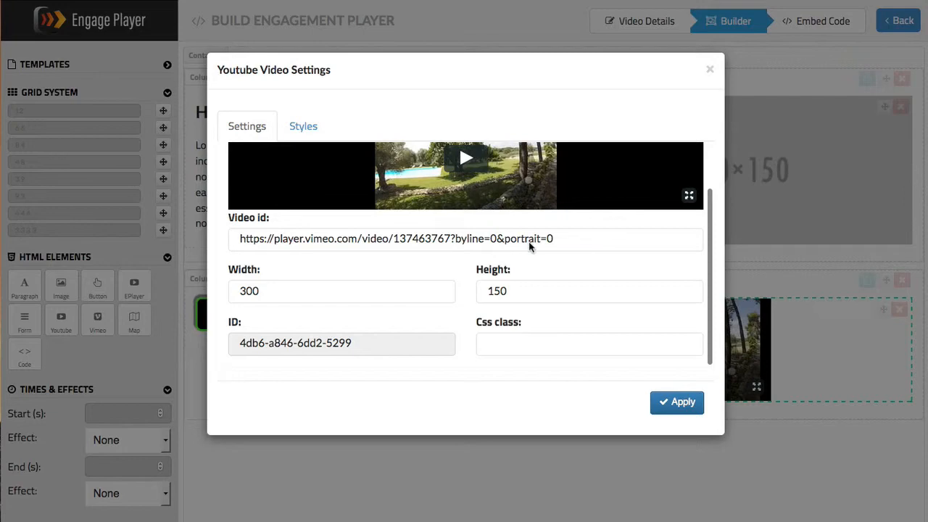
pyautogui.moveTo(622, 150)
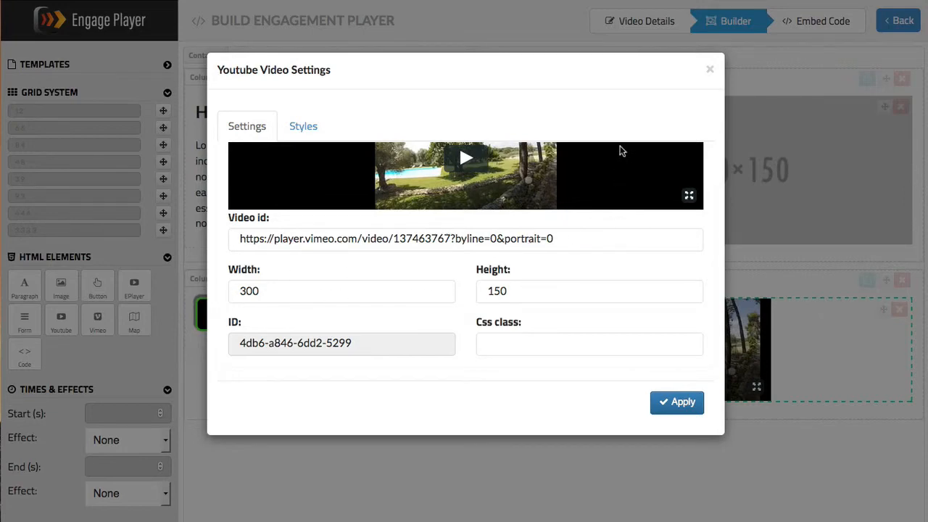
pyautogui.click(676, 402)
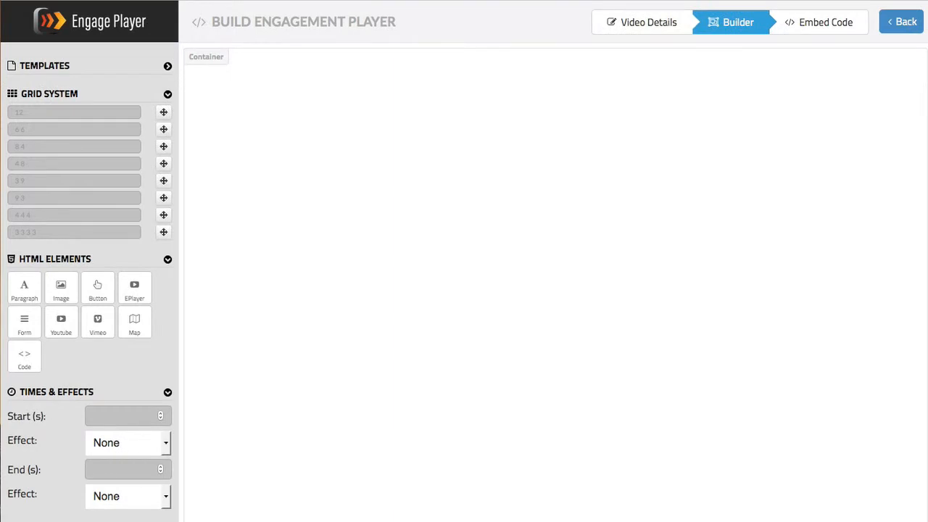
pyautogui.moveTo(163, 130)
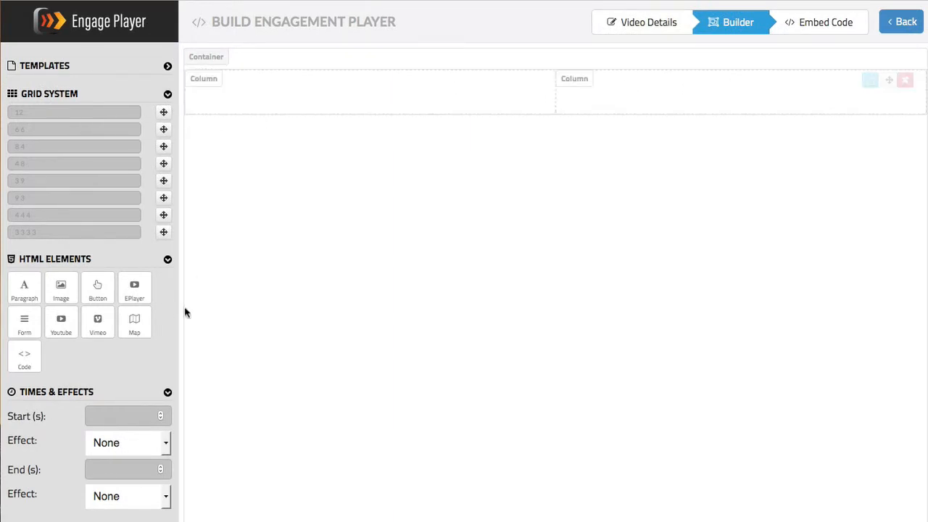
pyautogui.moveTo(134, 322)
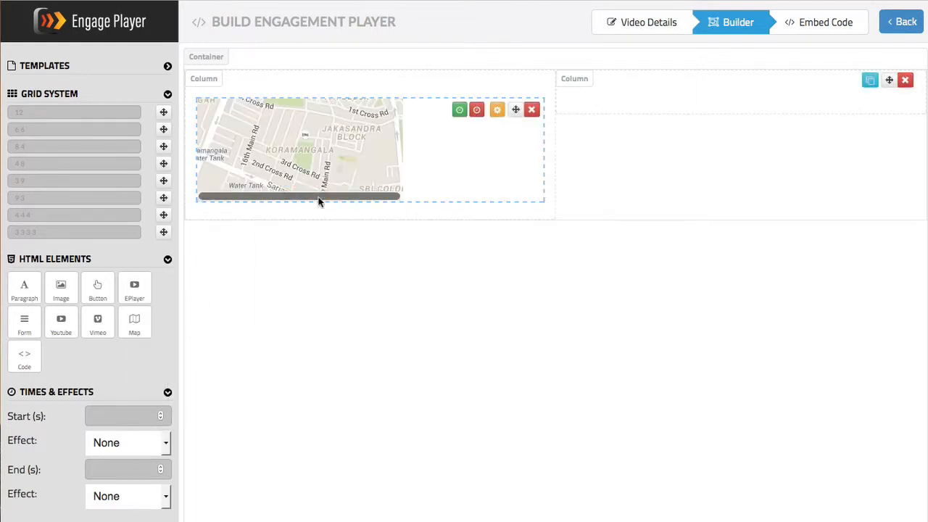
# - Scroll through the Google map's location settings, then close them
pyautogui.click(497, 110)
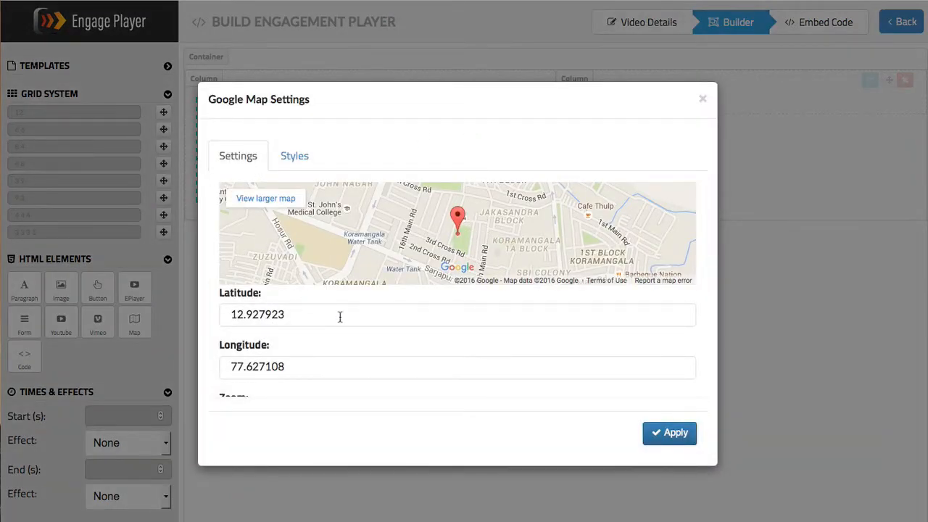
pyautogui.scroll(-3)
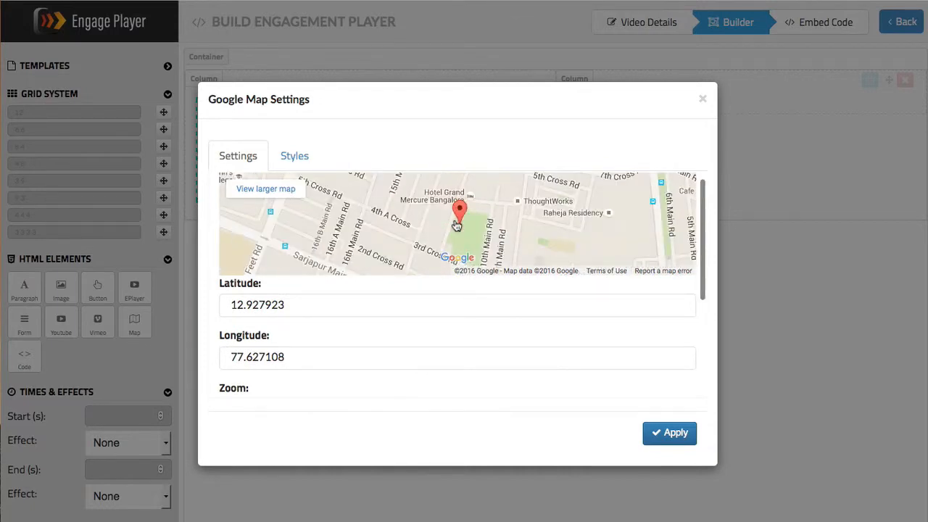
pyautogui.scroll(-3)
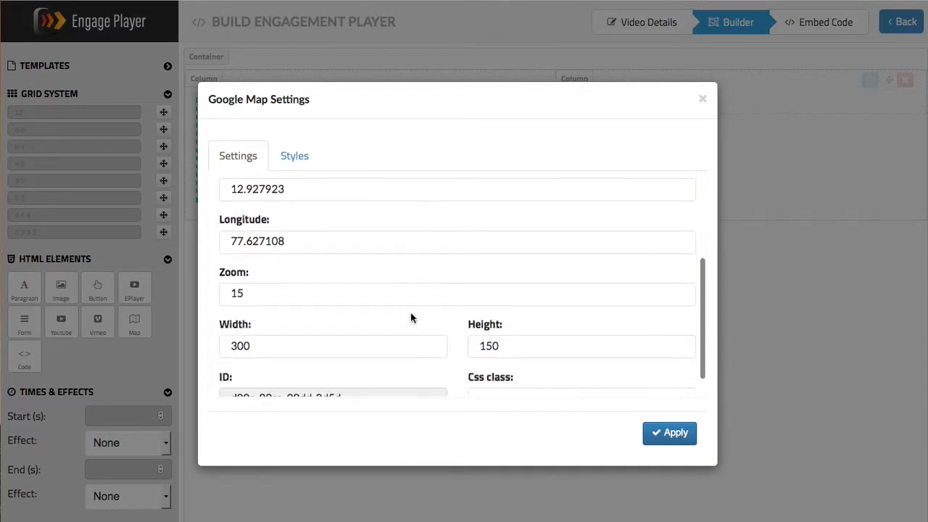
pyautogui.moveTo(384, 335)
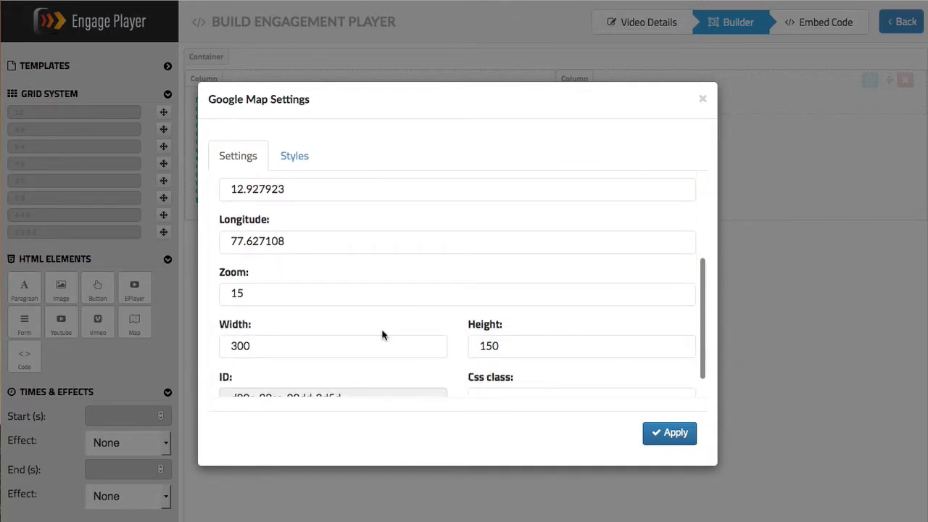
pyautogui.scroll(-3)
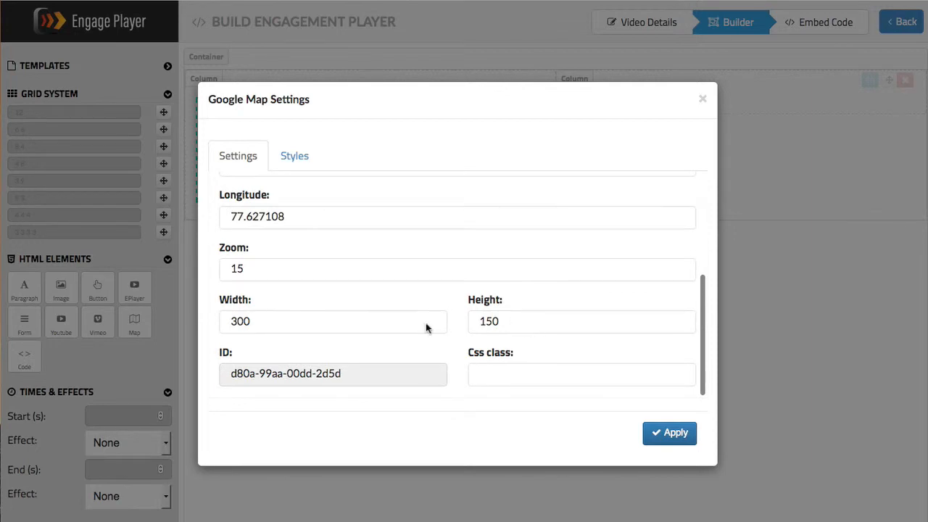
pyautogui.scroll(3)
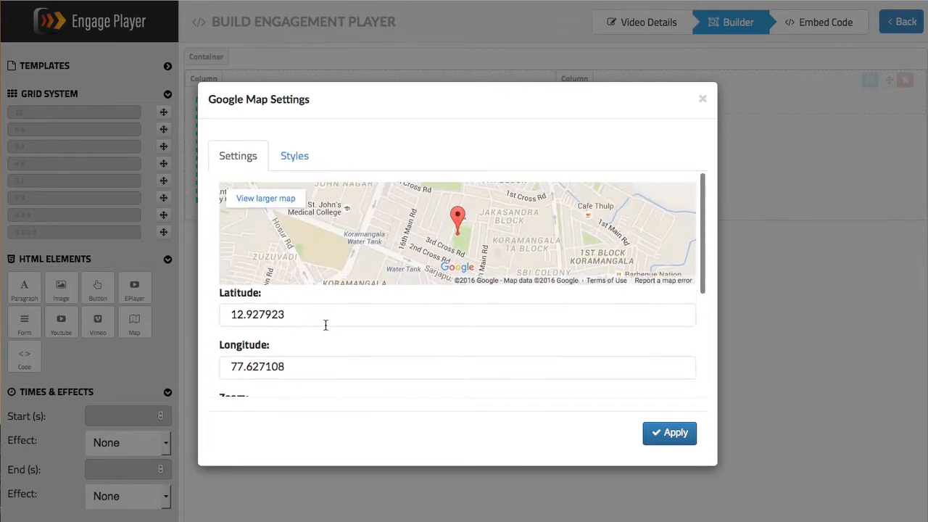
pyautogui.click(702, 98)
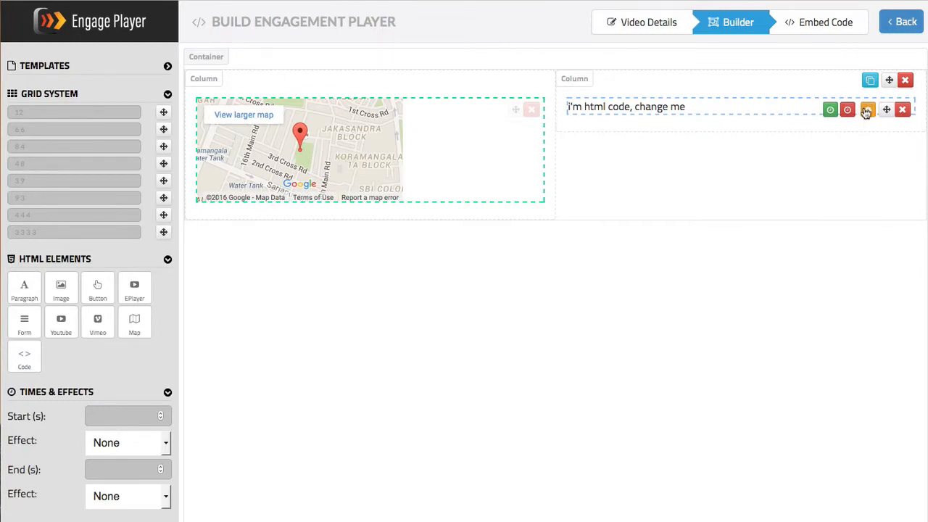
# - Delete the code block's placeholder inner div markup and apply the change
pyautogui.click(867, 109)
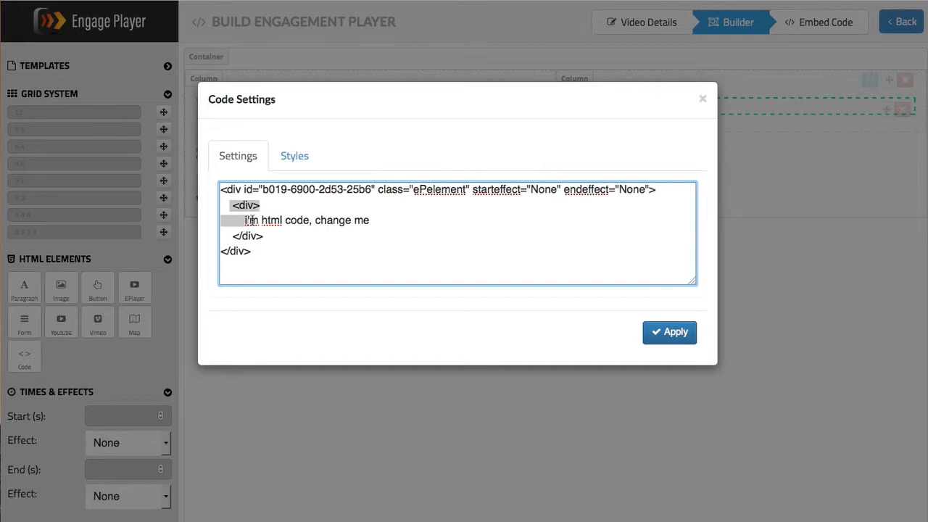
pyautogui.press('Delete')
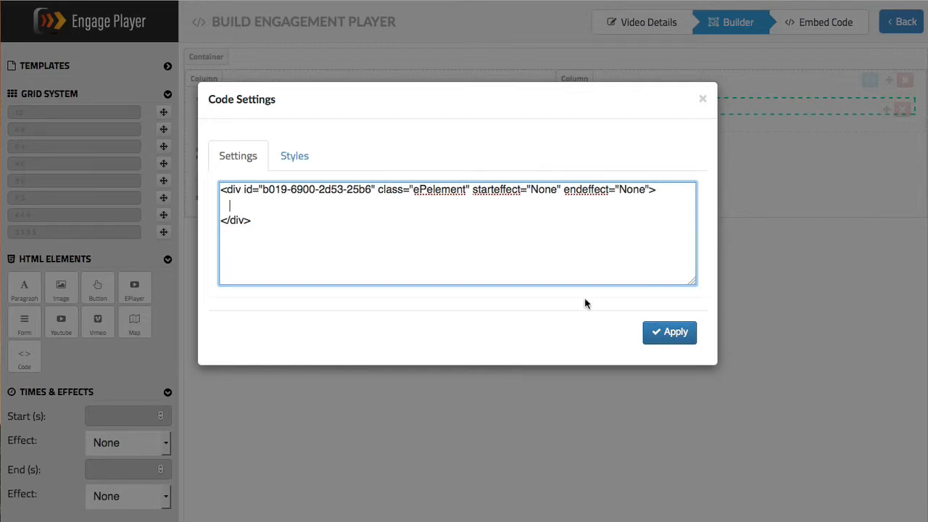
pyautogui.click(669, 332)
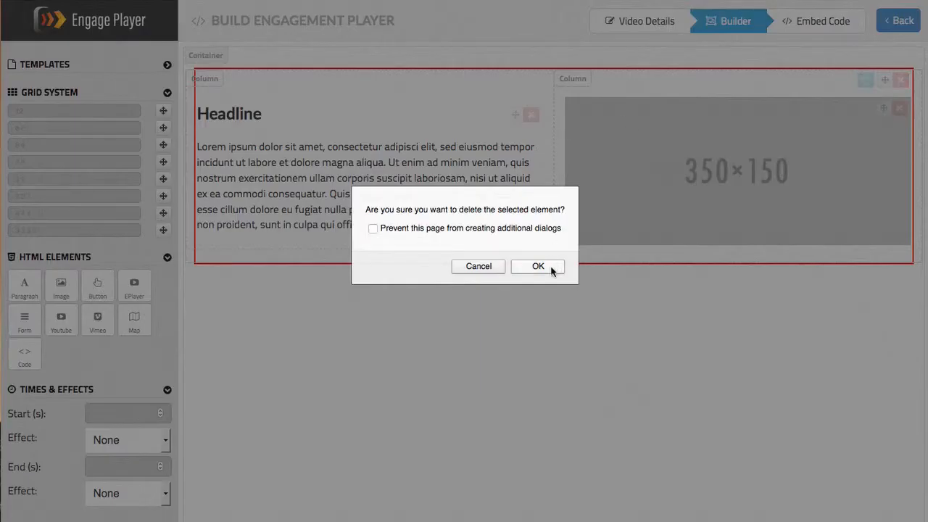
# - Confirm removing the Headline paragraph and image, leaving an empty two-column row
pyautogui.click(537, 266)
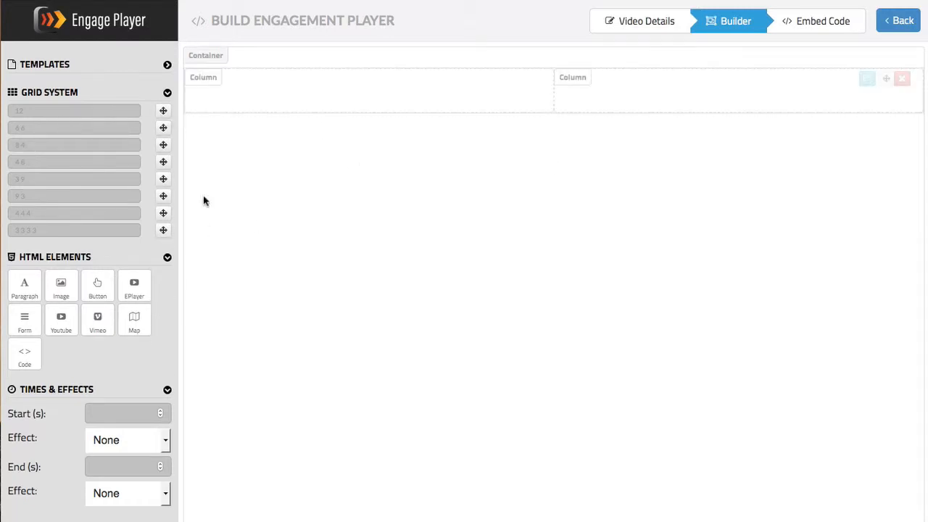
pyautogui.moveTo(134, 287)
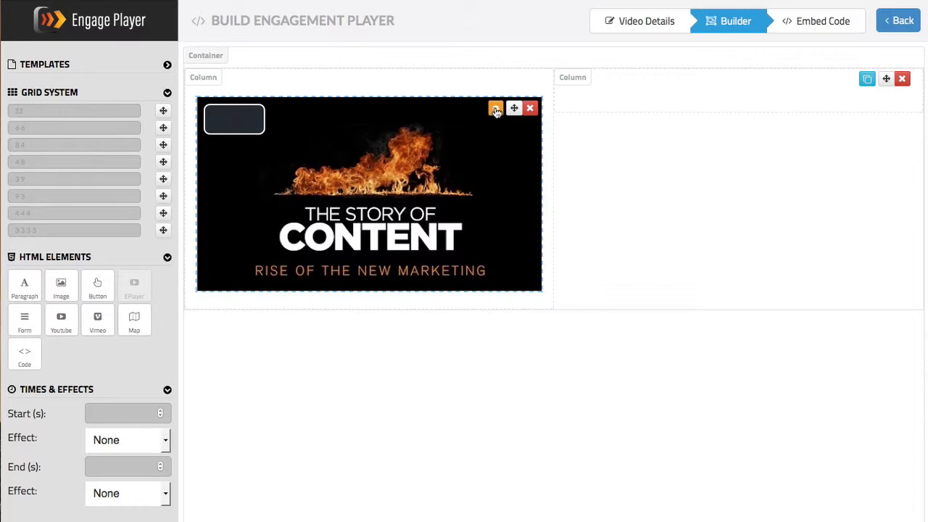
# - Review the Story of Content video's settings and calls-to-action options, then close without changes
pyautogui.click(496, 108)
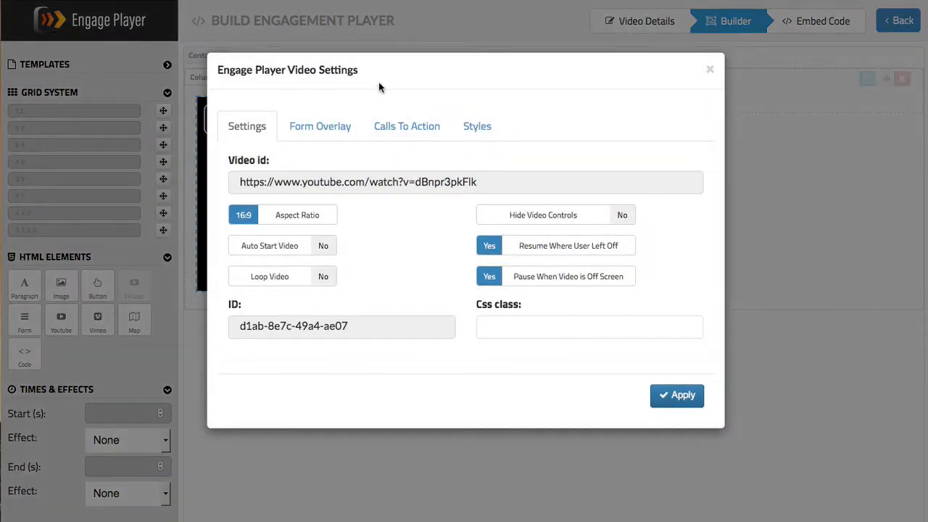
pyautogui.moveTo(320, 125)
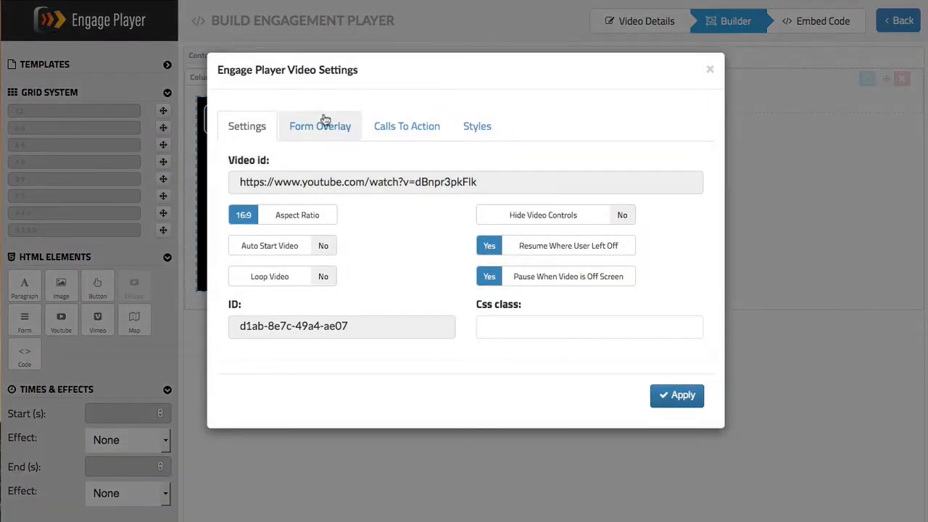
pyautogui.moveTo(319, 130)
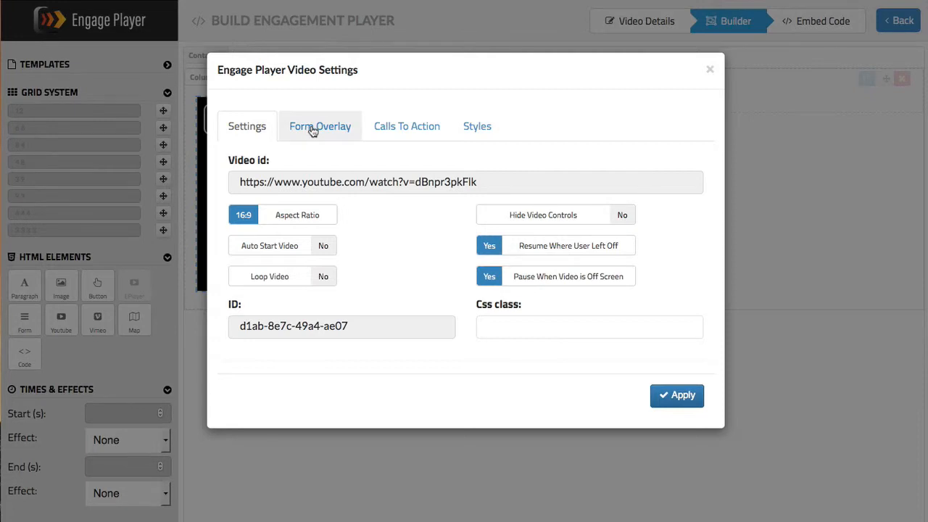
pyautogui.click(406, 125)
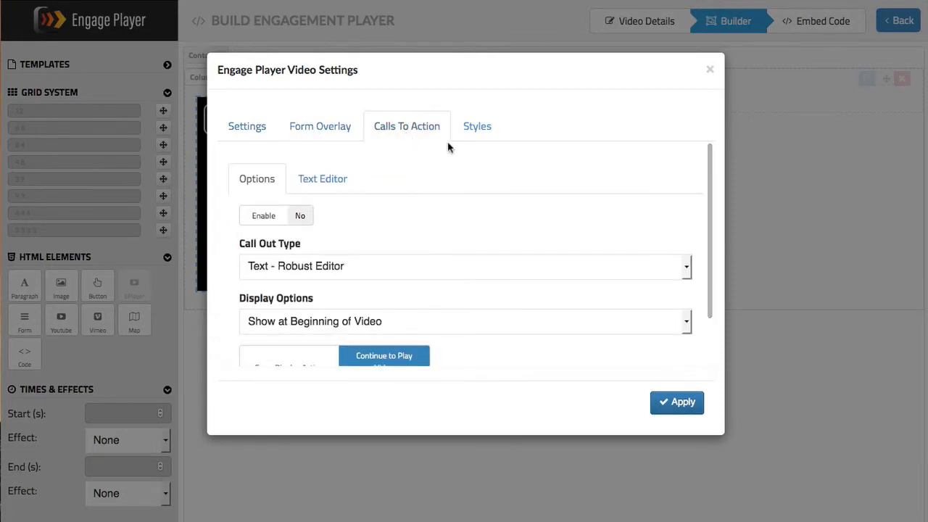
pyautogui.moveTo(247, 126)
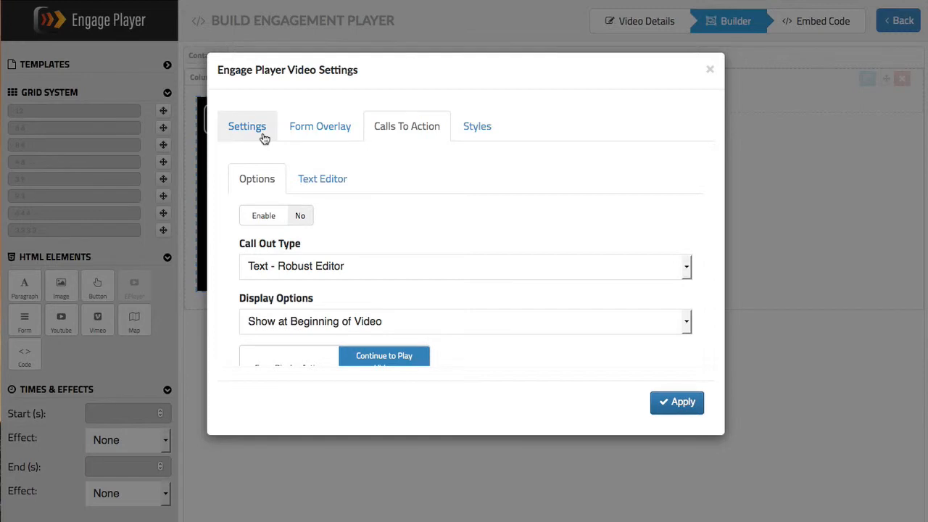
pyautogui.click(248, 126)
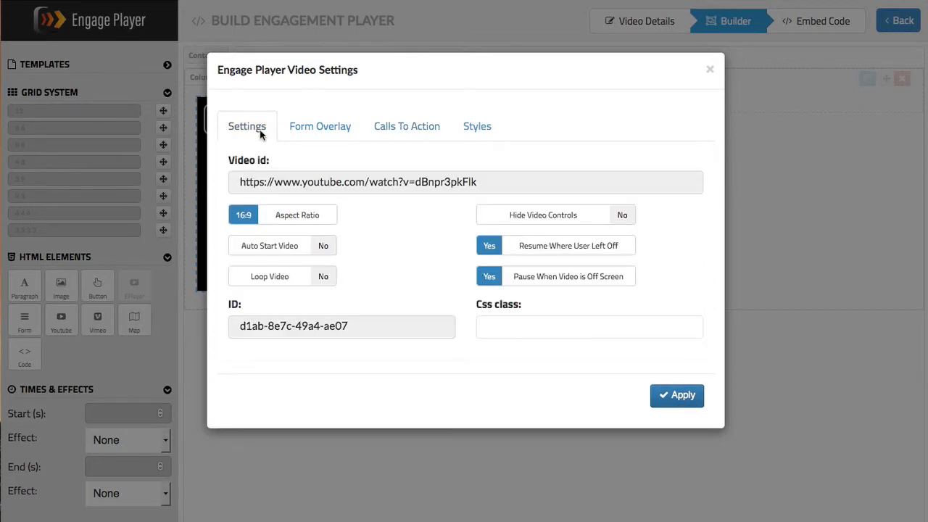
pyautogui.moveTo(392, 178)
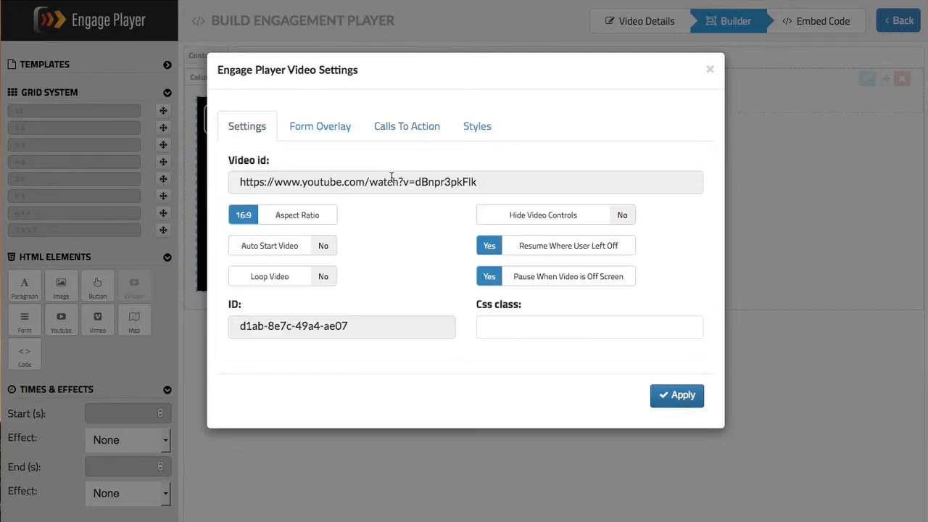
pyautogui.moveTo(391, 243)
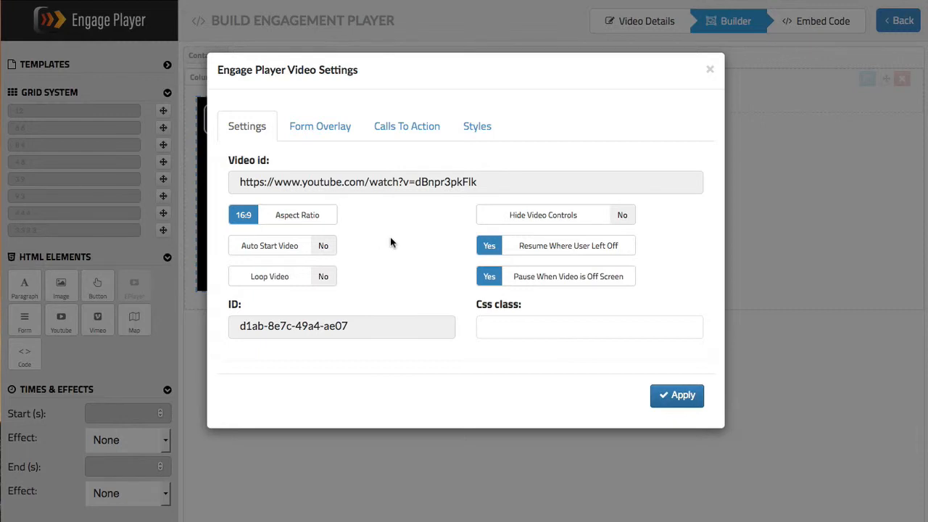
pyautogui.moveTo(600, 248)
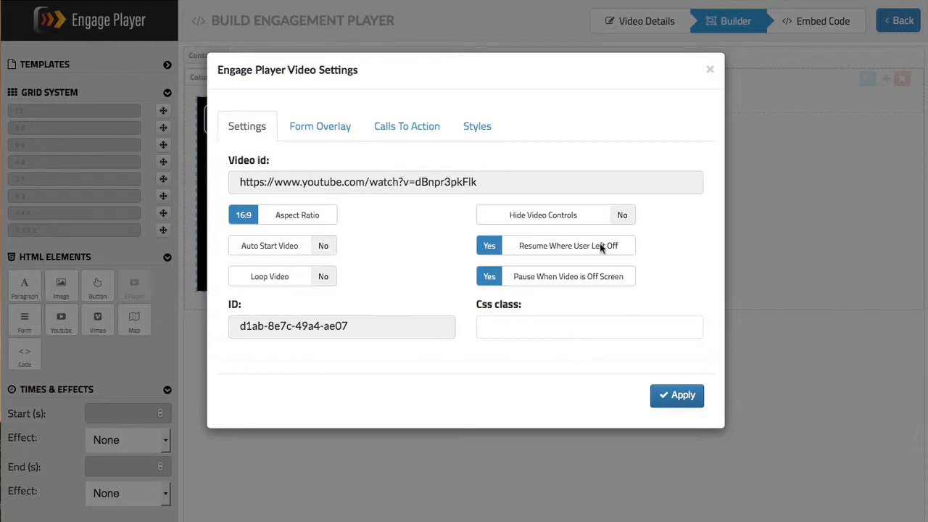
pyautogui.moveTo(390, 244)
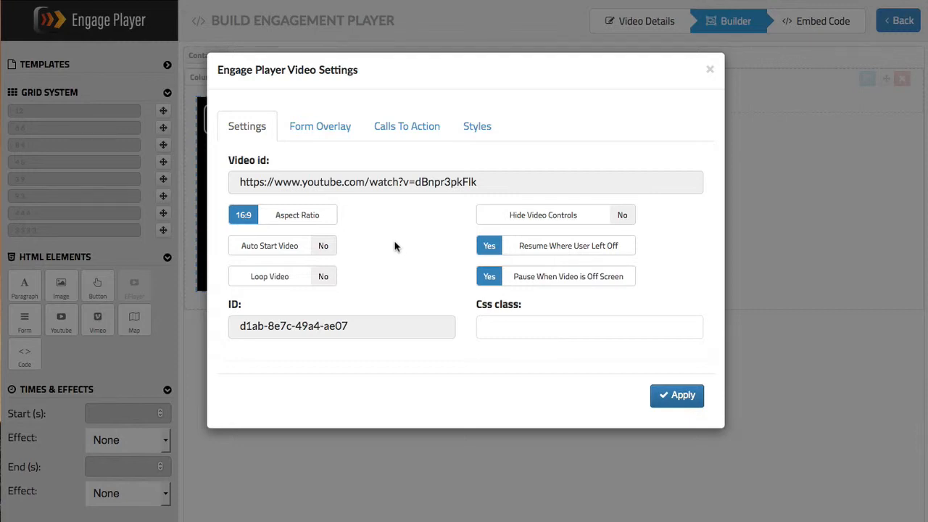
pyautogui.moveTo(710, 75)
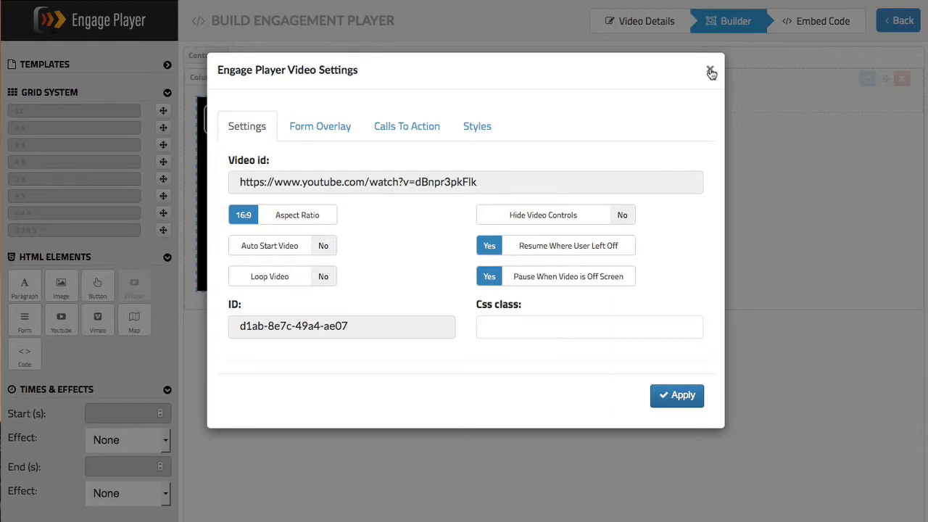
pyautogui.click(711, 72)
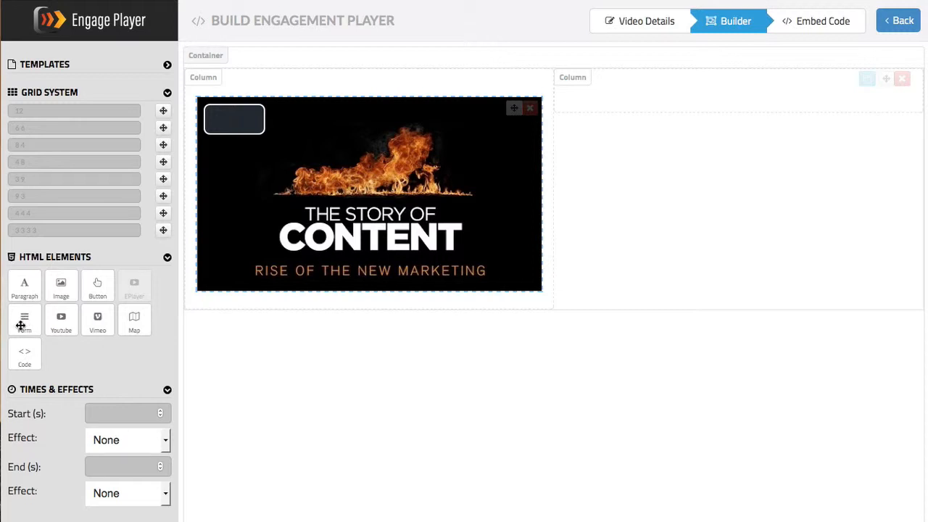
# - Drop a lead form with First Name, Last Name and Email Address into the right column
pyautogui.click(24, 321)
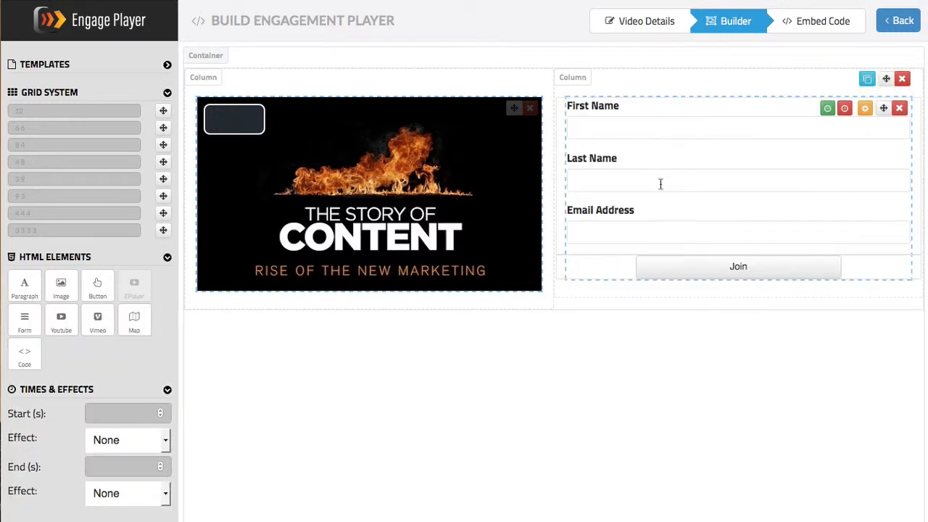
pyautogui.moveTo(813, 135)
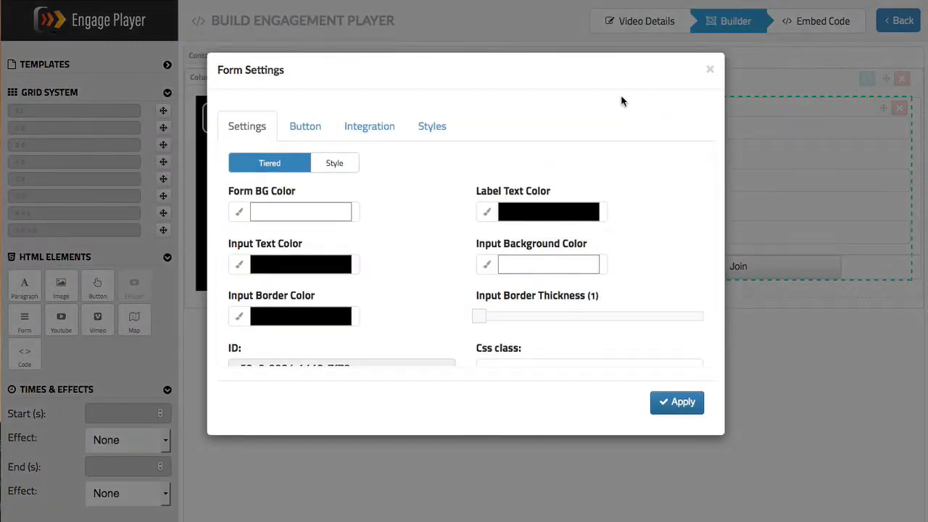
pyautogui.moveTo(369, 125)
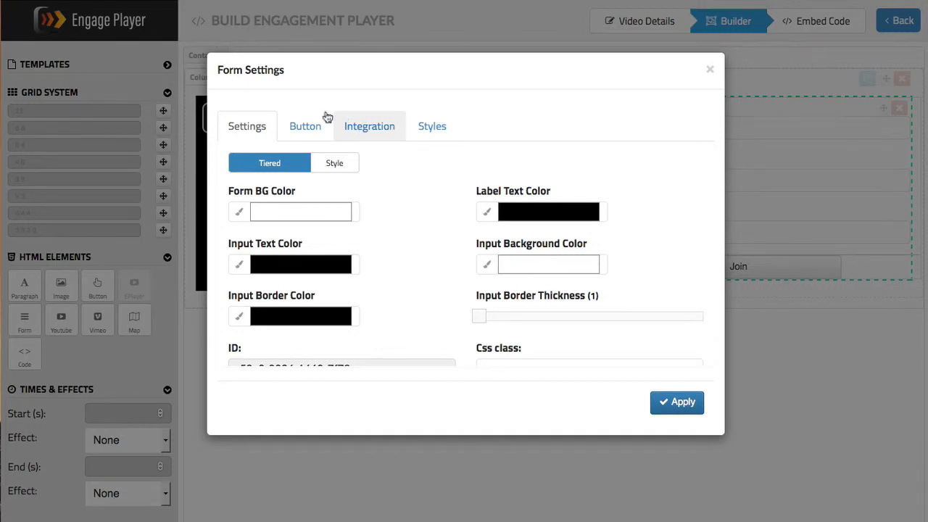
pyautogui.moveTo(406, 192)
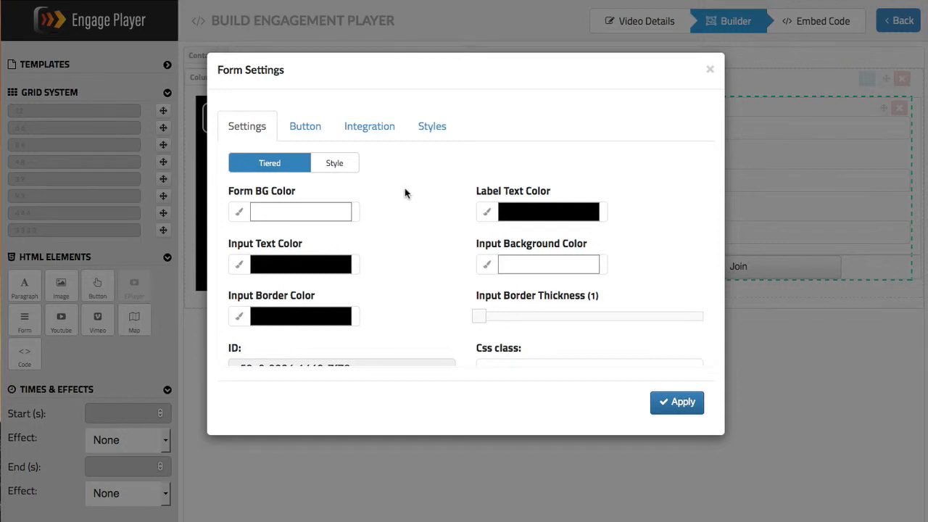
pyautogui.moveTo(355, 178)
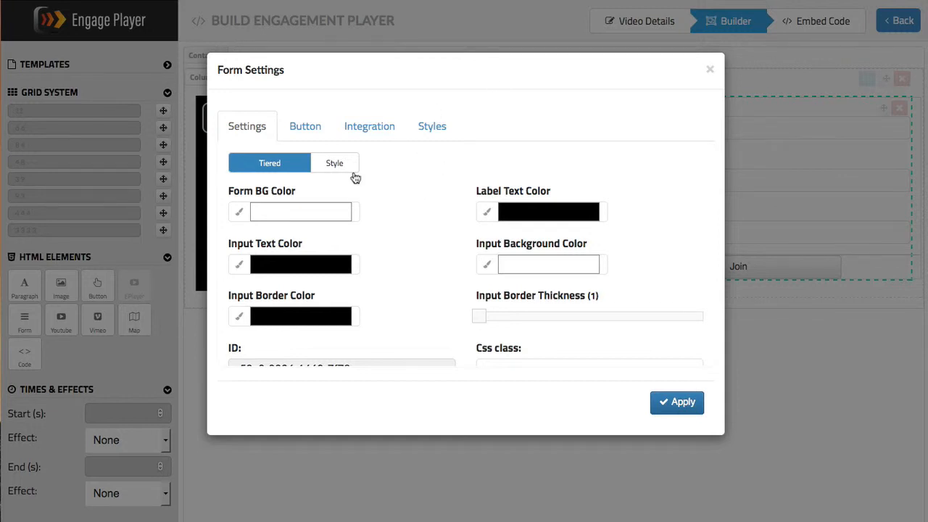
pyautogui.moveTo(372, 167)
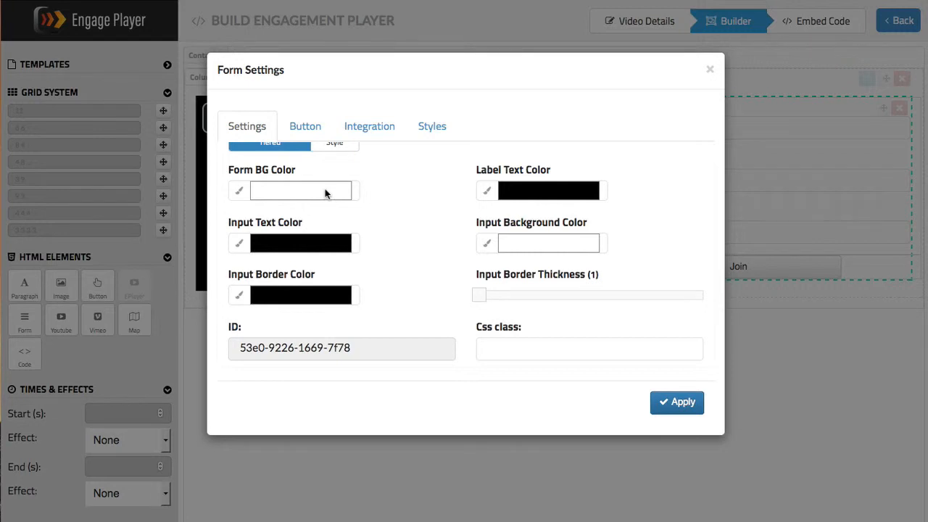
pyautogui.moveTo(510, 197)
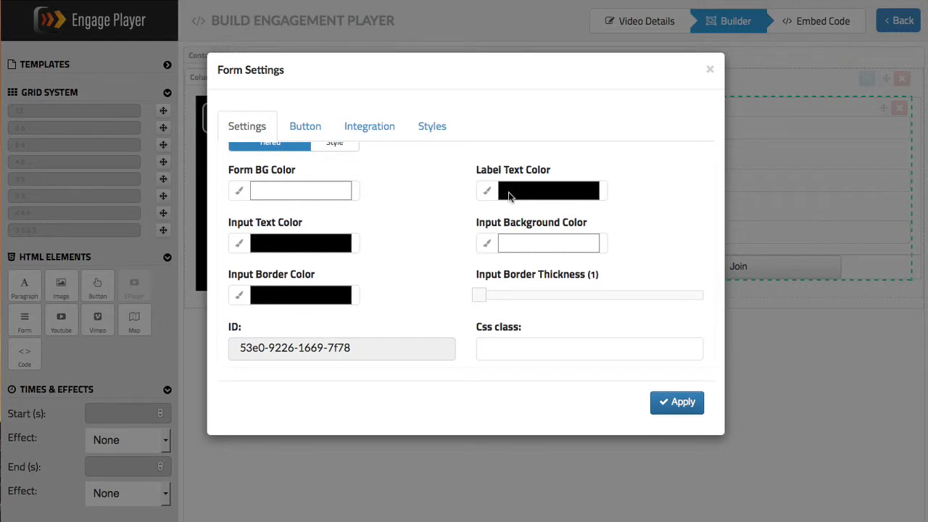
pyautogui.moveTo(540, 195)
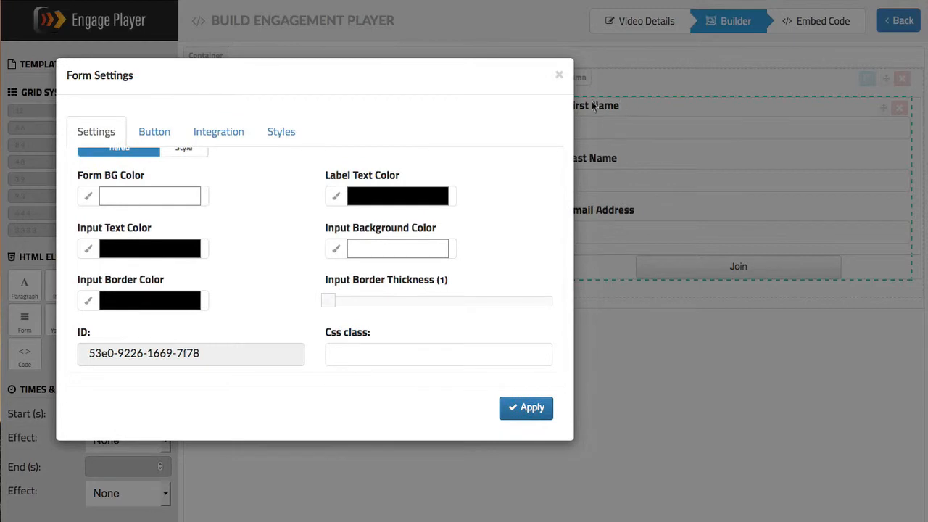
pyautogui.moveTo(609, 211)
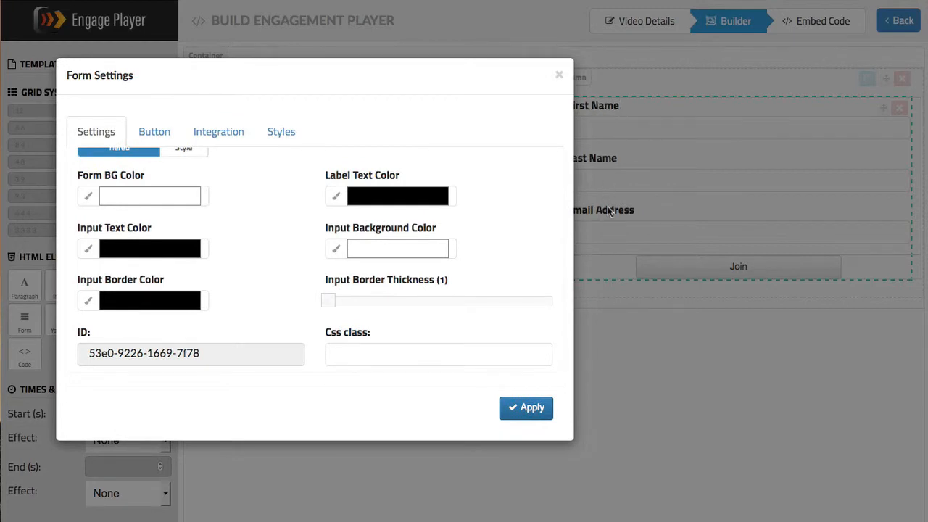
pyautogui.moveTo(710, 198)
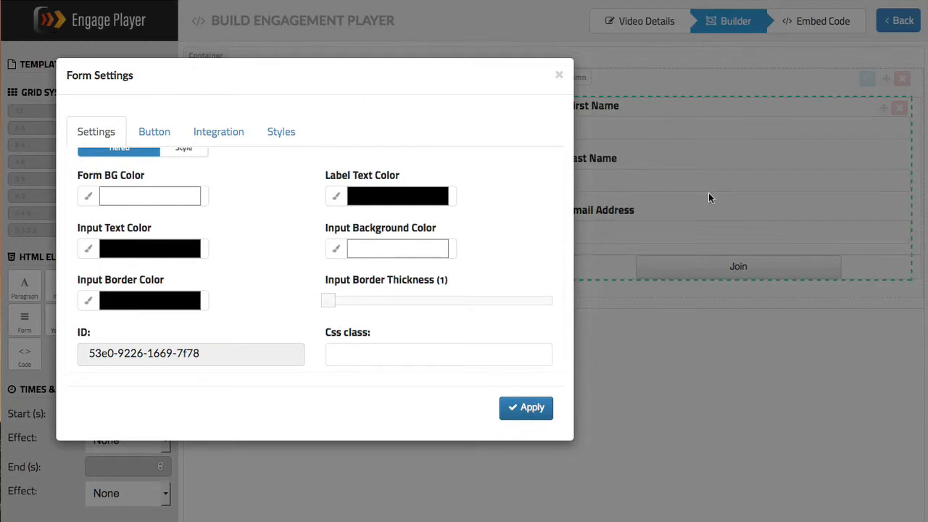
pyautogui.moveTo(595, 136)
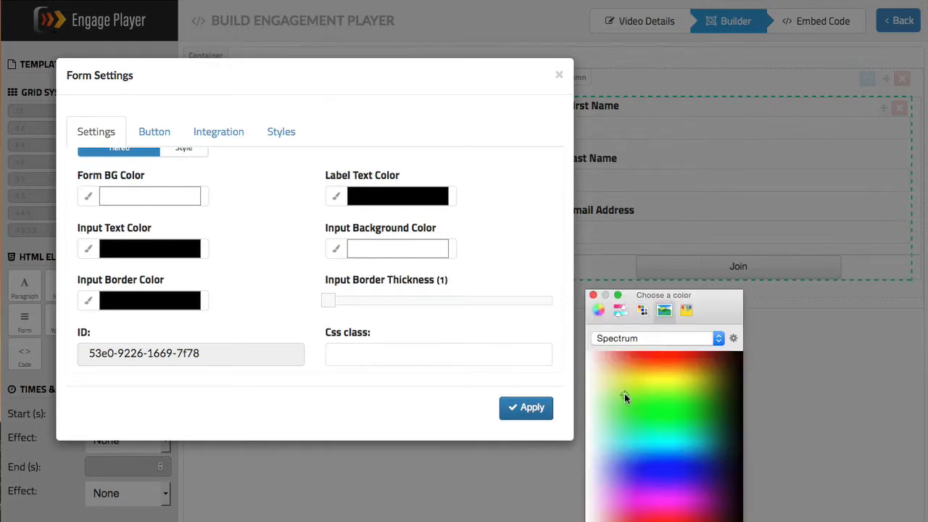
# - Make the form's input background light green and select the button's Join label
pyautogui.click(624, 397)
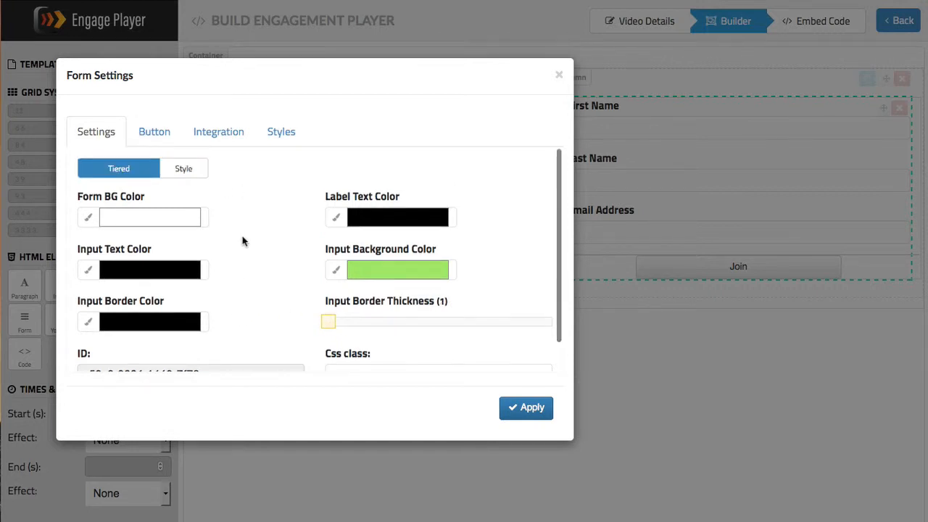
pyautogui.click(153, 131)
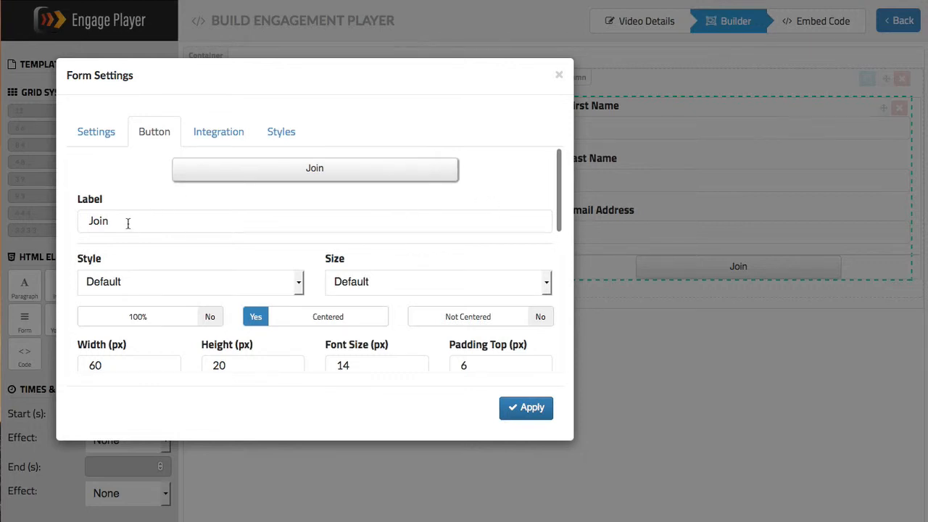
pyautogui.click(315, 221)
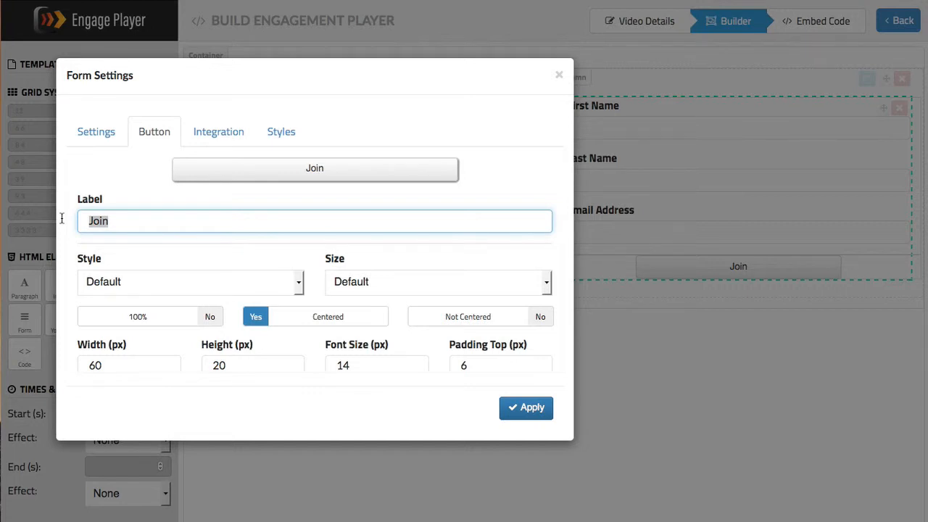
# - Relabel the form button 'Submit' and give it the green Success style
pyautogui.write('Sub')
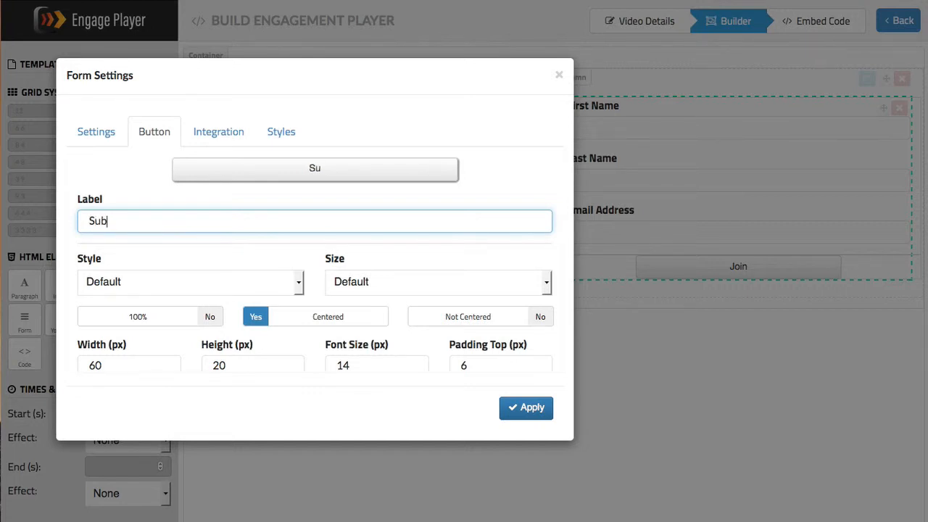
pyautogui.write('mit')
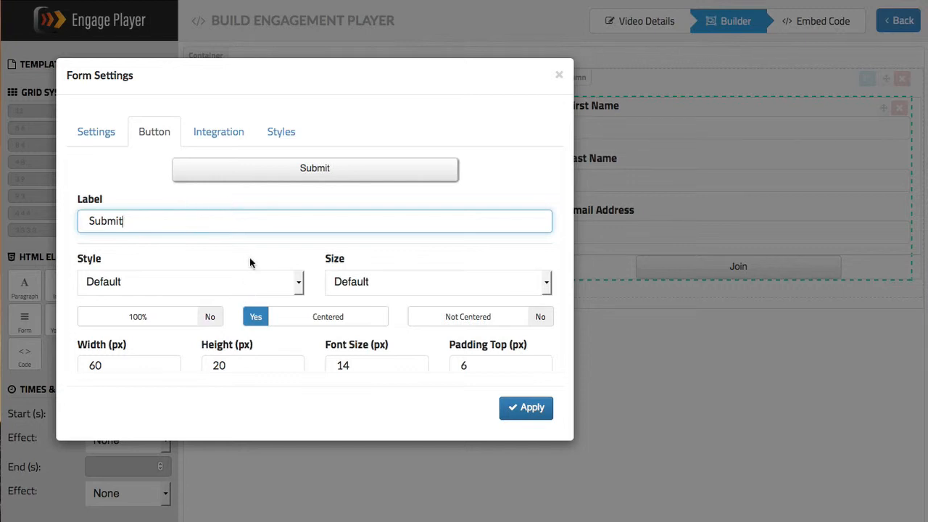
pyautogui.click(191, 281)
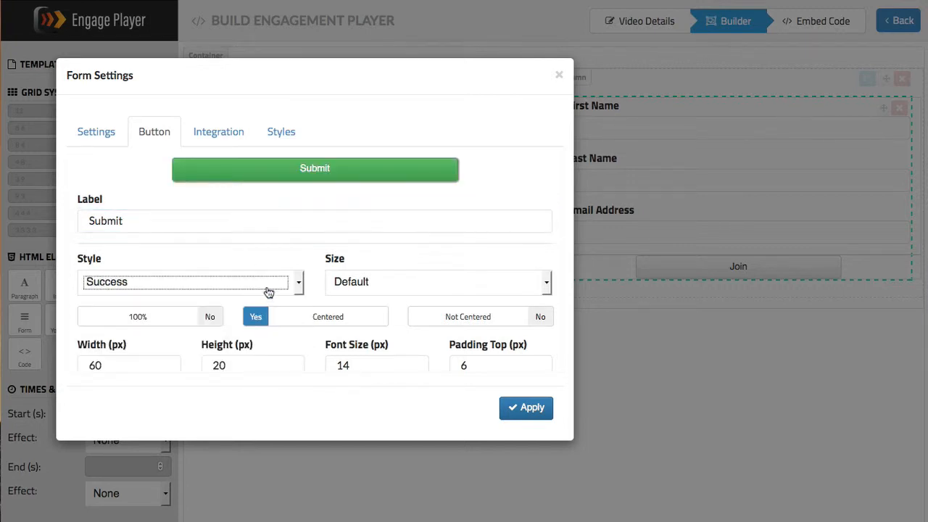
pyautogui.moveTo(305, 301)
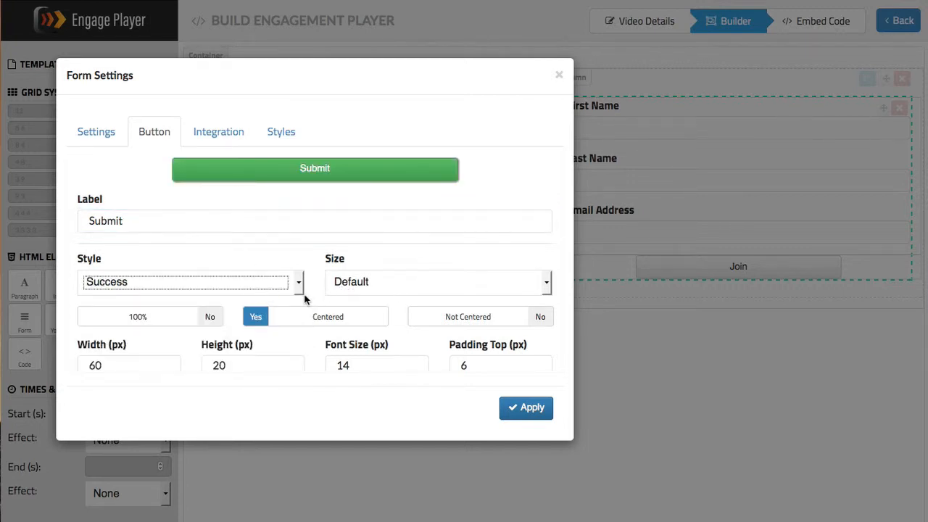
pyautogui.scroll(-3)
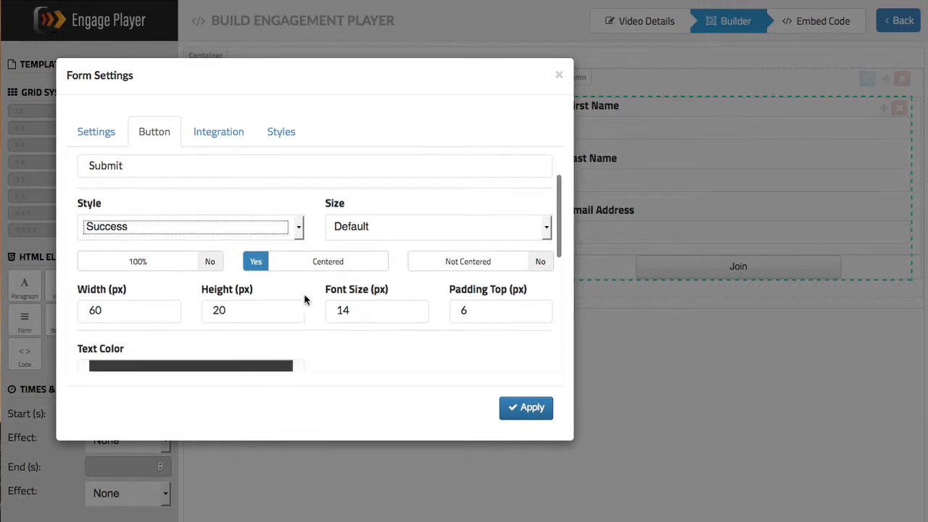
pyautogui.scroll(-3)
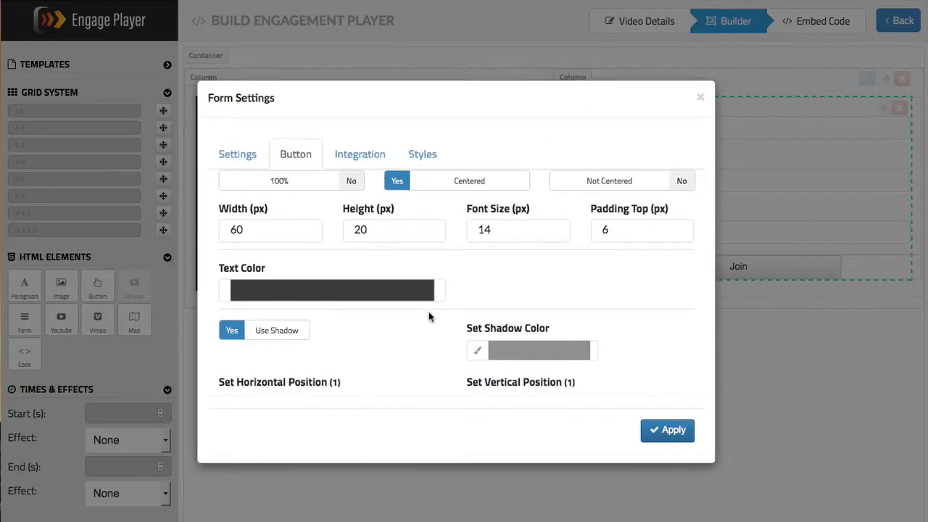
pyautogui.scroll(3)
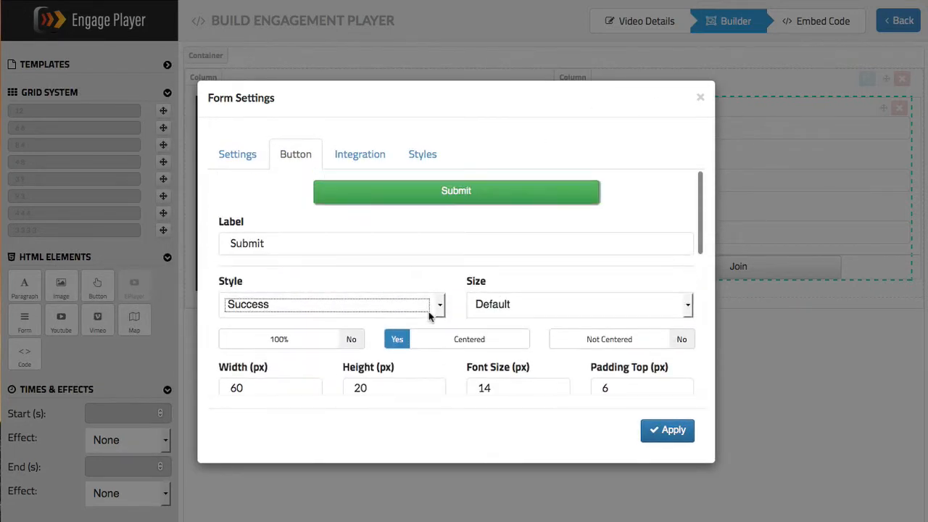
pyautogui.click(360, 154)
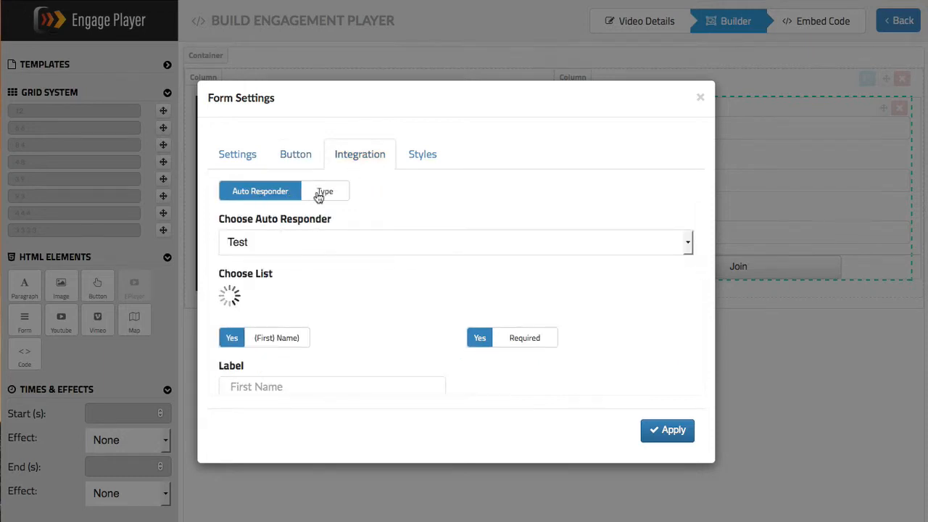
# - Try raw HTML integration, then return to auto responder and choose My Aweber
pyautogui.click(324, 191)
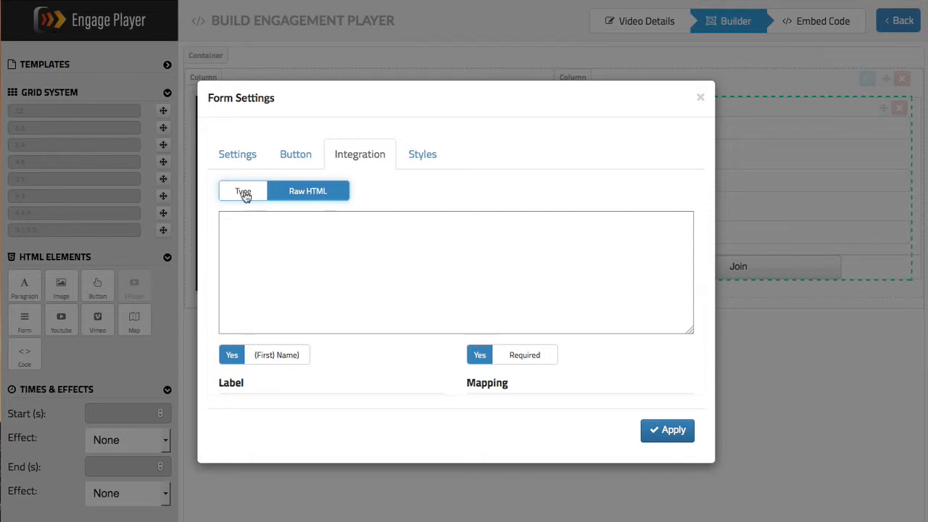
pyautogui.click(243, 190)
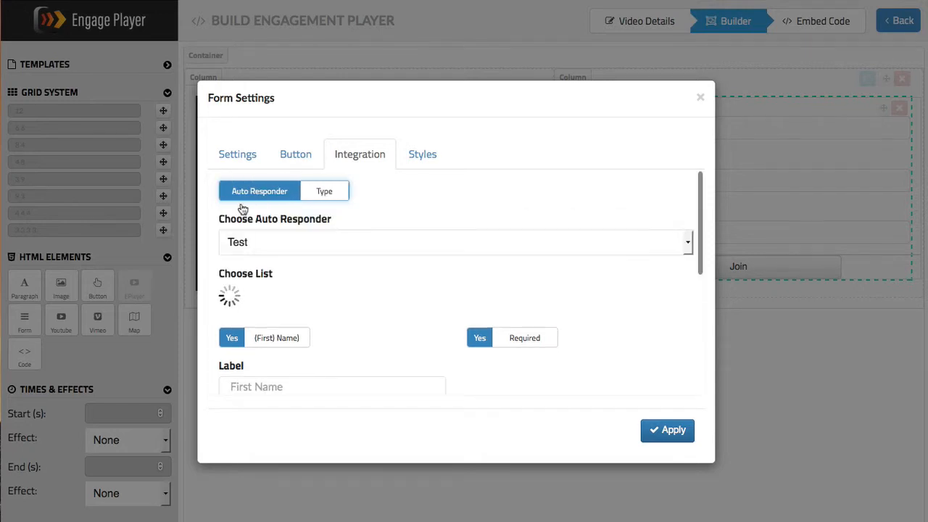
pyautogui.moveTo(354, 224)
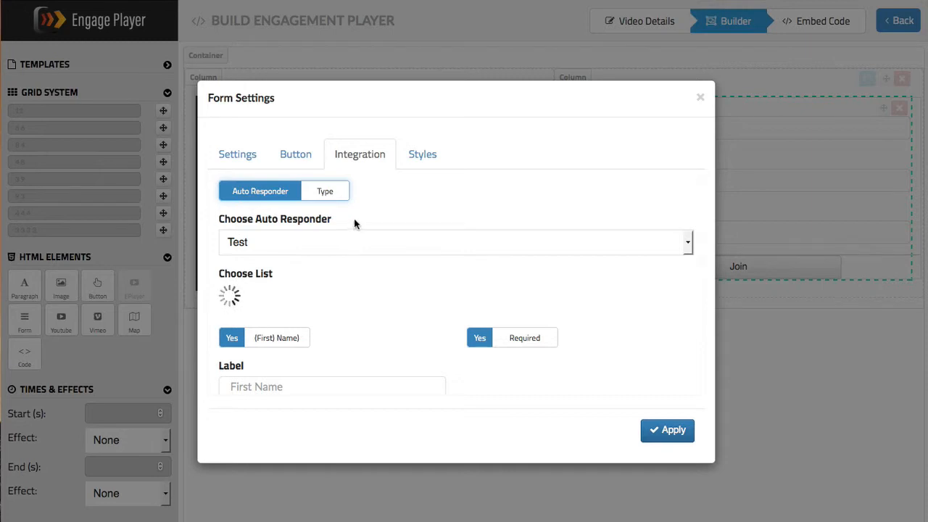
pyautogui.moveTo(322, 250)
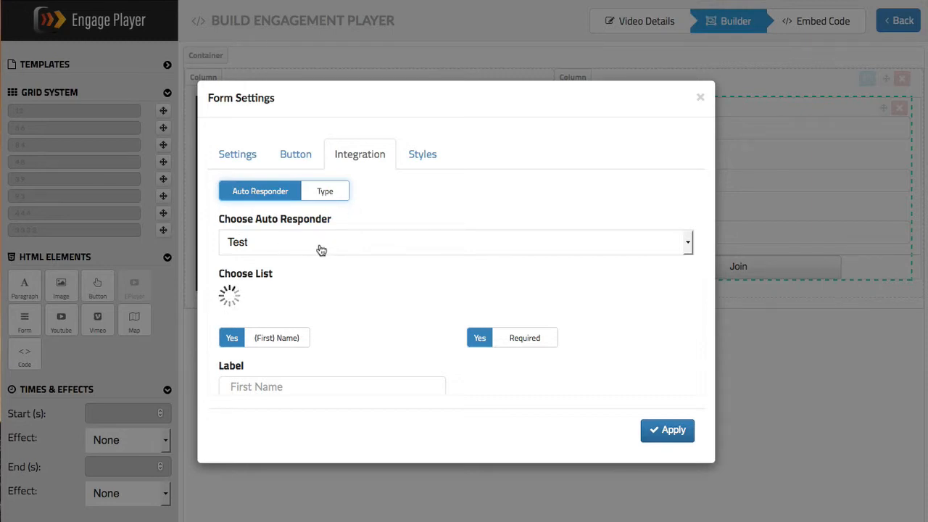
pyautogui.click(455, 242)
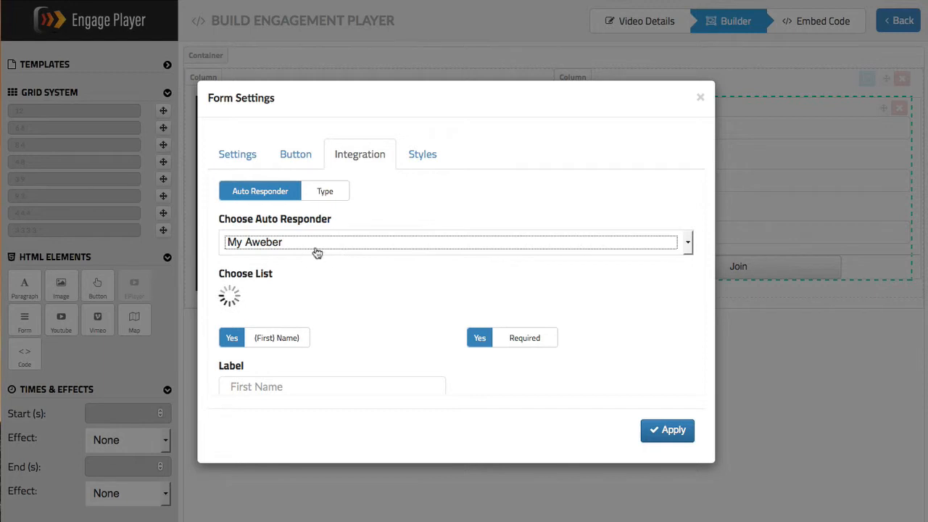
pyautogui.moveTo(287, 243)
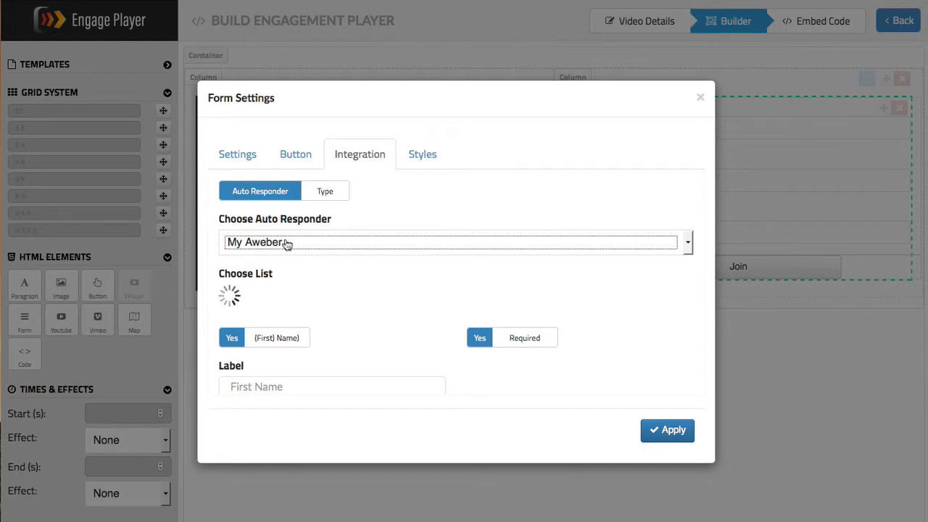
pyautogui.moveTo(406, 300)
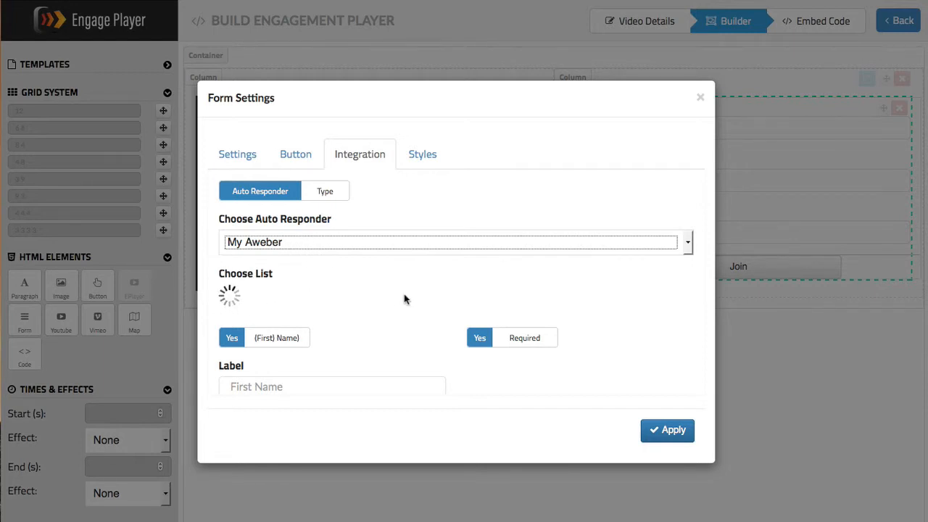
pyautogui.moveTo(638, 298)
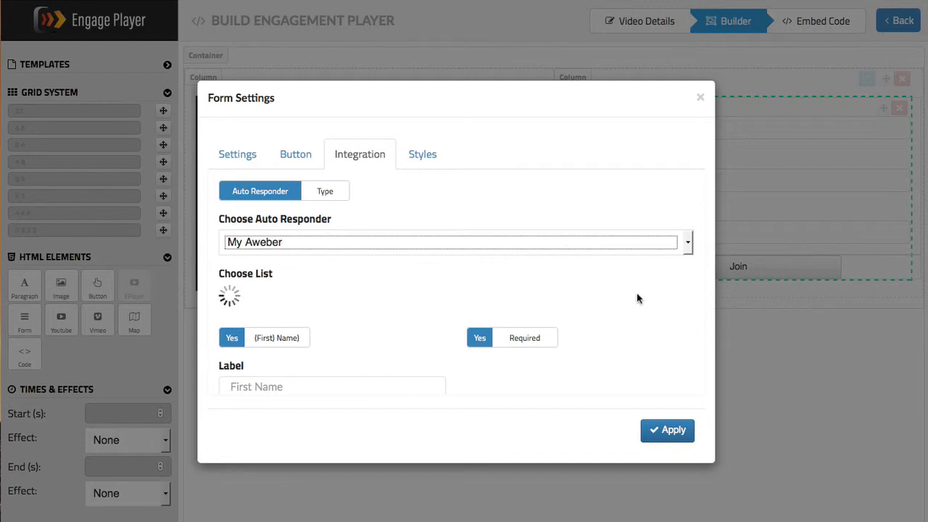
pyautogui.scroll(-3)
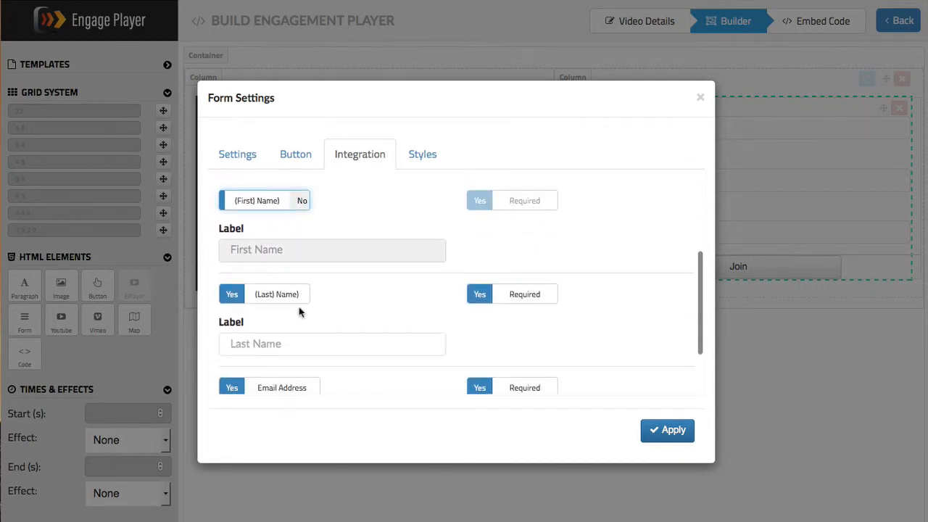
# - Switch the First Name field back on and label the email field 'Eamil'
pyautogui.scroll(-3)
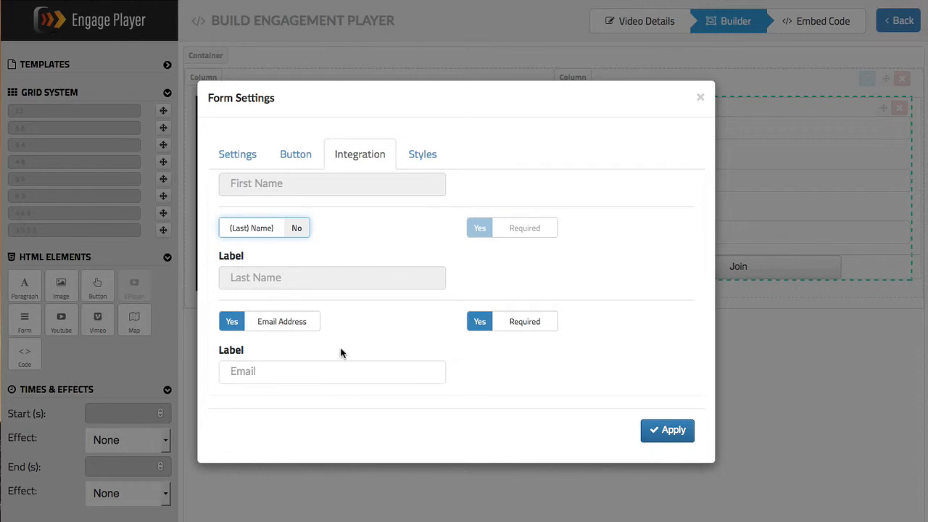
pyautogui.scroll(3)
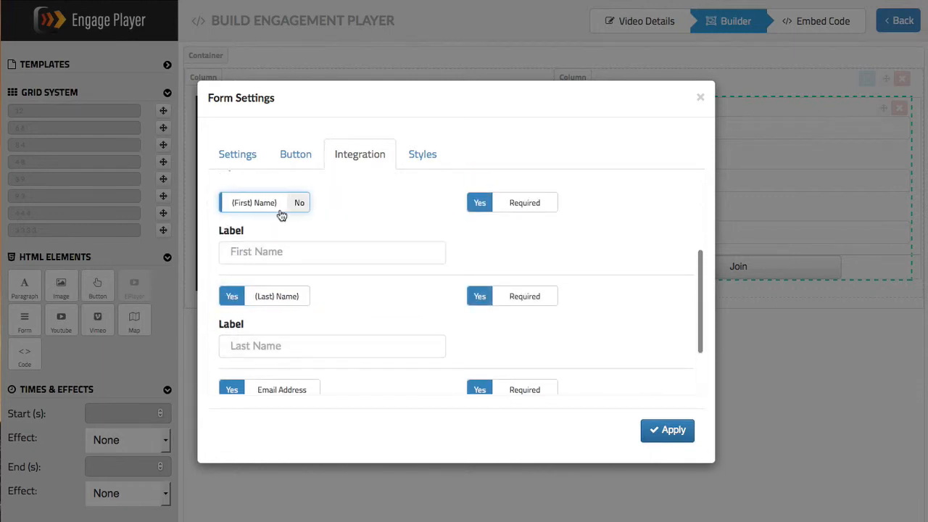
pyautogui.click(298, 202)
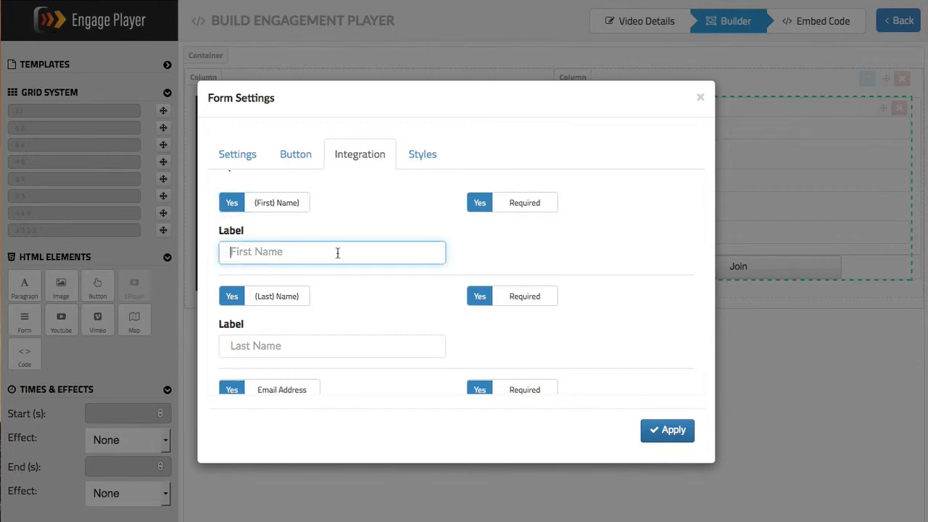
pyautogui.write('Fi')
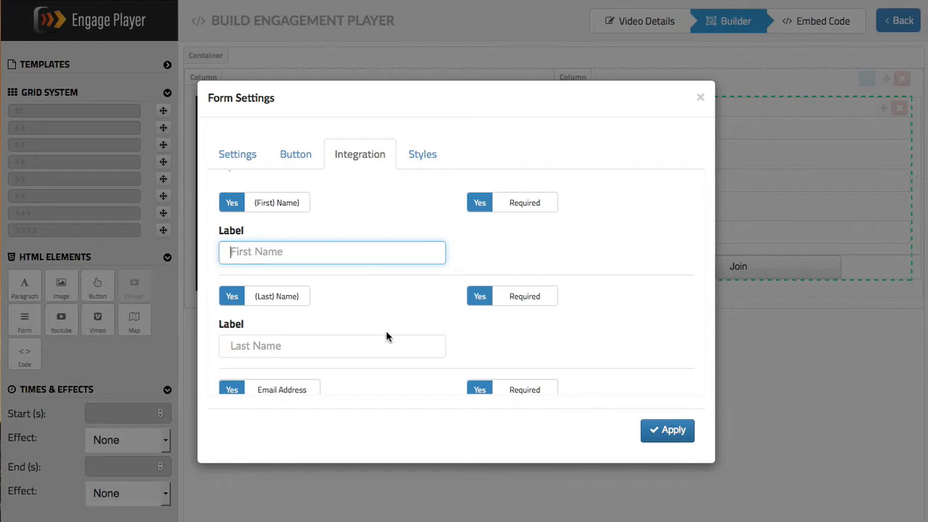
pyautogui.scroll(-3)
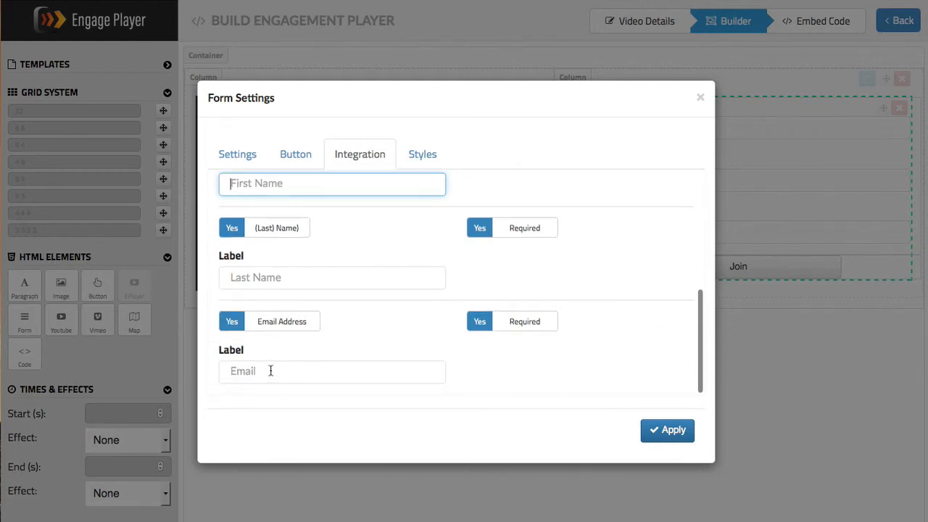
pyautogui.click(332, 371)
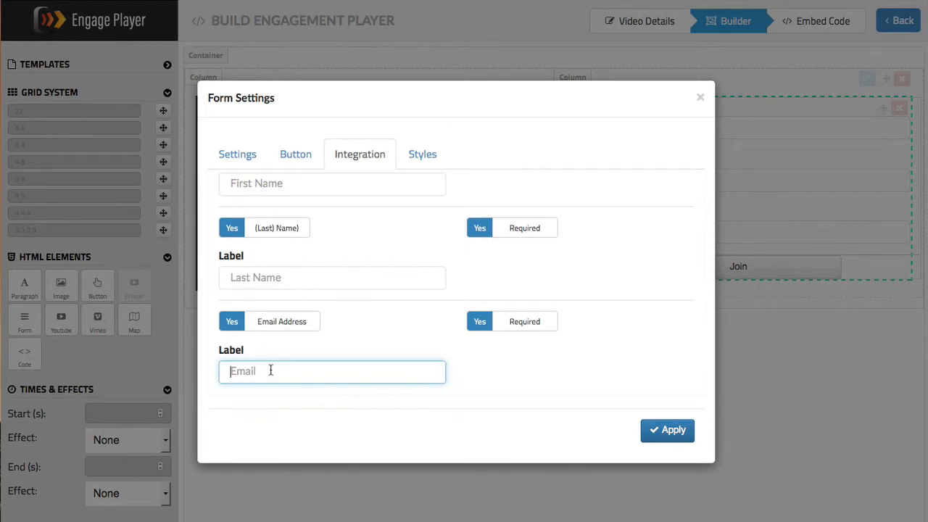
pyautogui.write('Eamil')
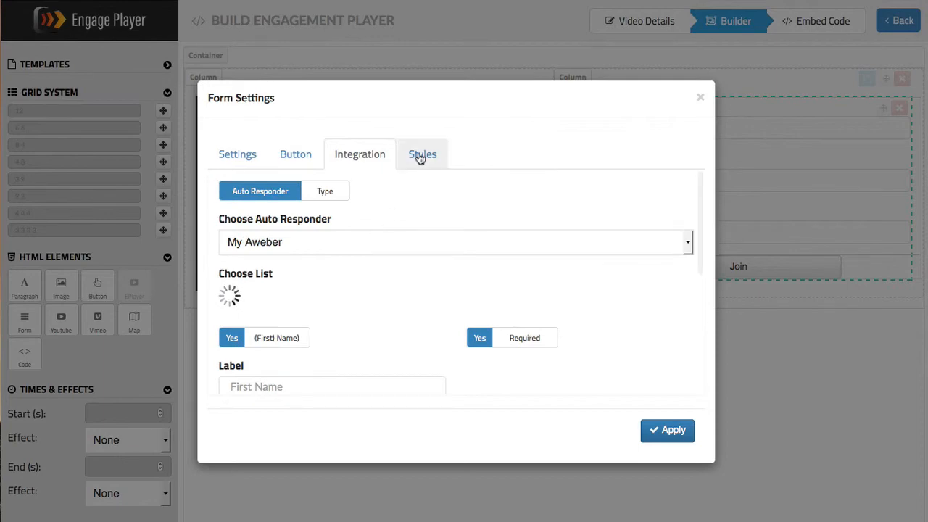
# - Check the form's Styles tab and apply the form settings
pyautogui.click(422, 154)
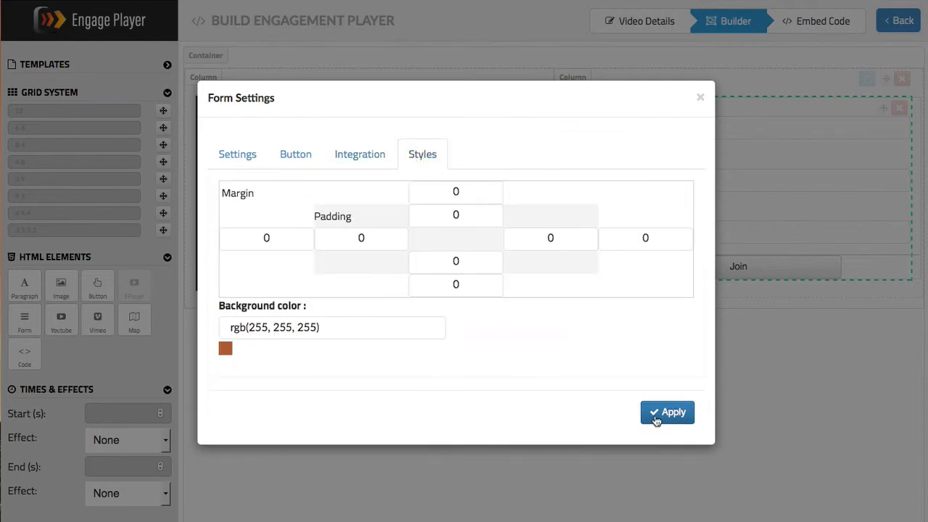
pyautogui.click(667, 412)
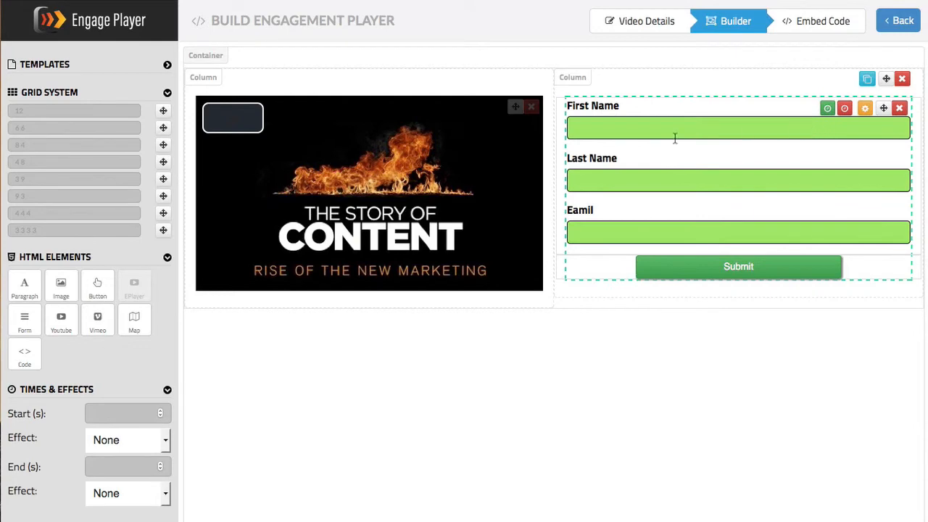
pyautogui.moveTo(573, 302)
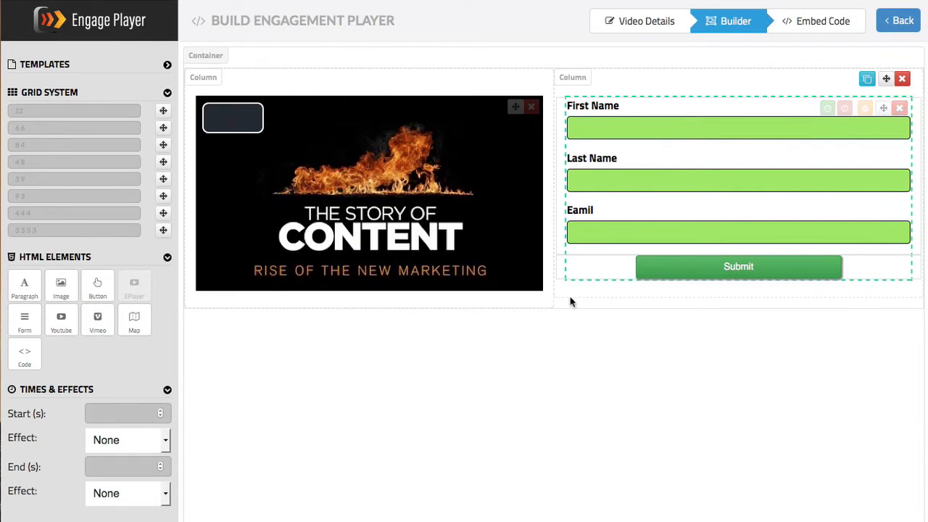
pyautogui.moveTo(528, 300)
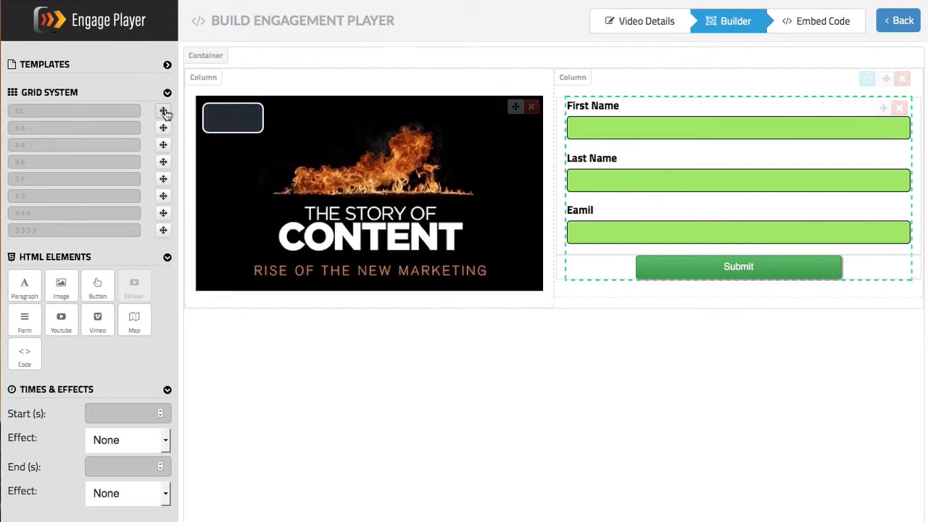
# - Add a full-width 12-grid row and delete the old two-column row
pyautogui.click(163, 111)
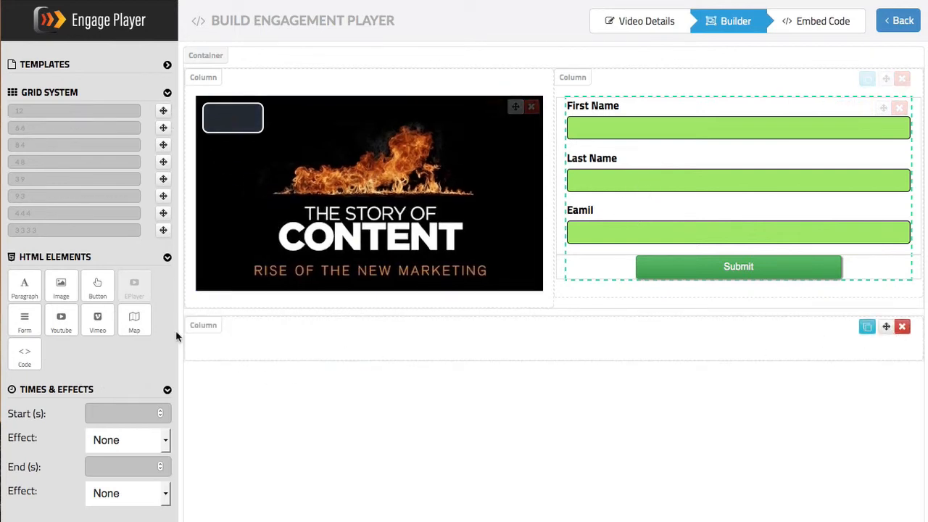
pyautogui.moveTo(334, 340)
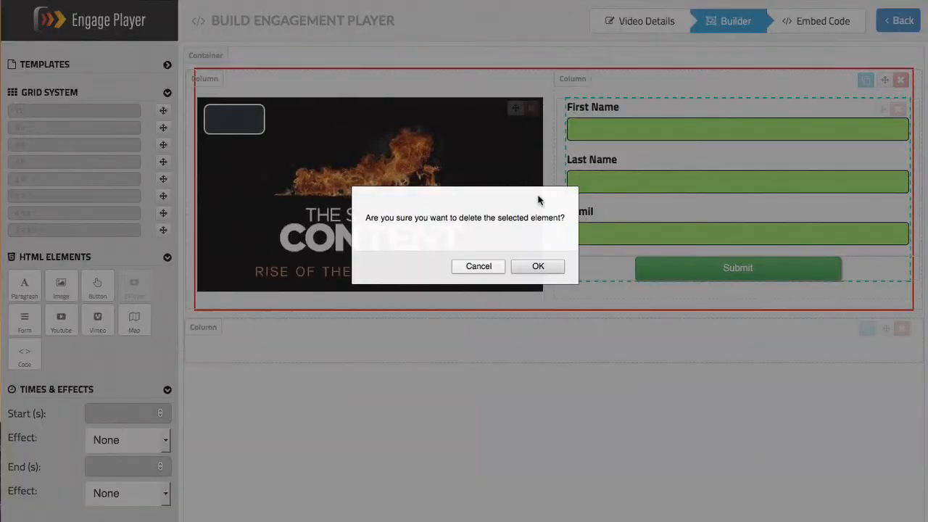
pyautogui.click(538, 266)
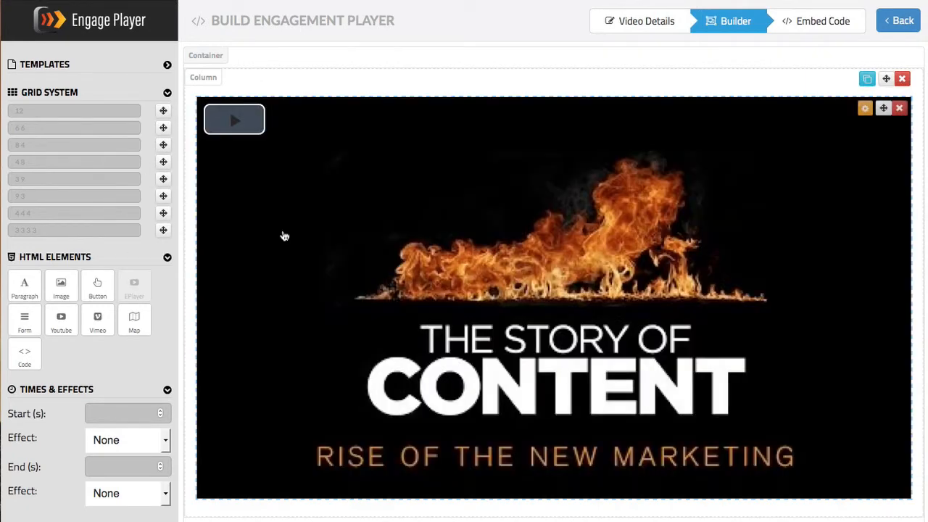
pyautogui.moveTo(427, 402)
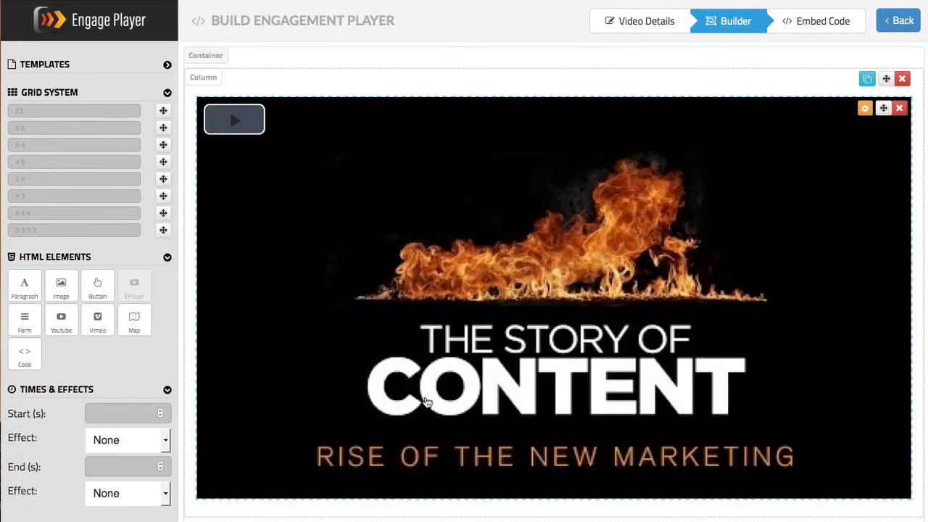
pyautogui.moveTo(641, 212)
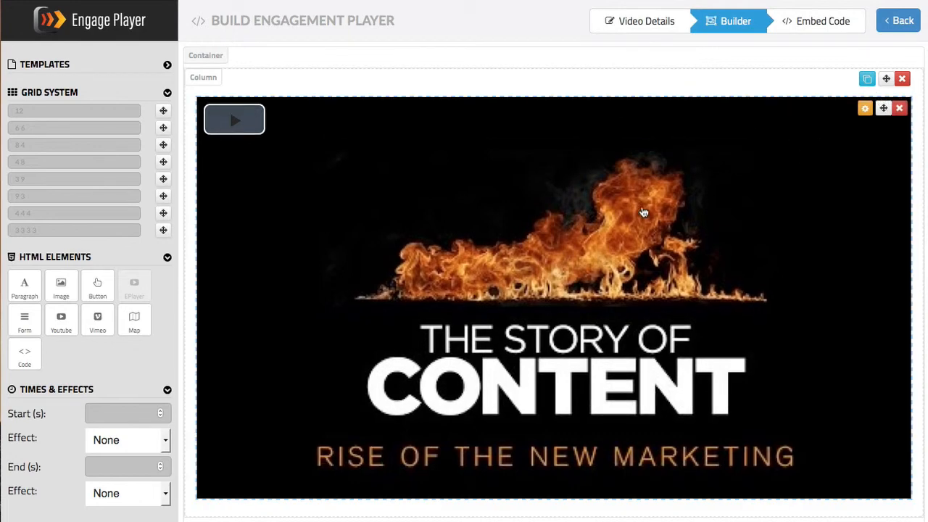
pyautogui.moveTo(333, 344)
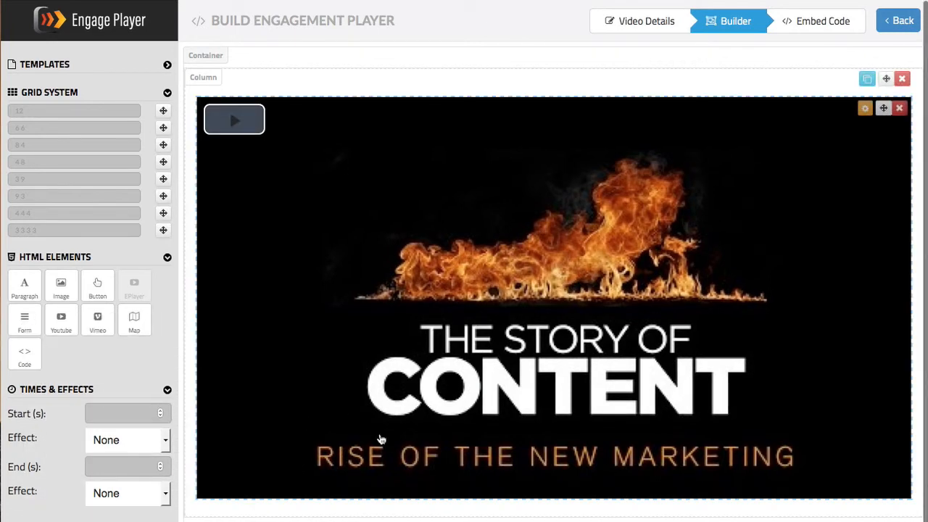
pyautogui.scroll(-3)
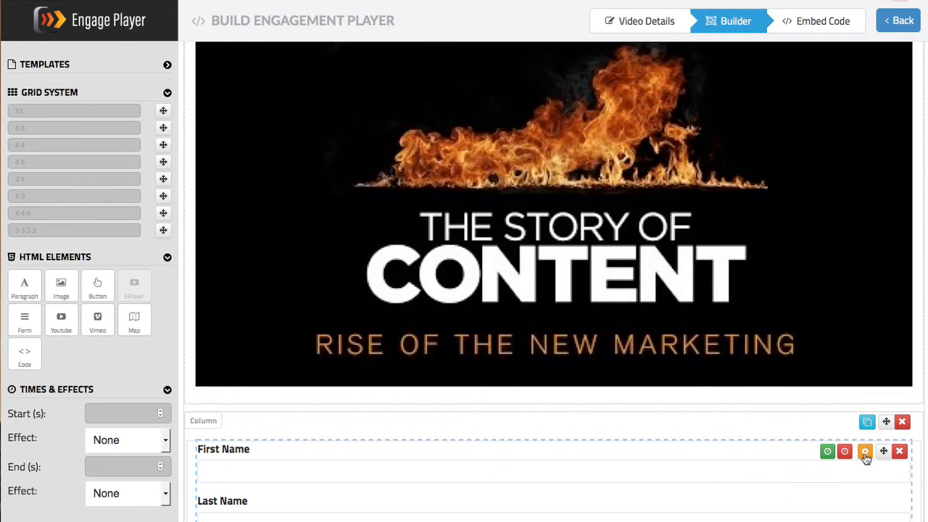
# - Set the lead form's layout to Inline, apply it, and reopen Form Settings
pyautogui.click(865, 451)
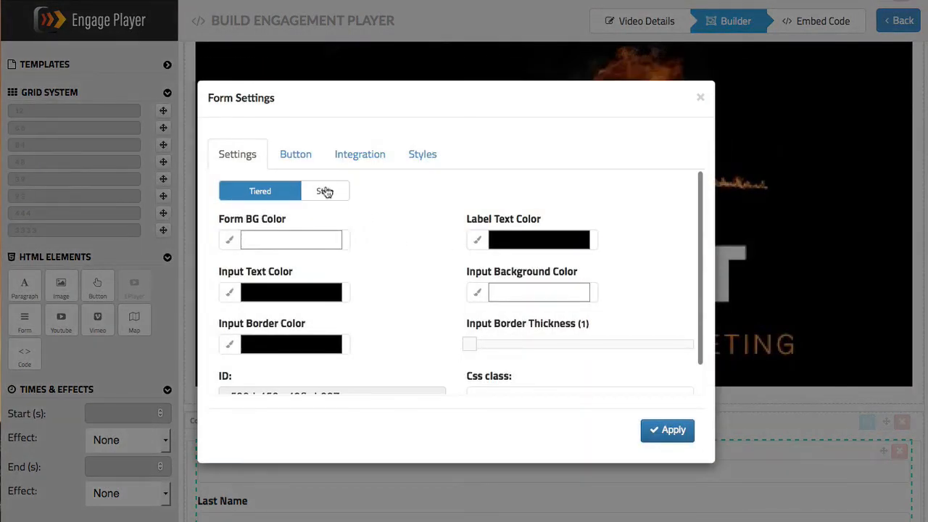
pyautogui.click(325, 191)
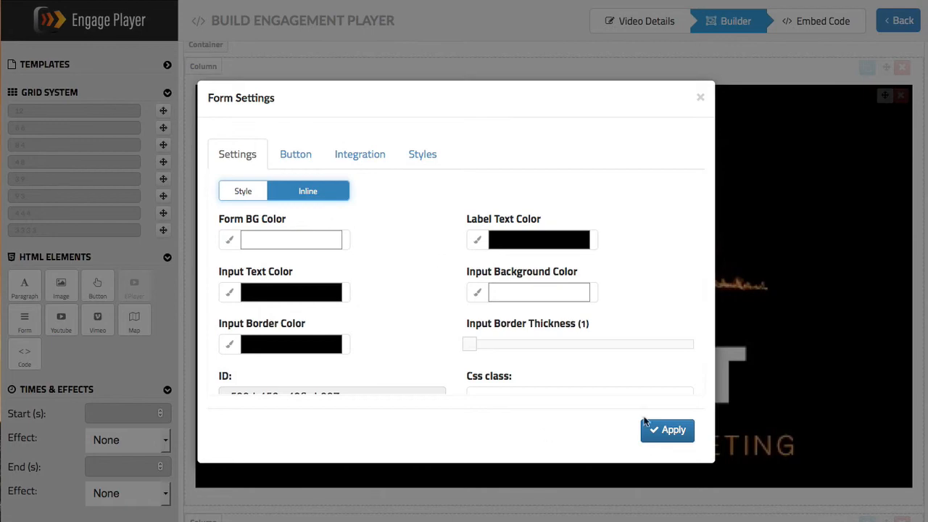
pyautogui.click(666, 430)
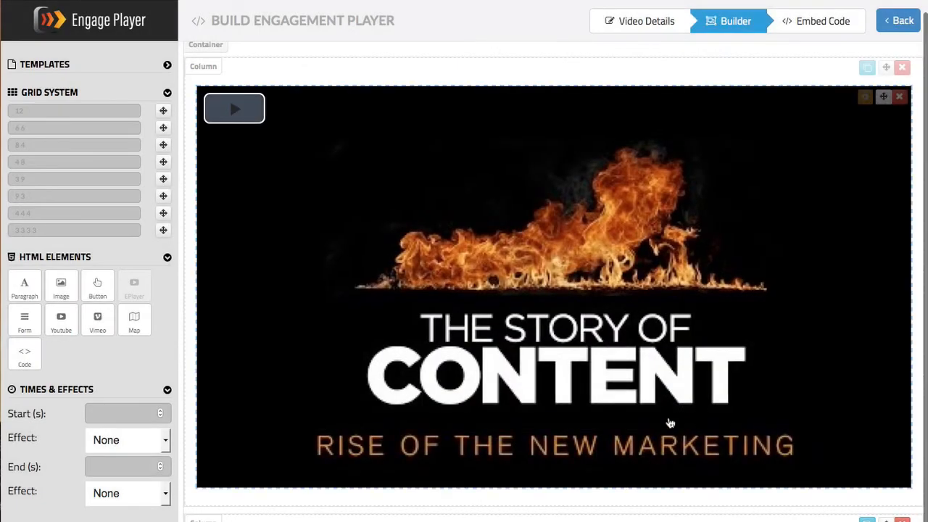
pyautogui.click(235, 108)
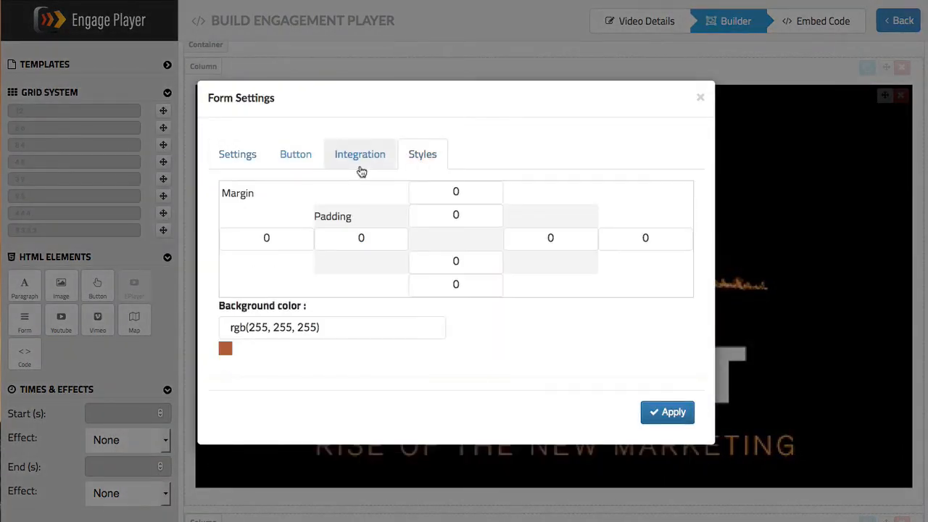
# - Close the Form Settings dialog to show the full-width Story of Content video on the builder
pyautogui.write('4')
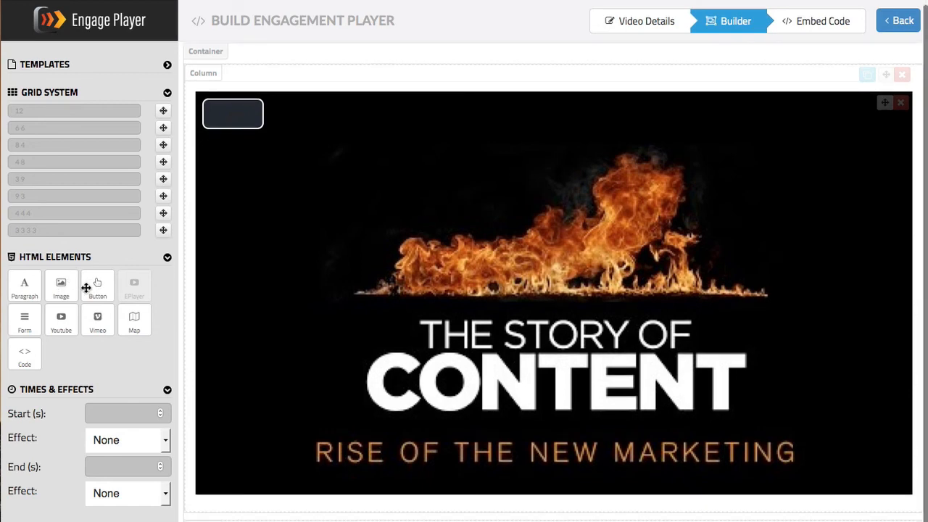
pyautogui.click(233, 114)
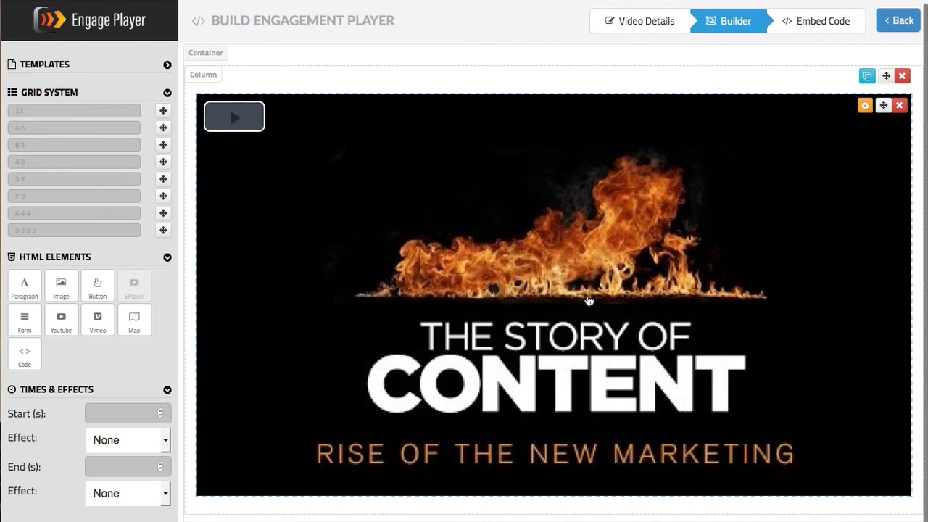
pyautogui.moveTo(809, 155)
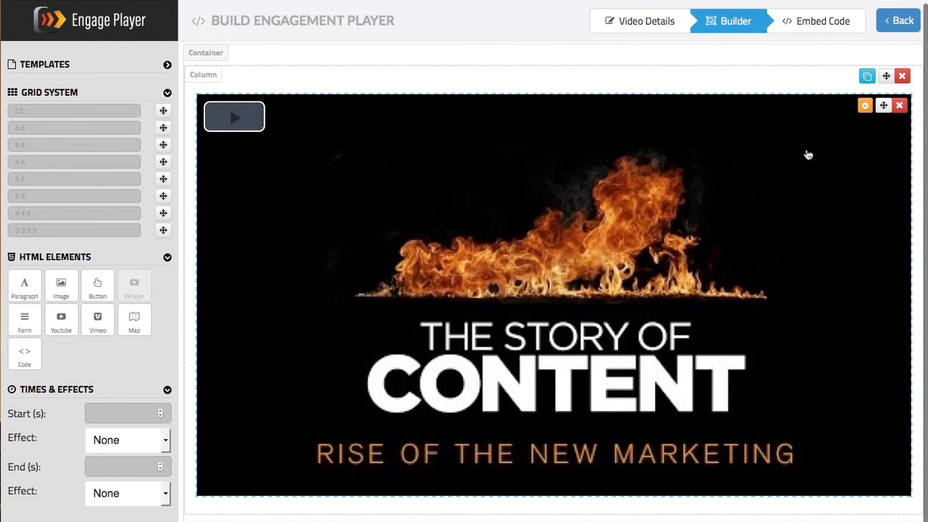